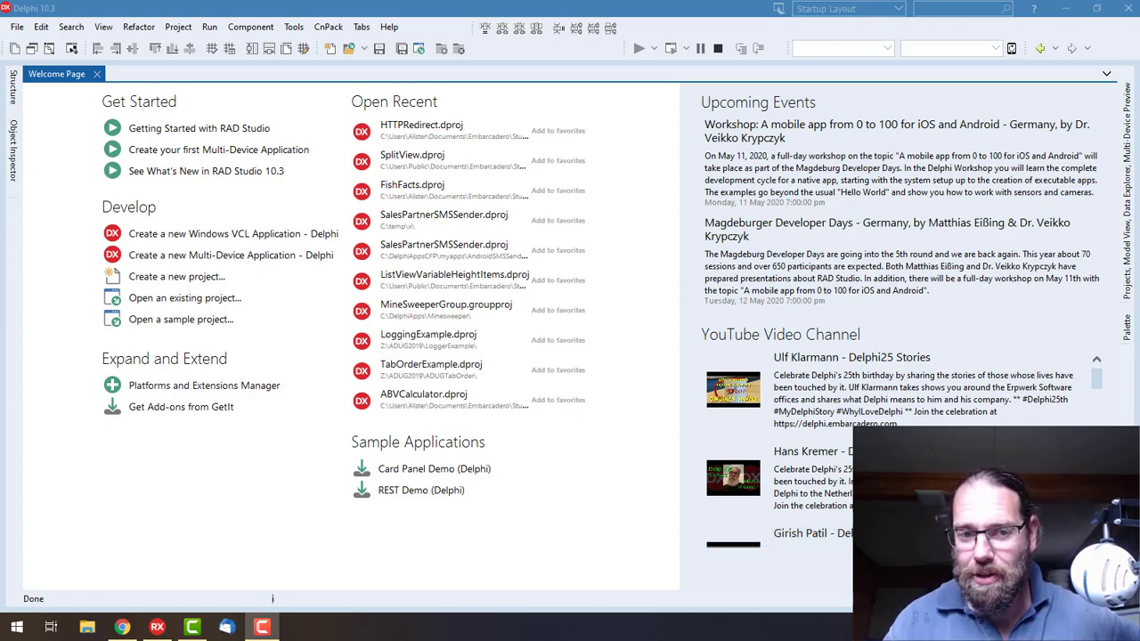
mouse_move(661, 379)
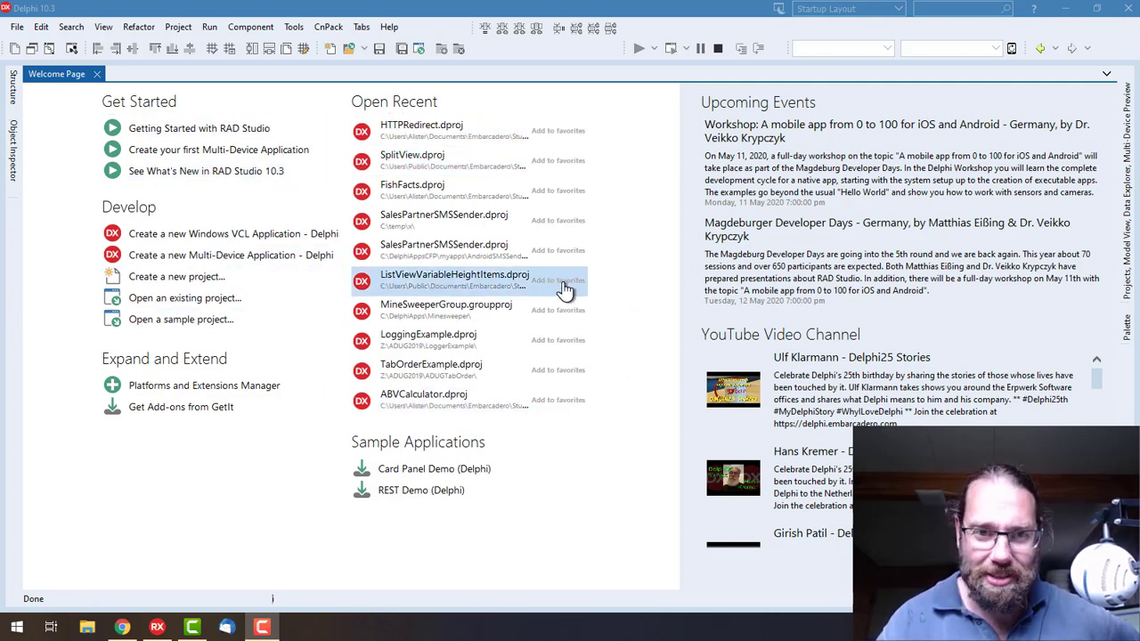
mouse_move(329, 35)
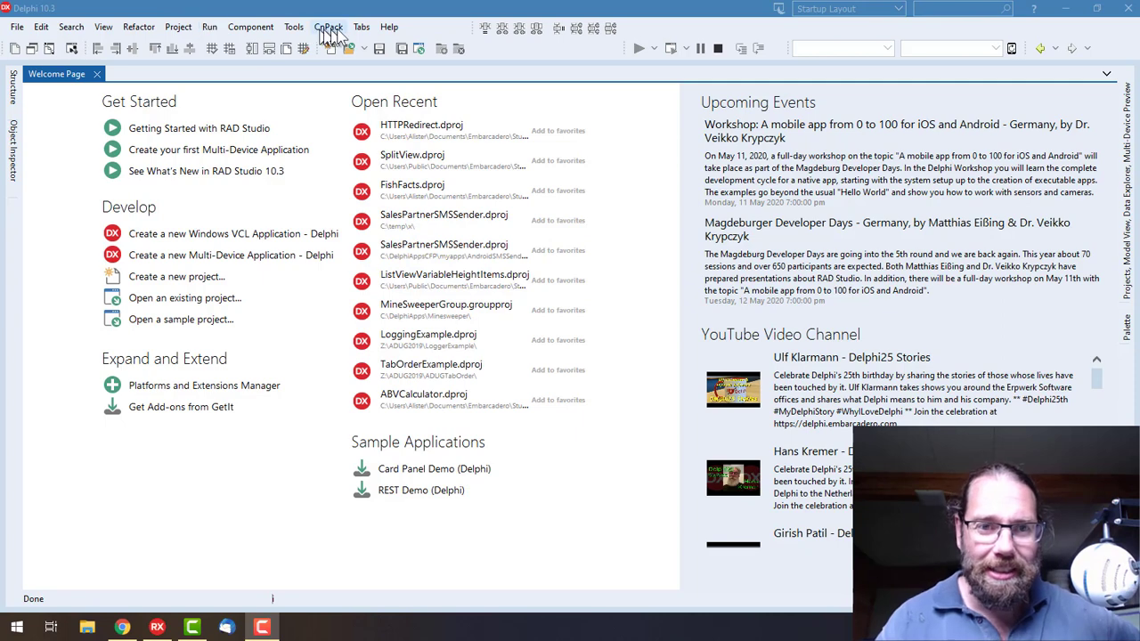
Launch the REST Debugger from the IDE's Tools menu
click(293, 25)
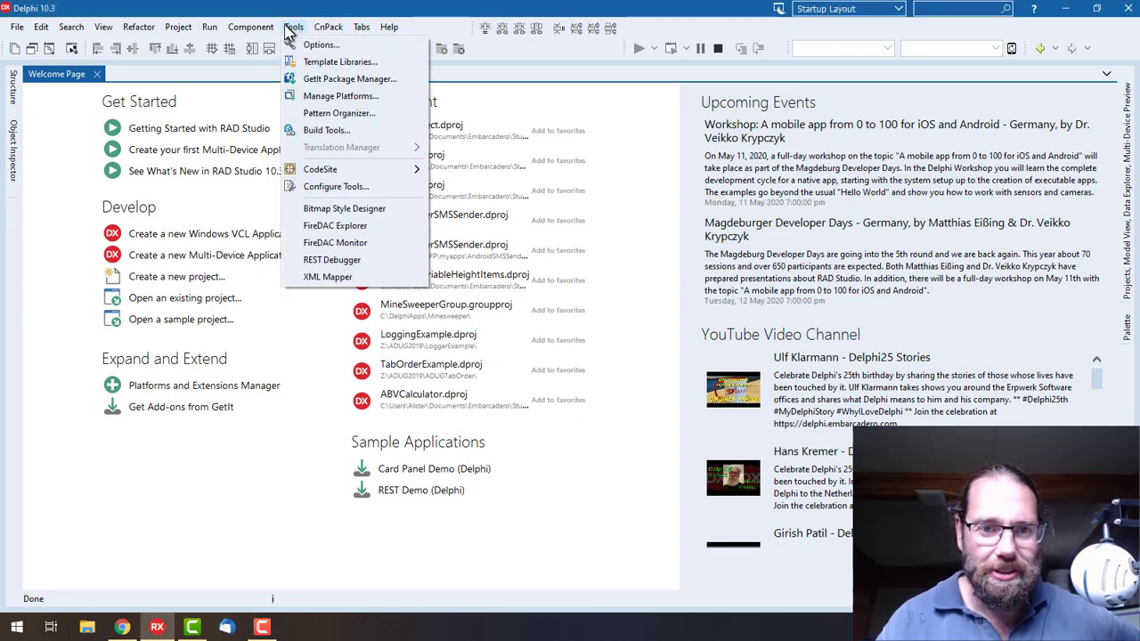
mouse_move(332, 259)
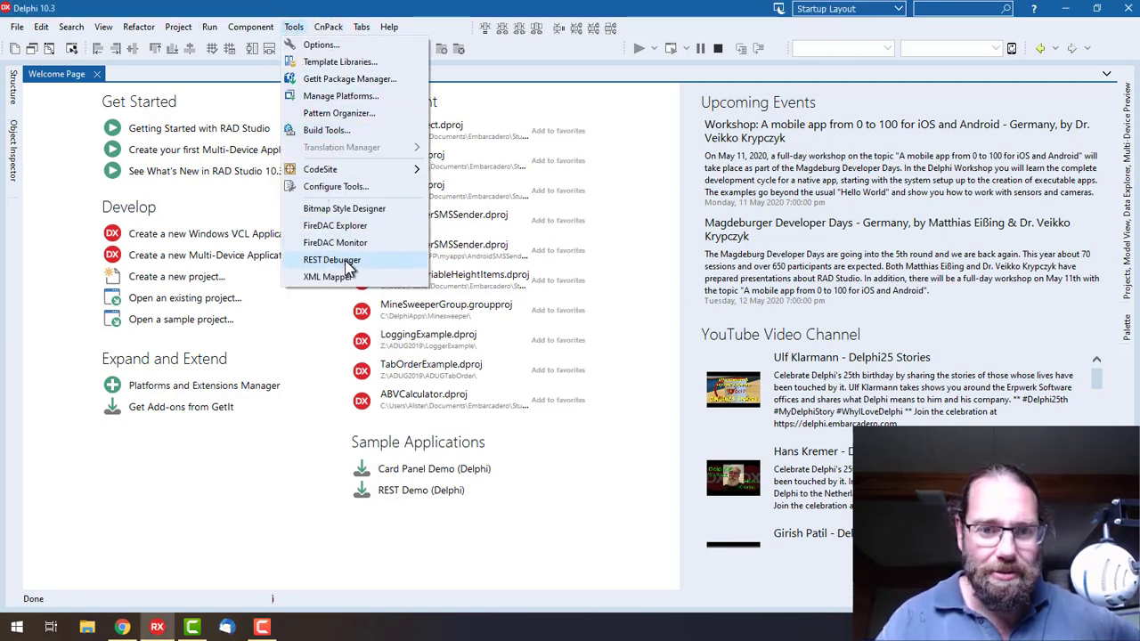
click(332, 260)
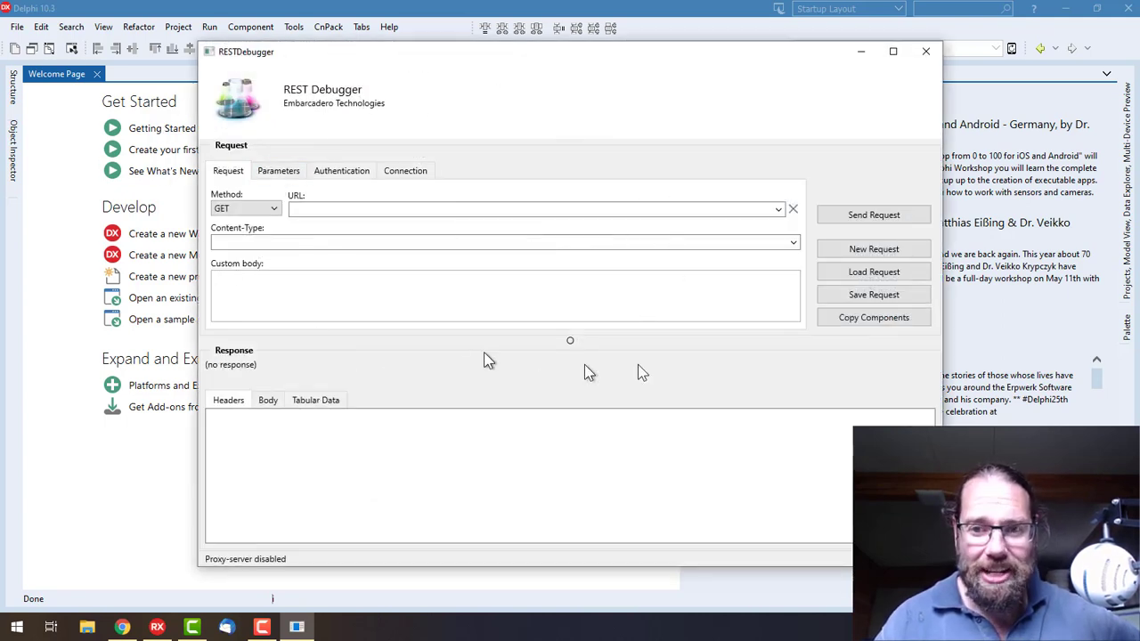
click(278, 170)
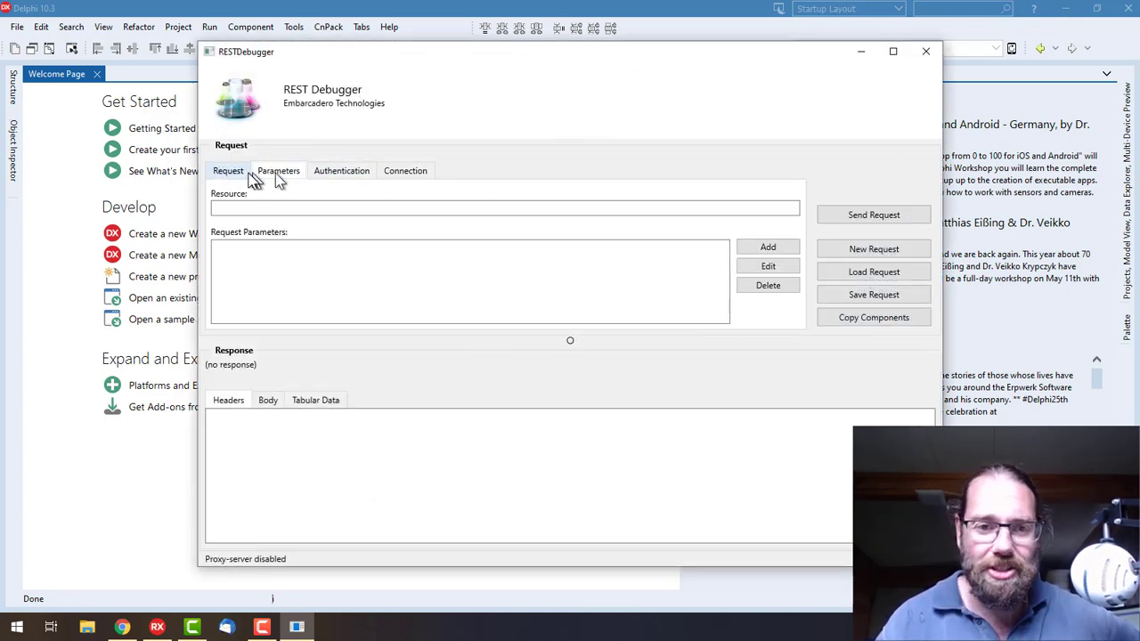
click(228, 170)
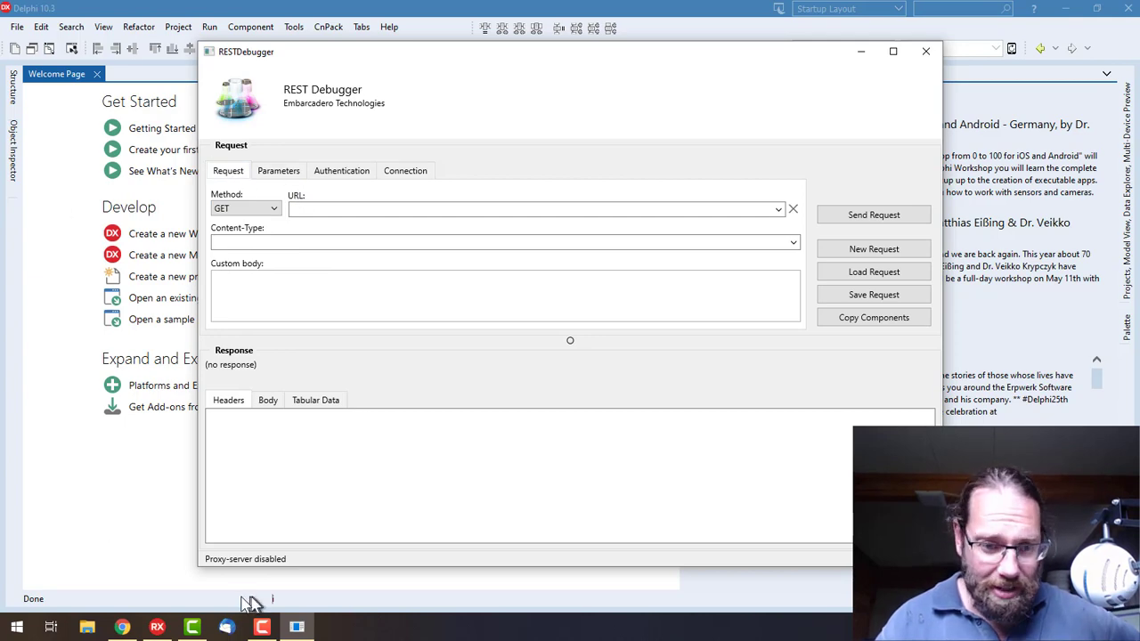
click(123, 627)
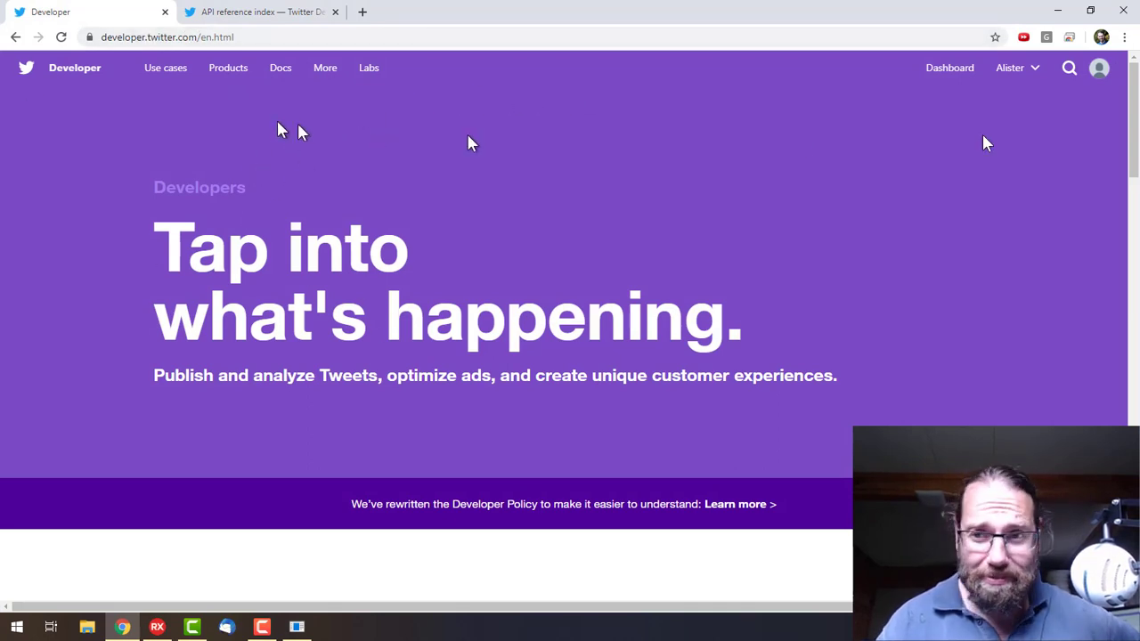
Search the API reference for 'timeline' and open GET statuses/user_timeline at its Resource URL
click(258, 11)
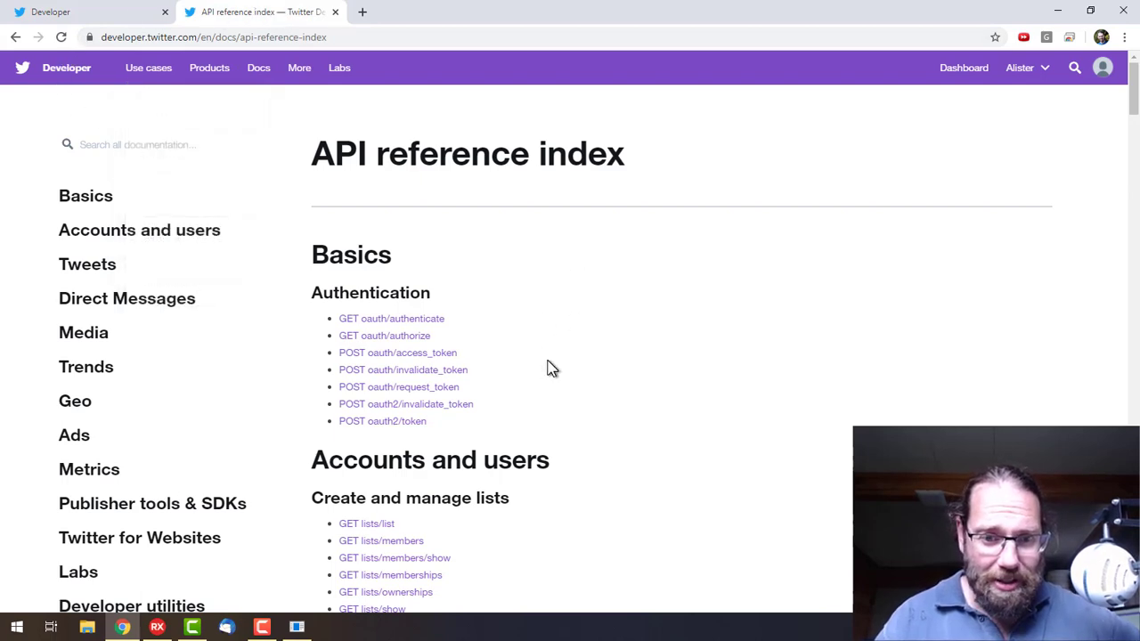
scroll(down, 3)
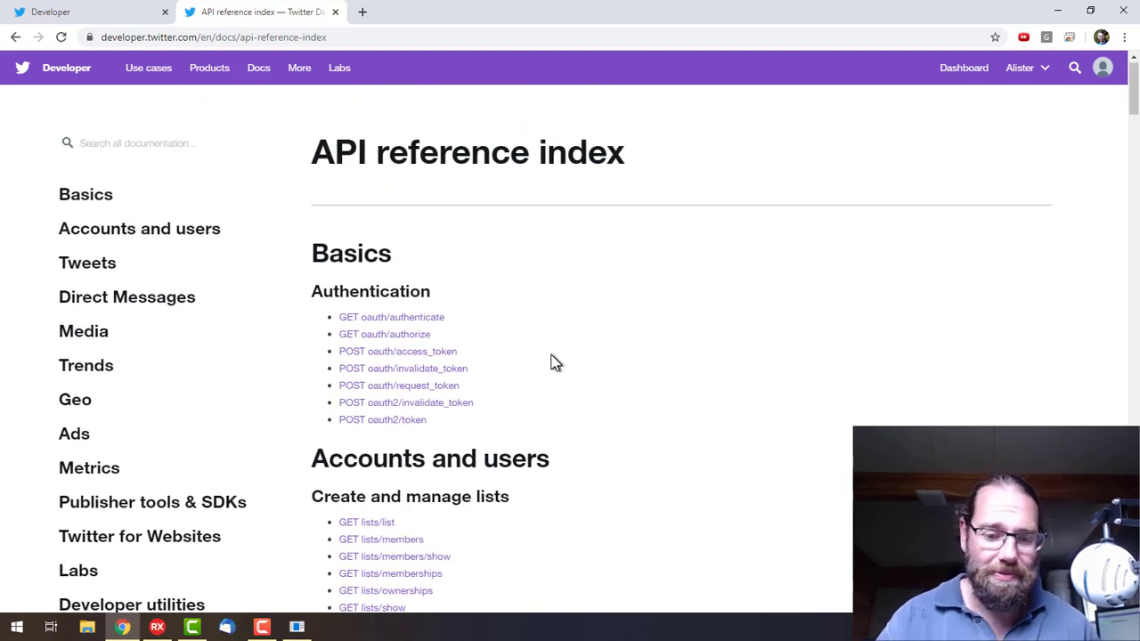
key(ctrl+f)
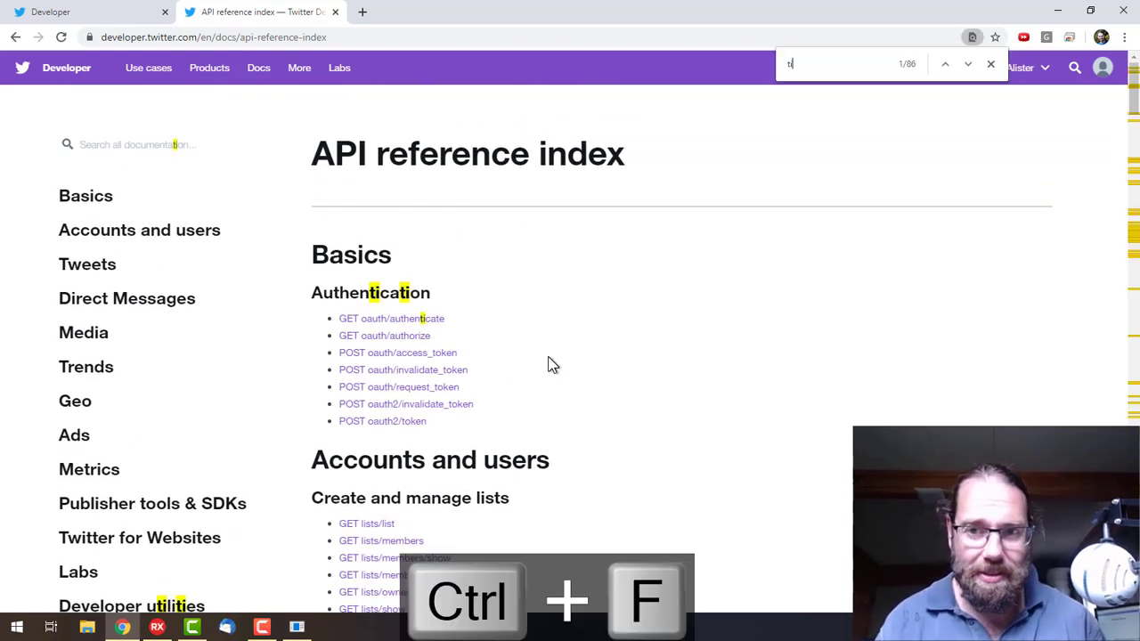
text(timeline)
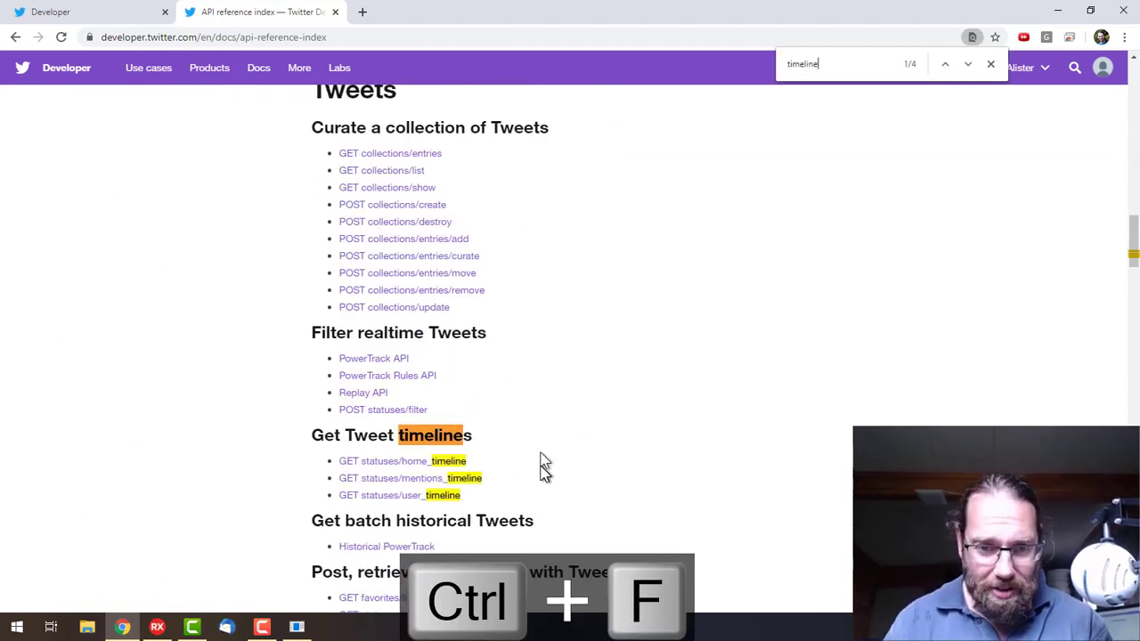
click(399, 496)
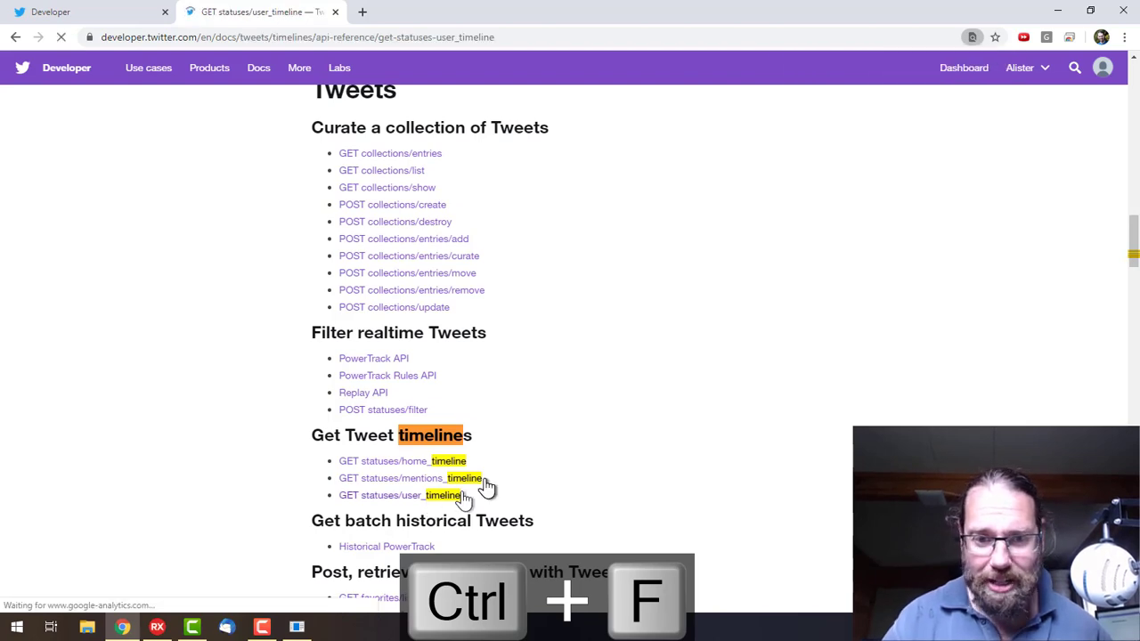
click(400, 495)
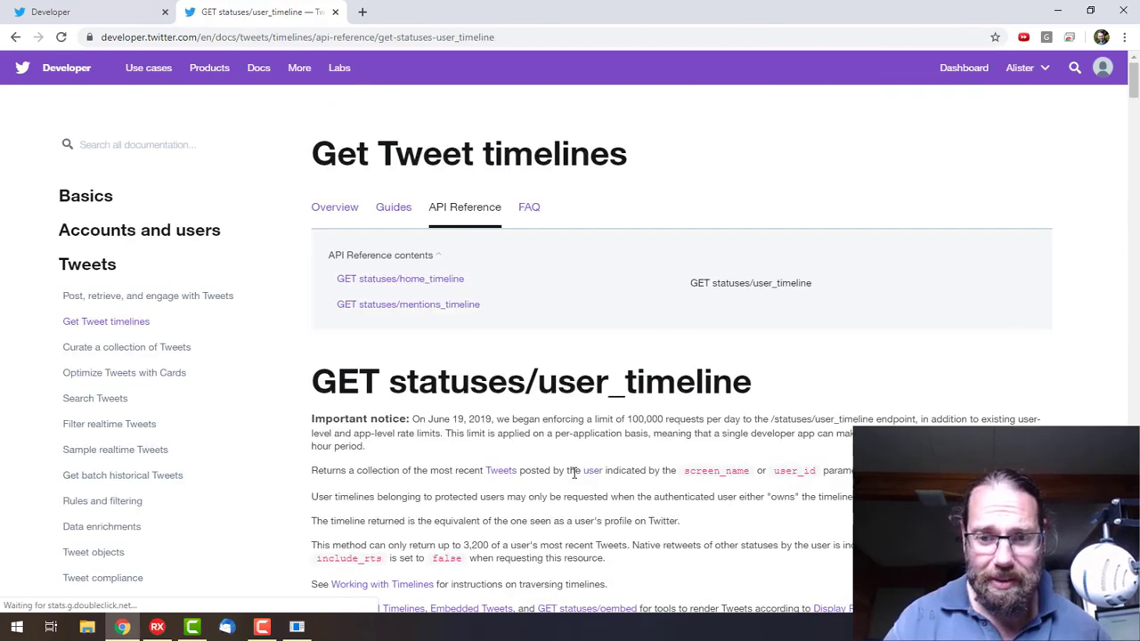
scroll(down, 3)
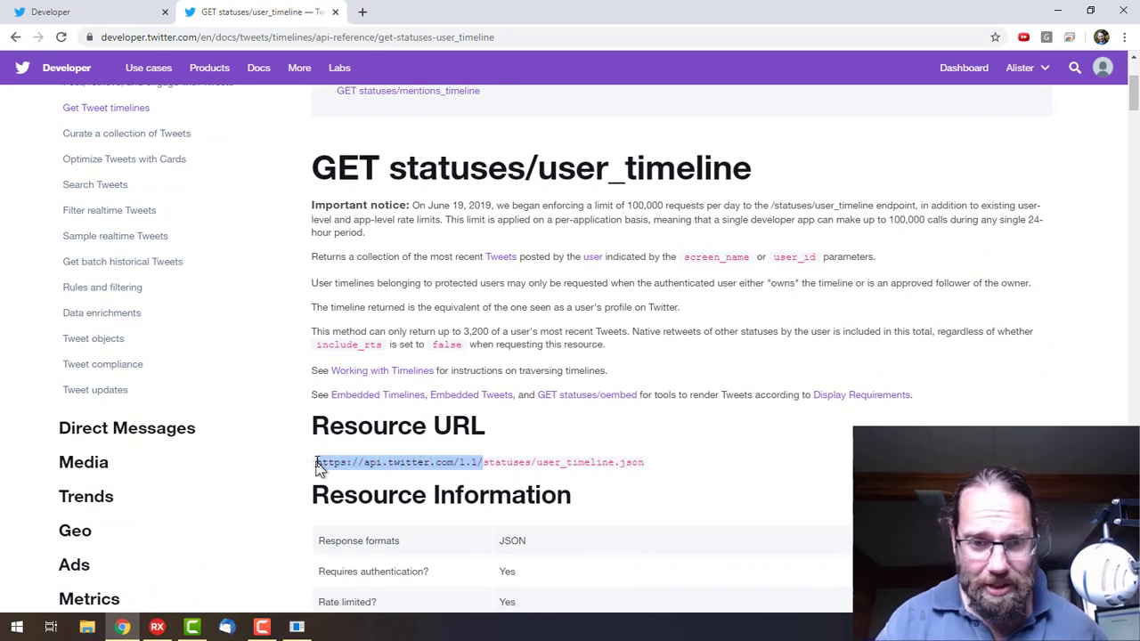
Enter the API base URL and set the resource to statuses/user_timeline.json
key(ctrl+c)
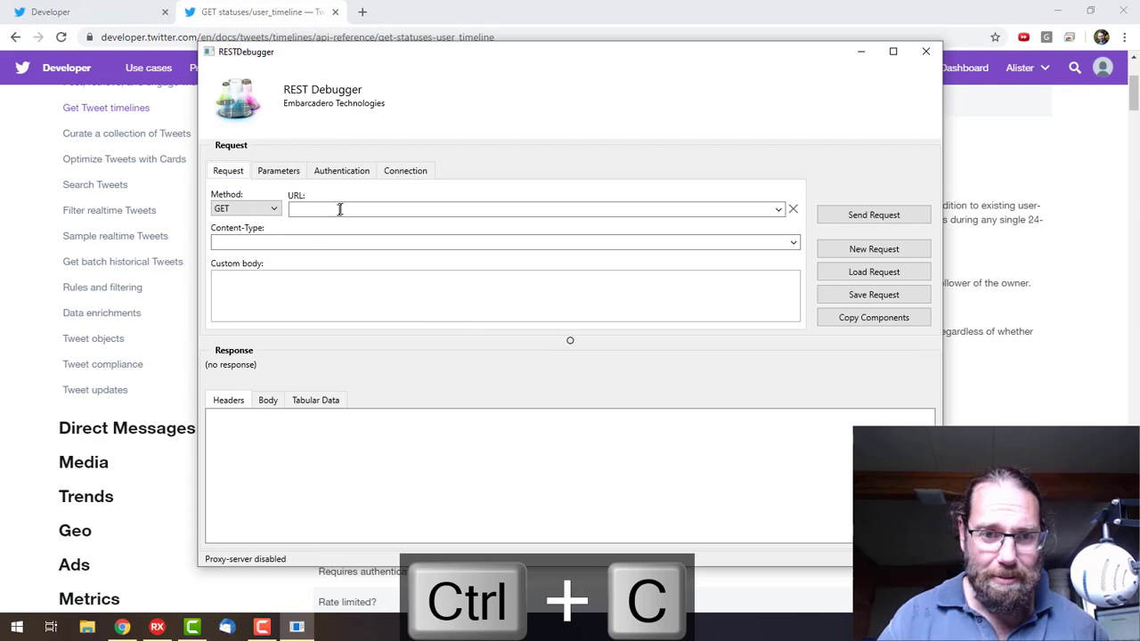
click(278, 170)
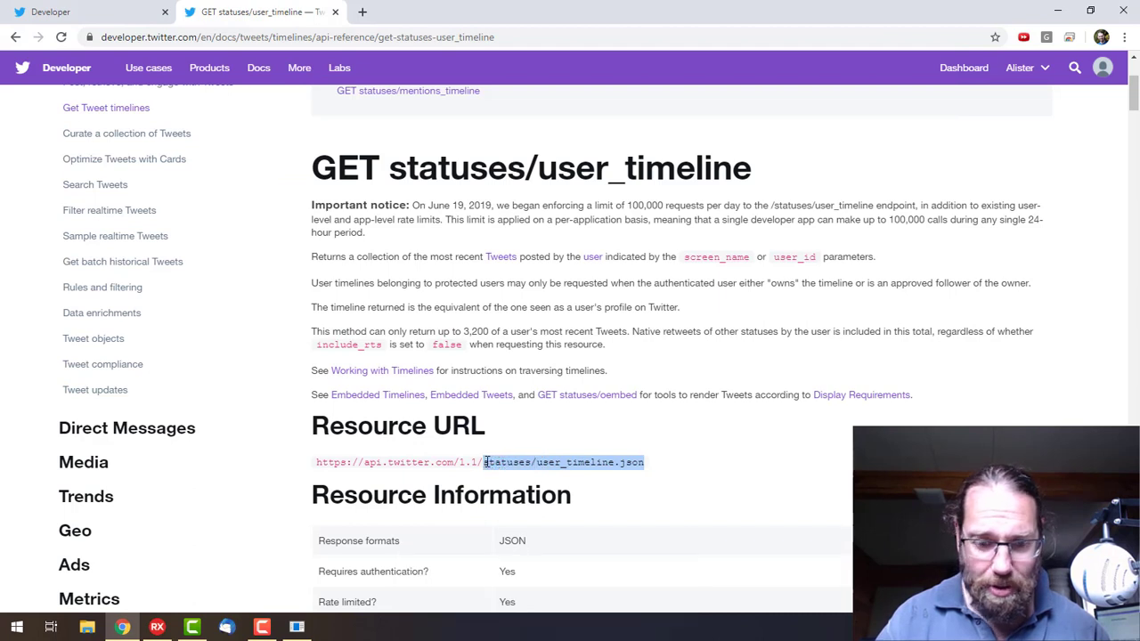
key(alt+tab)
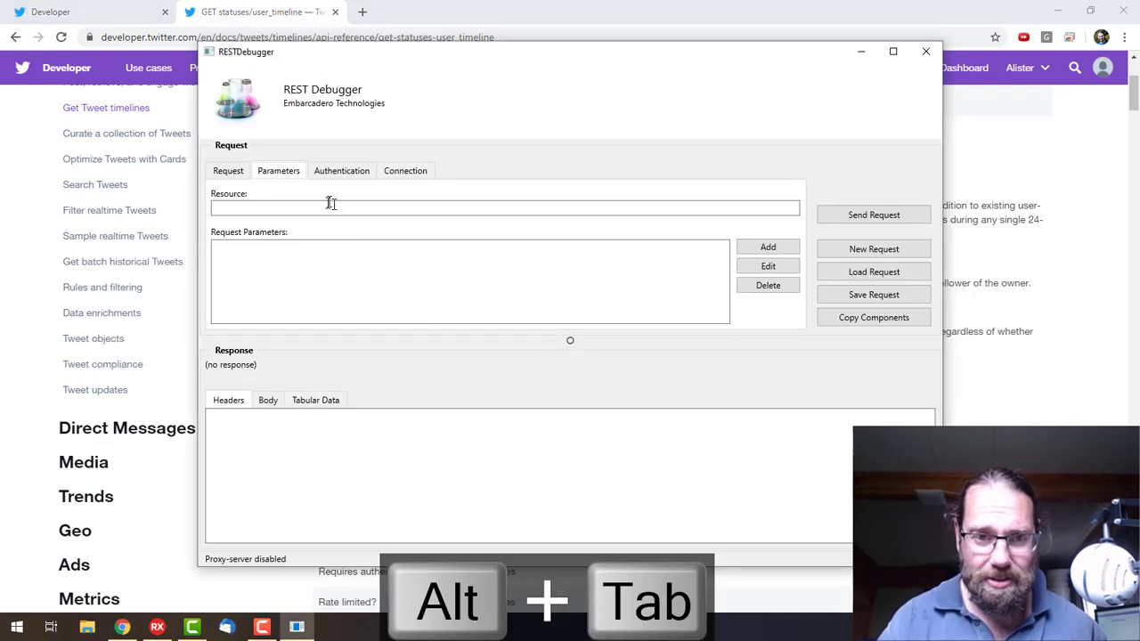
text(statuses/user_timeline.json)
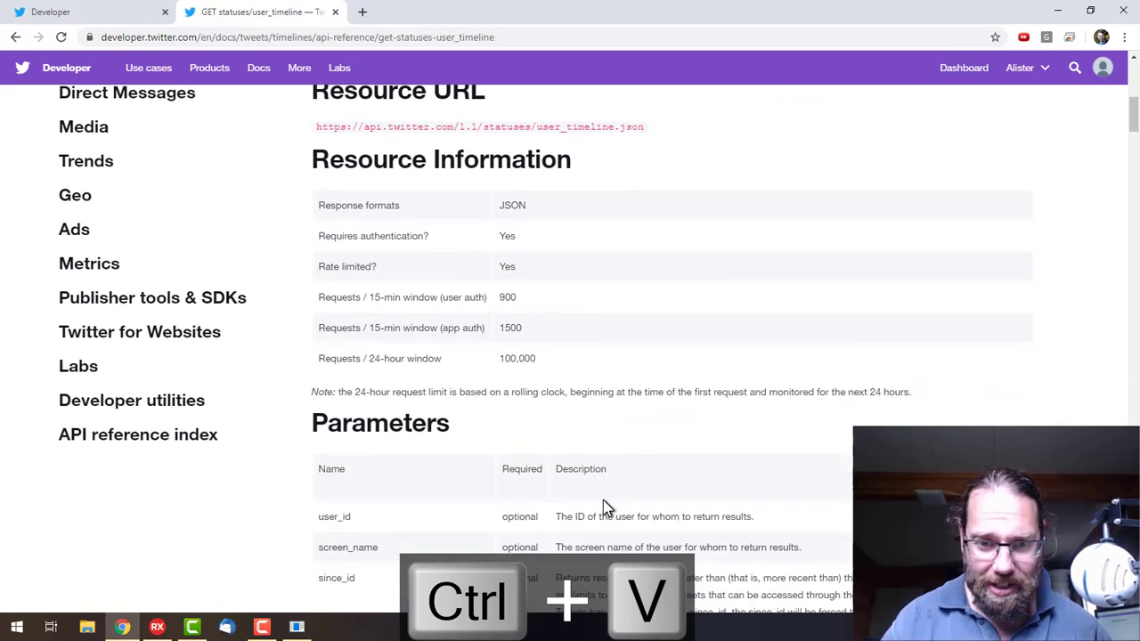
scroll(down, 3)
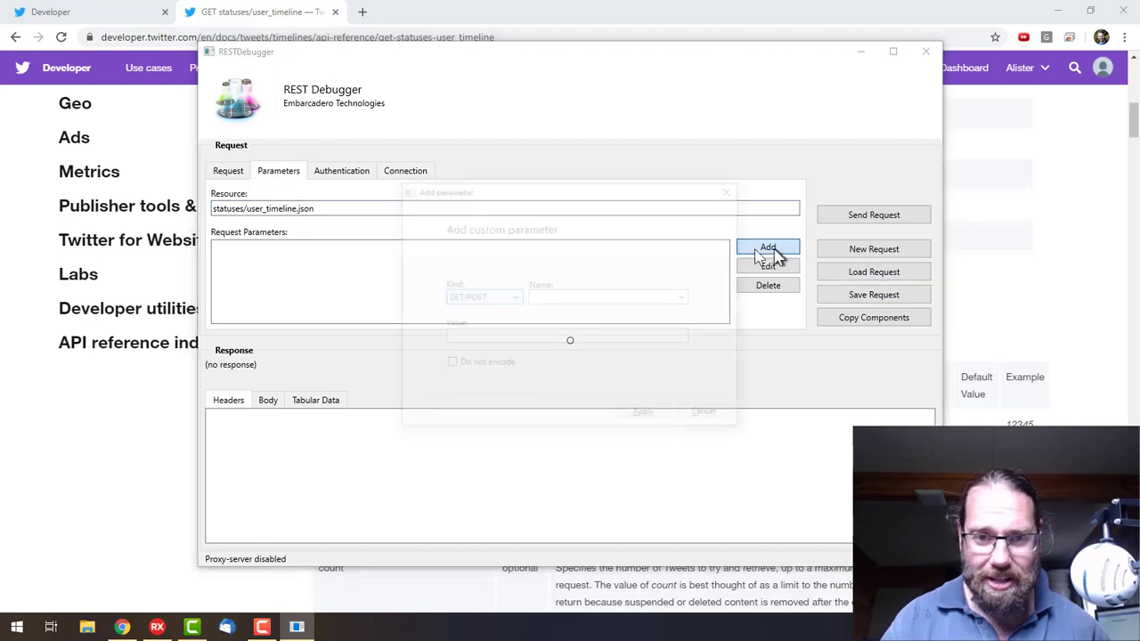
Start adding a custom 'user' request parameter, then cancel it
click(768, 247)
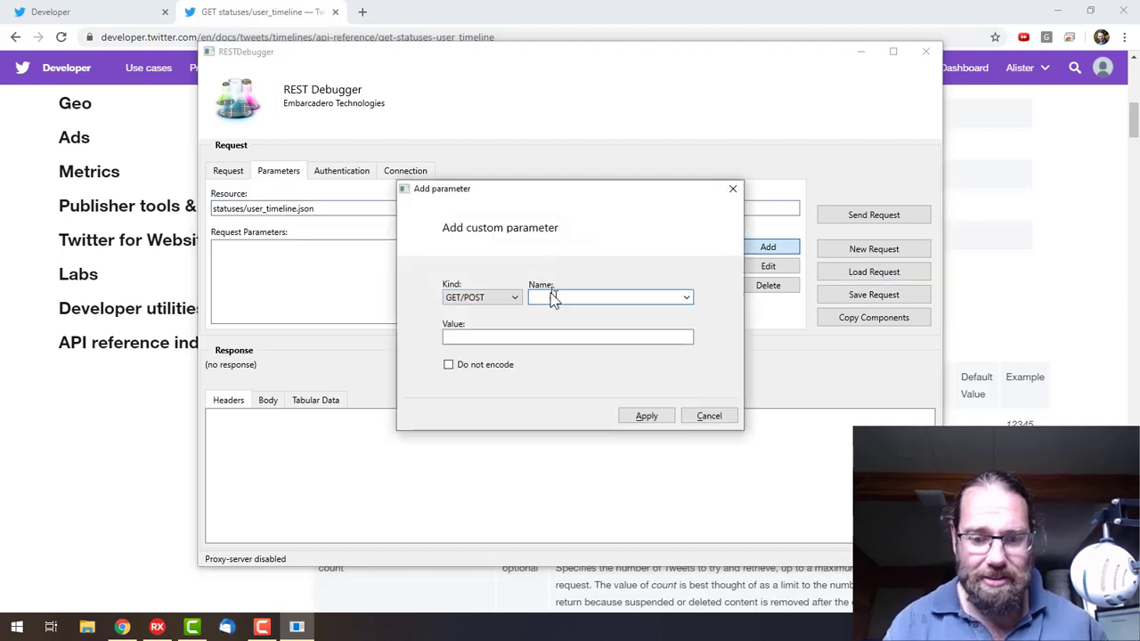
text(user)
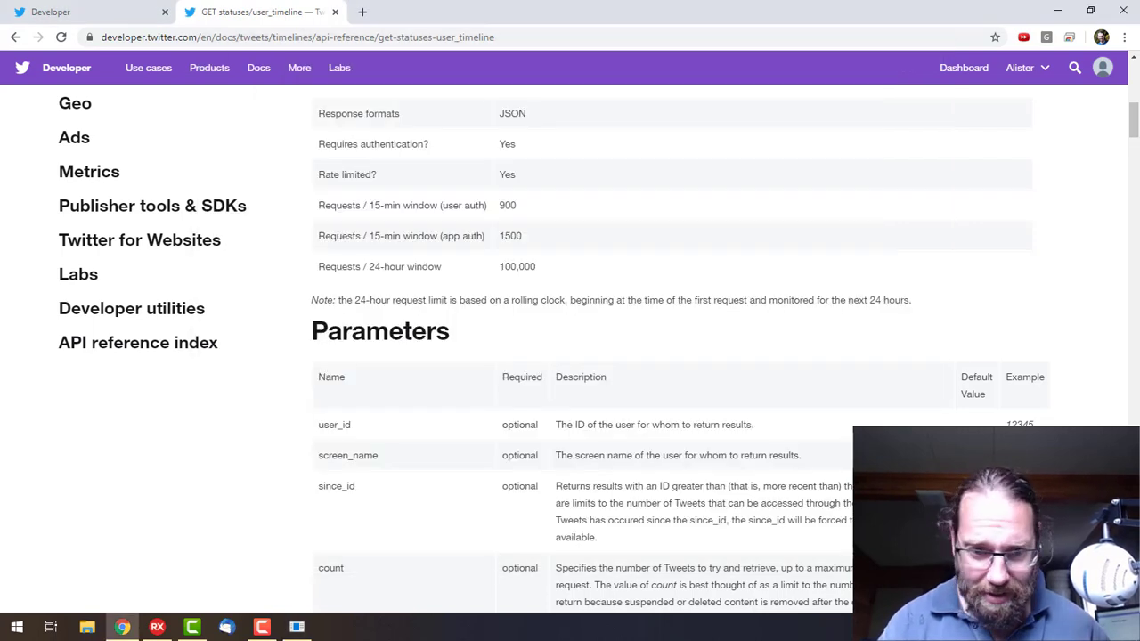
key(Alt+Tab)
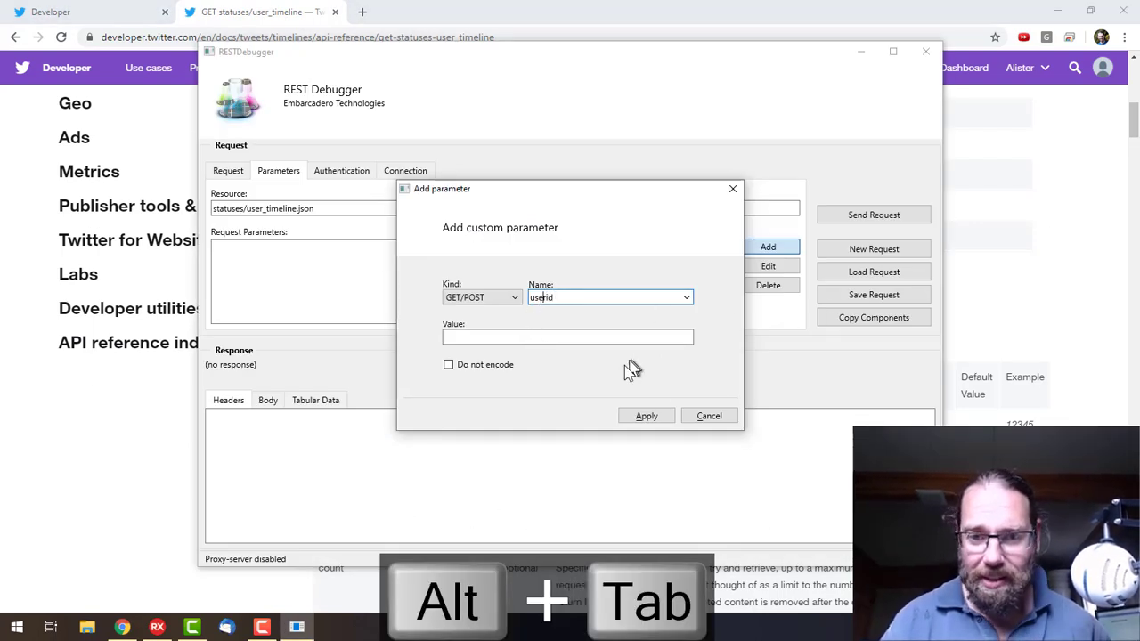
click(709, 415)
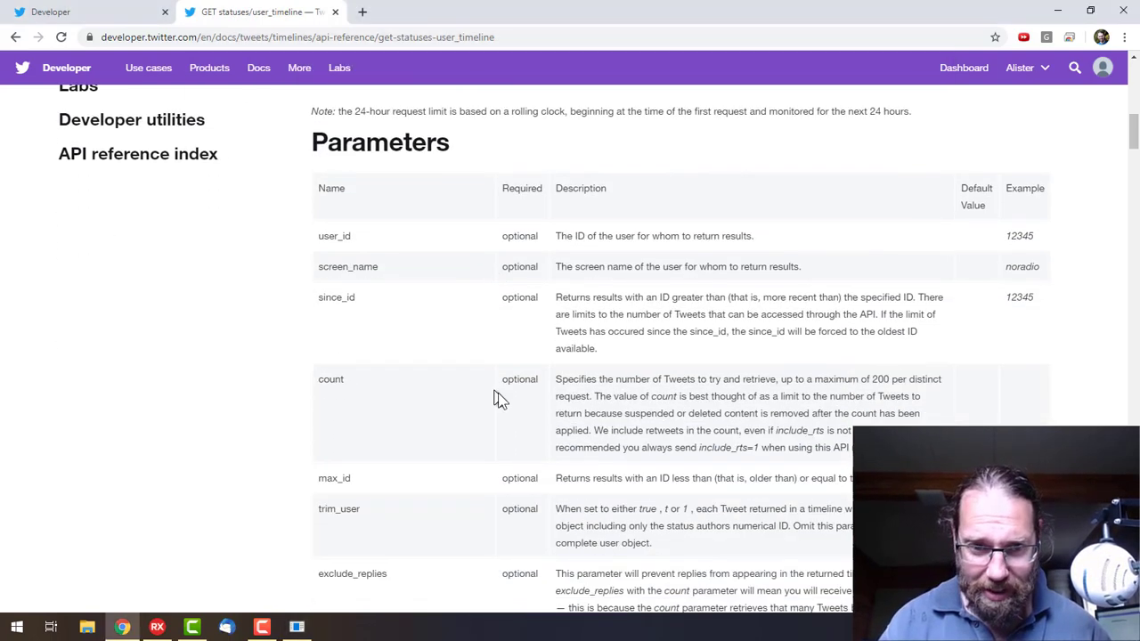
scroll(up, 3)
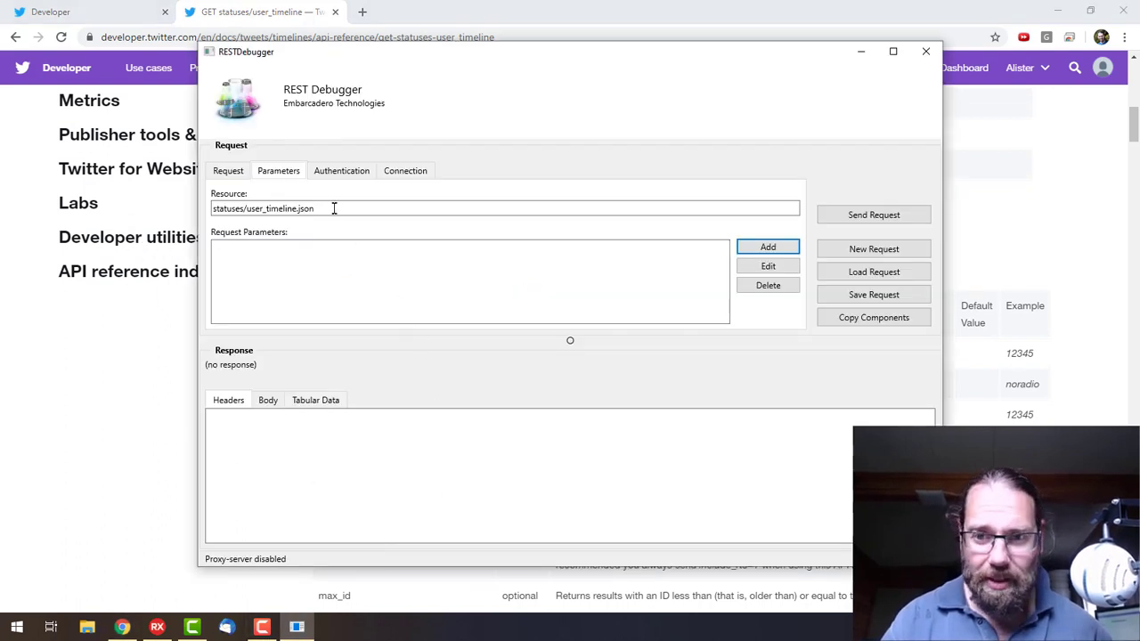
Choose OAUTH from the Authentication Method dropdown, reconfirming the selection
click(341, 170)
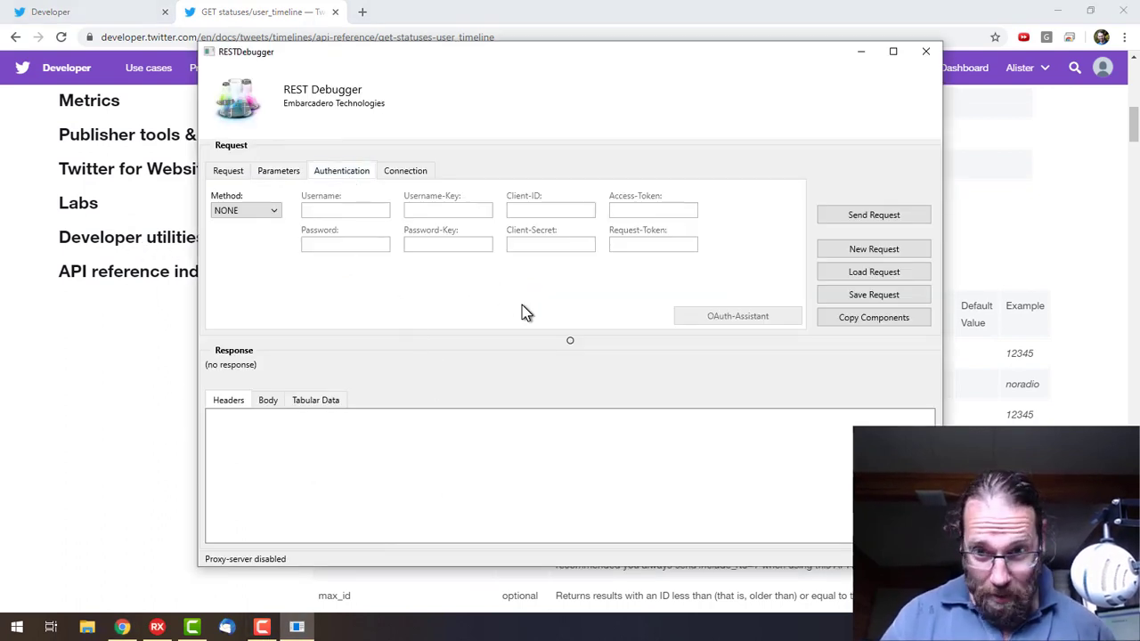
mouse_move(312, 227)
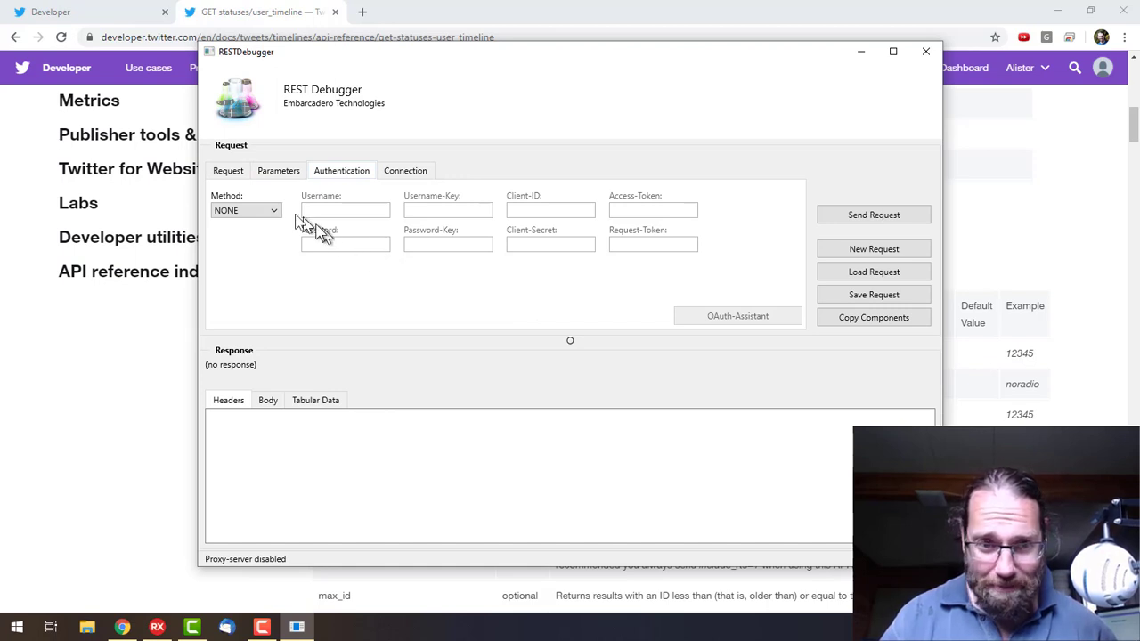
click(245, 210)
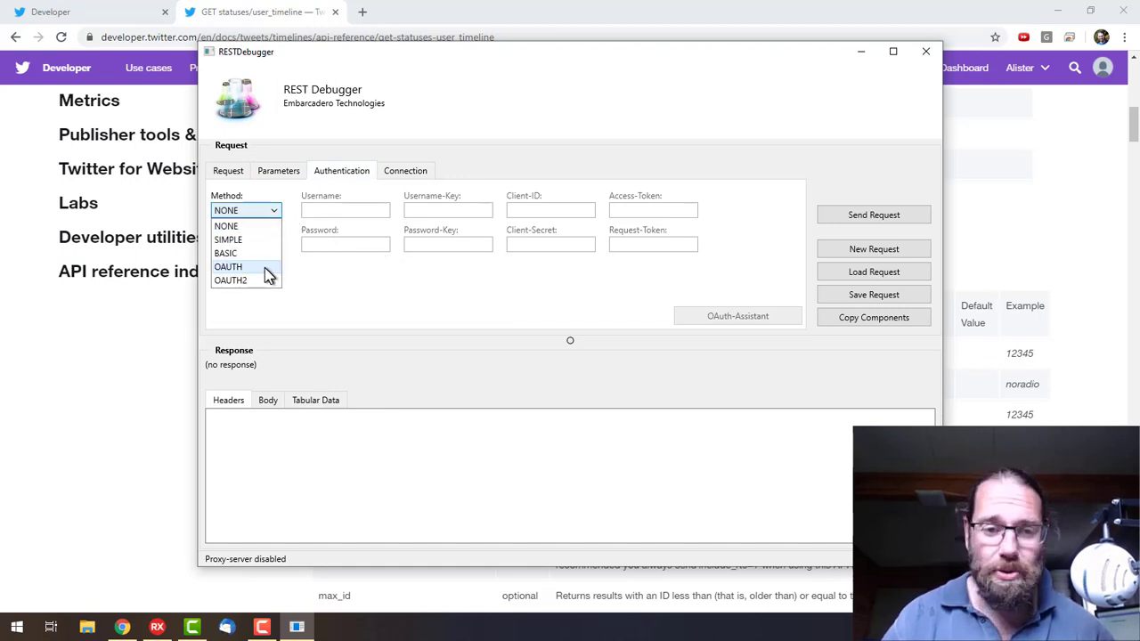
click(228, 267)
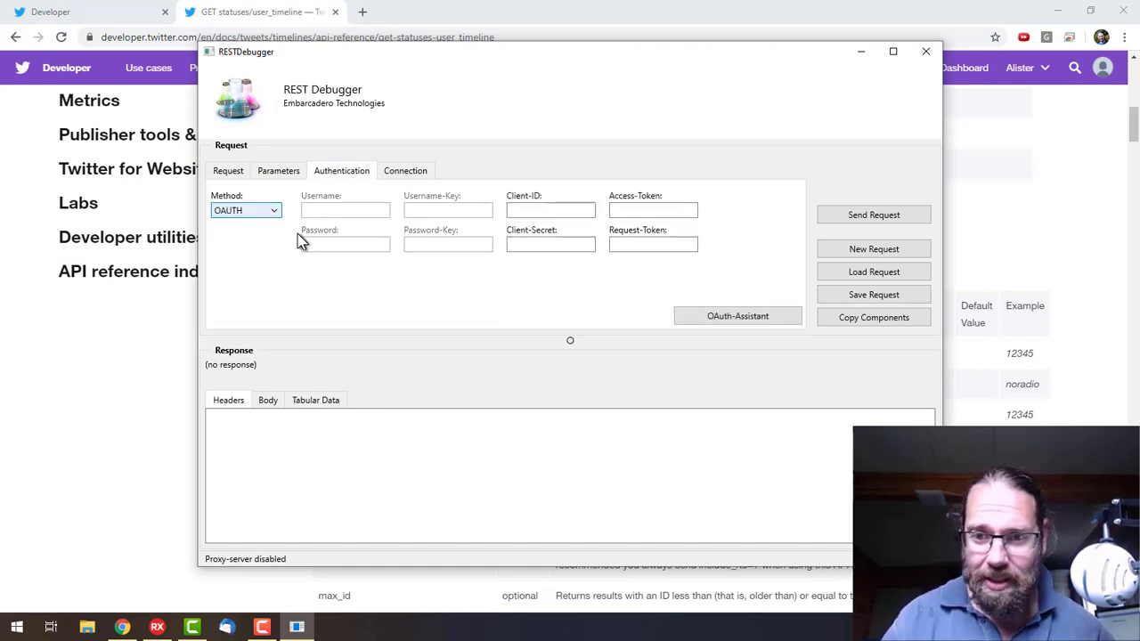
click(245, 210)
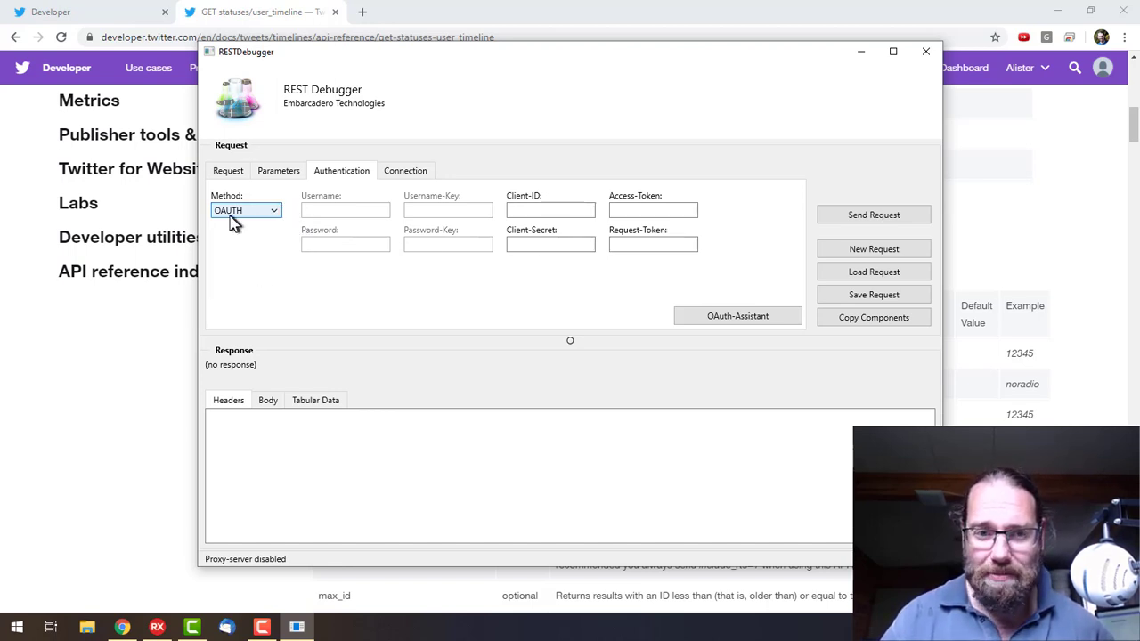
click(273, 210)
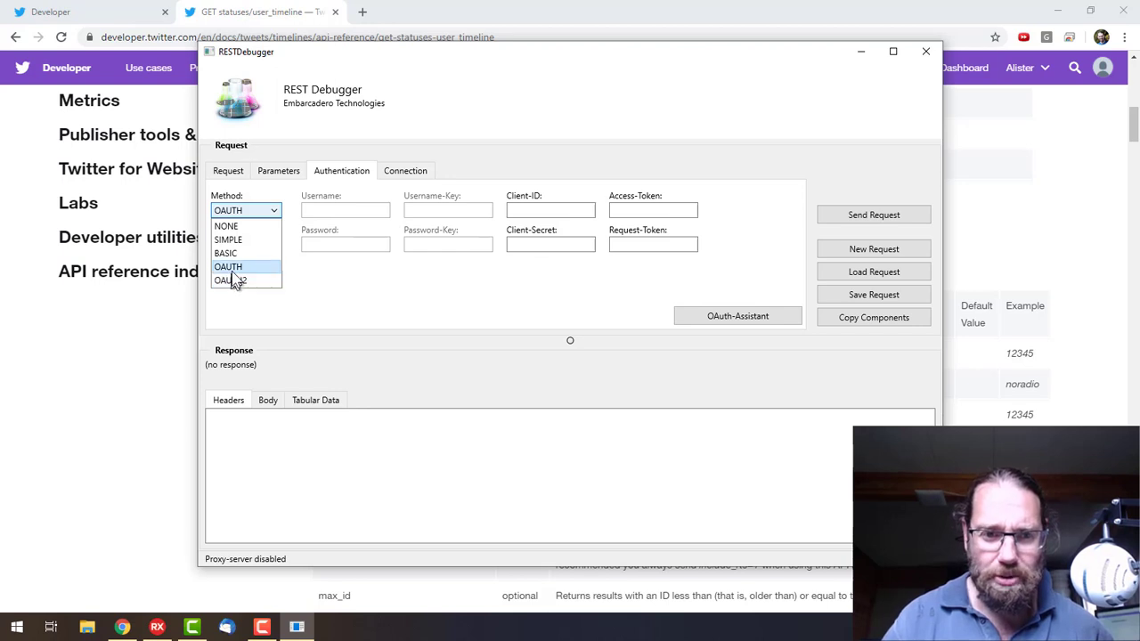
click(228, 266)
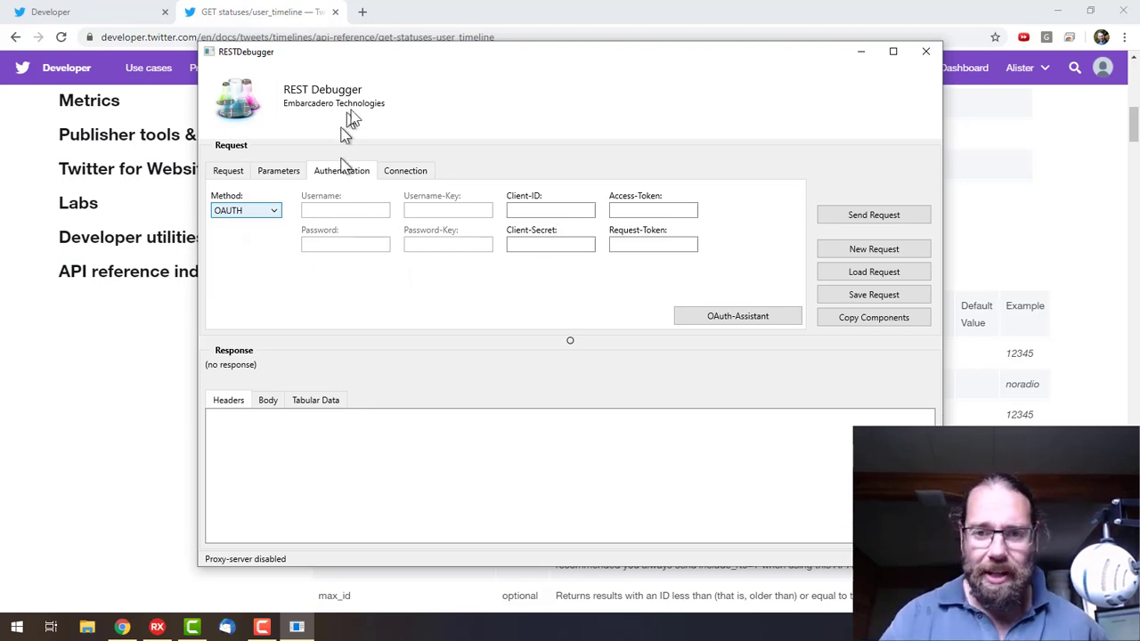
click(738, 316)
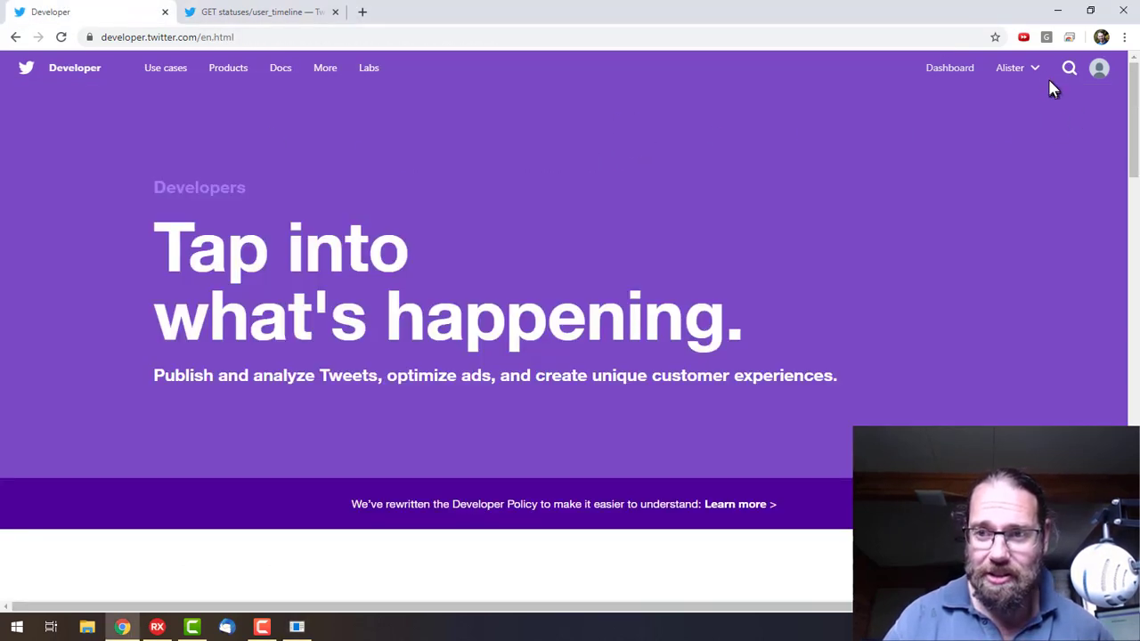
mouse_move(1069, 89)
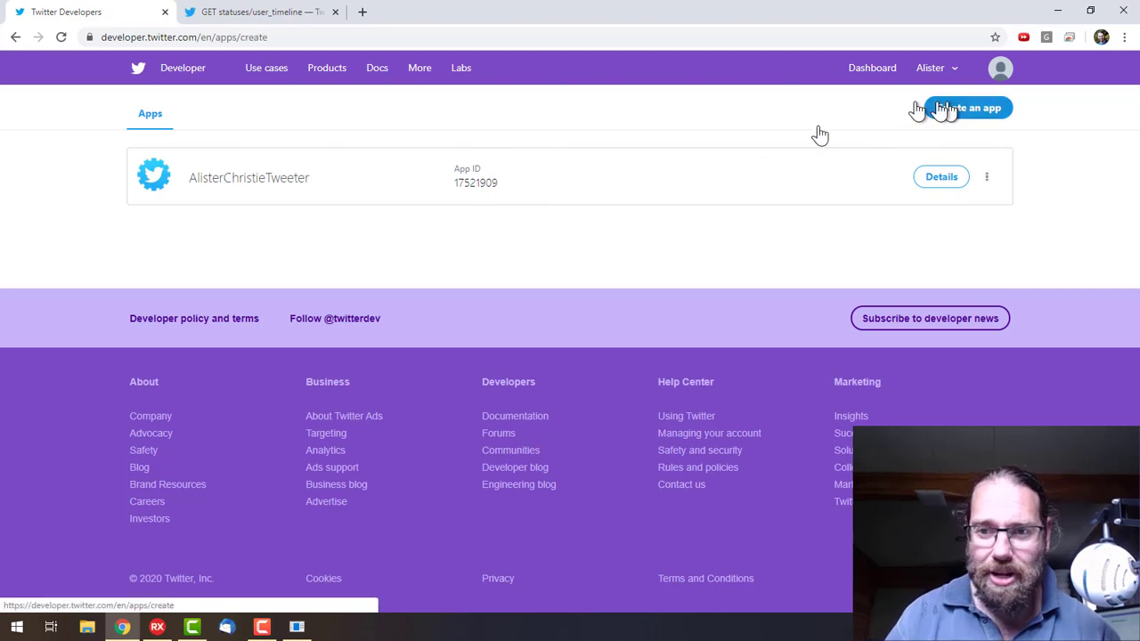
Browse the Create an app page, then view the AlisterChristieTweeter app's details
click(969, 107)
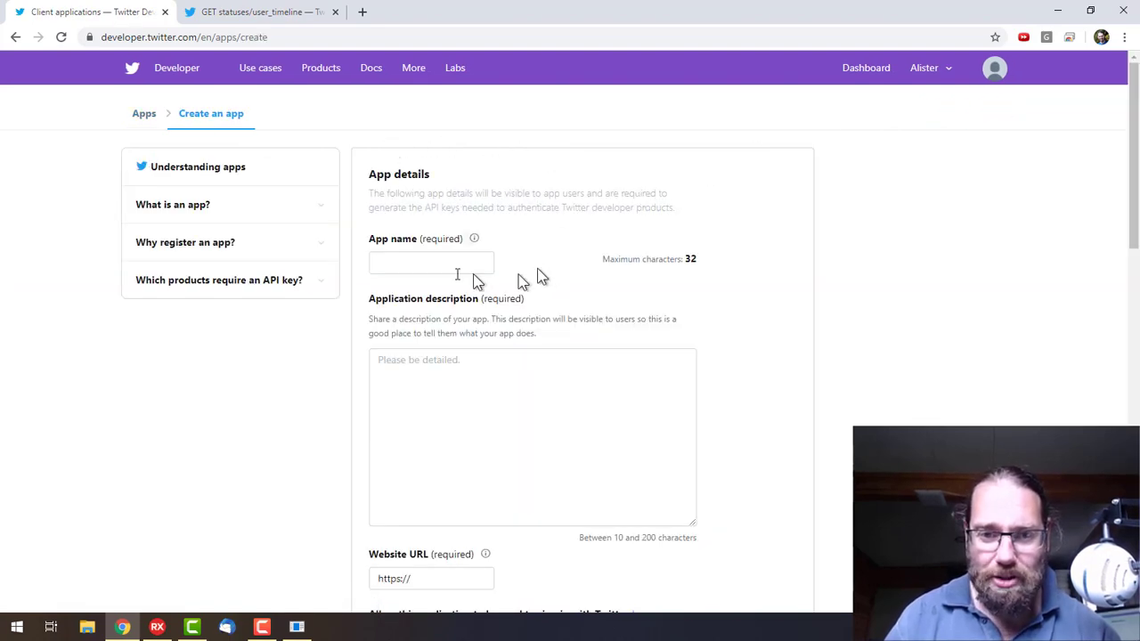
scroll(down, 3)
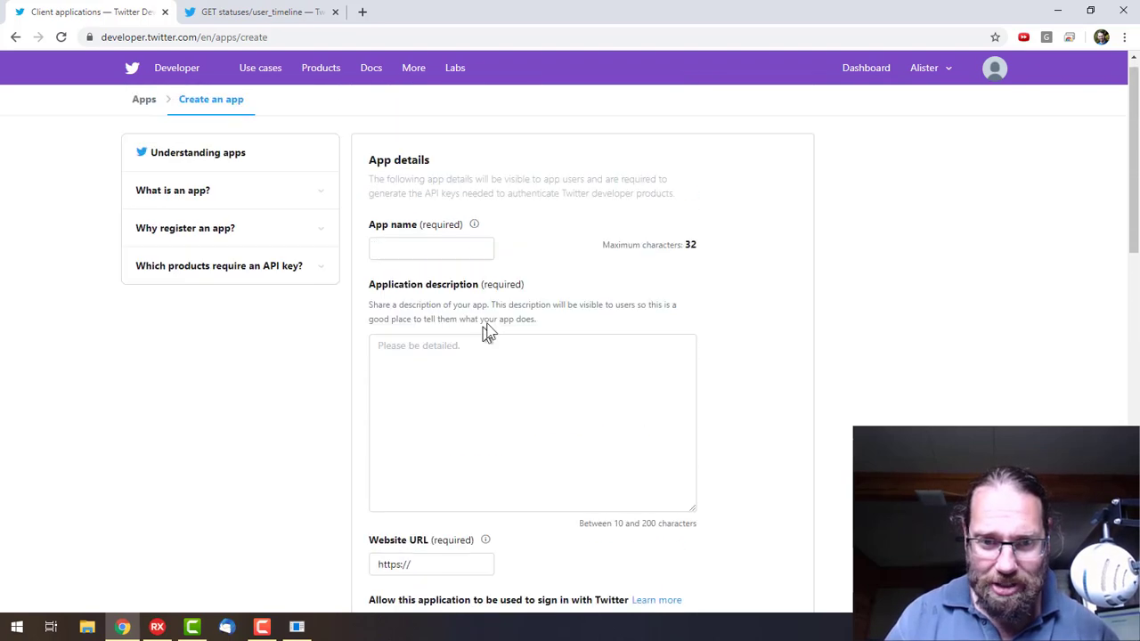
scroll(down, 3)
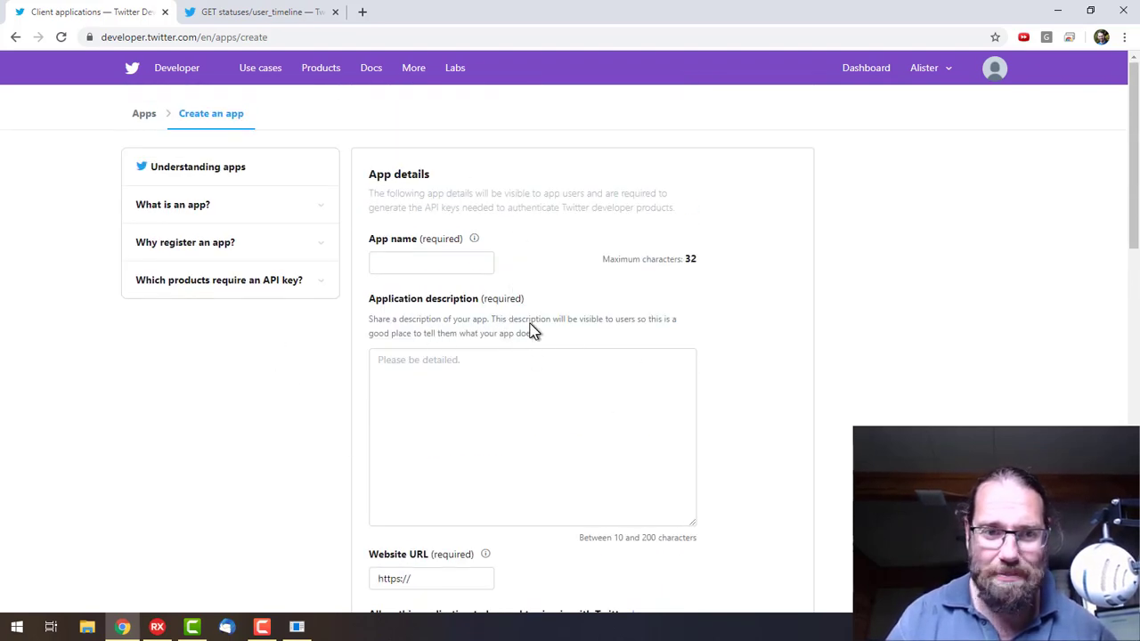
scroll(down, 3)
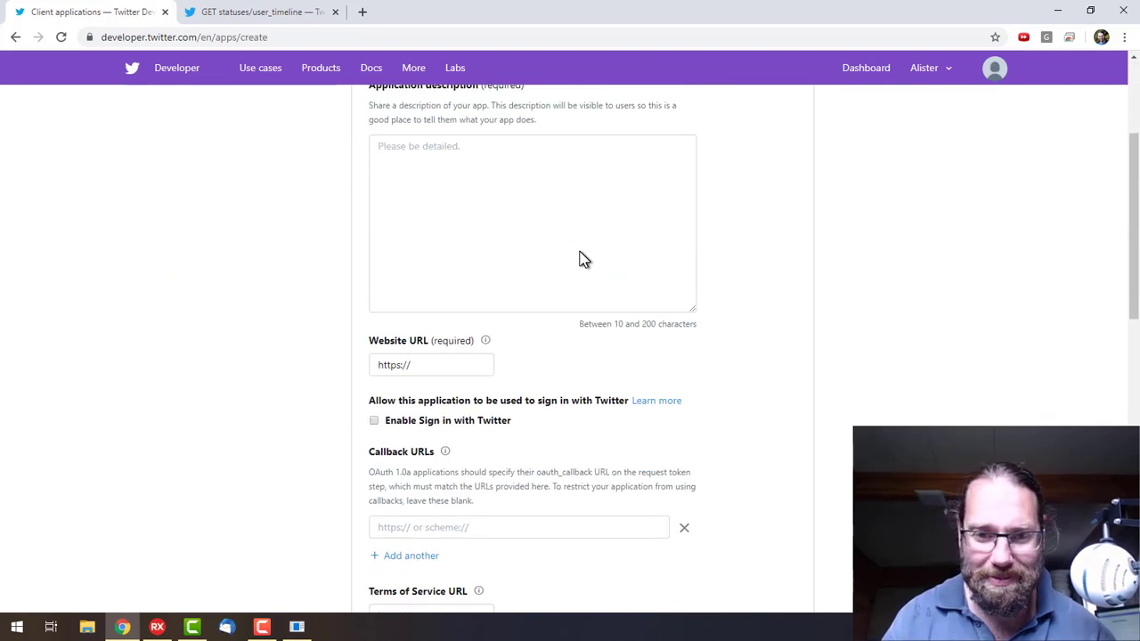
scroll(up, 3)
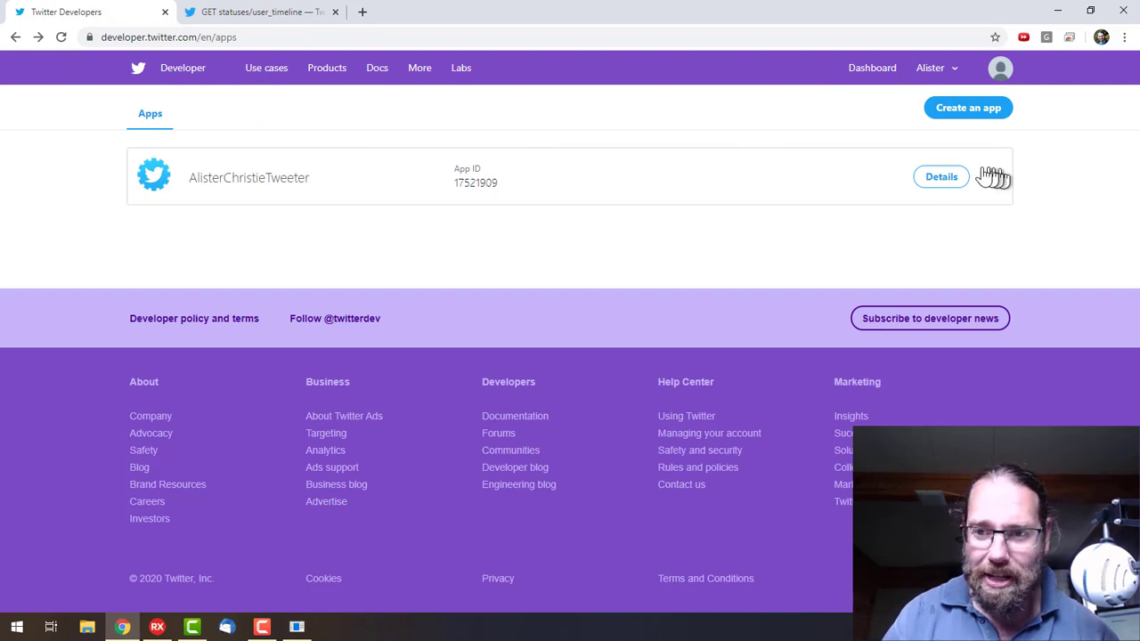
click(941, 177)
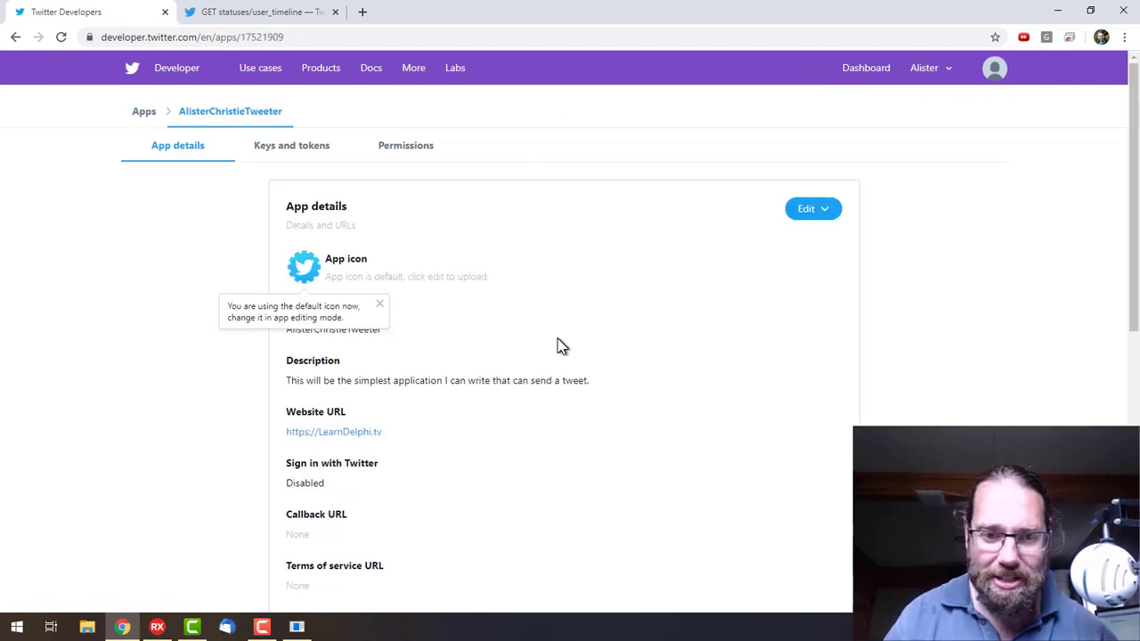
scroll(down, 3)
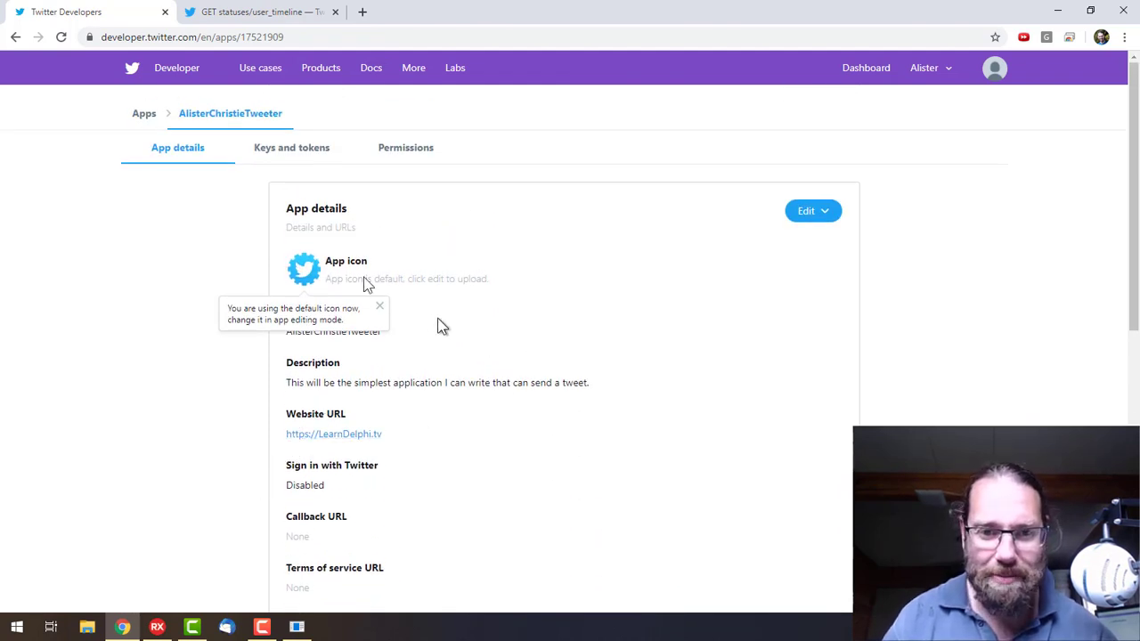
Copy the consumer API key from the app's Keys and tokens page and return to the API reference
click(292, 147)
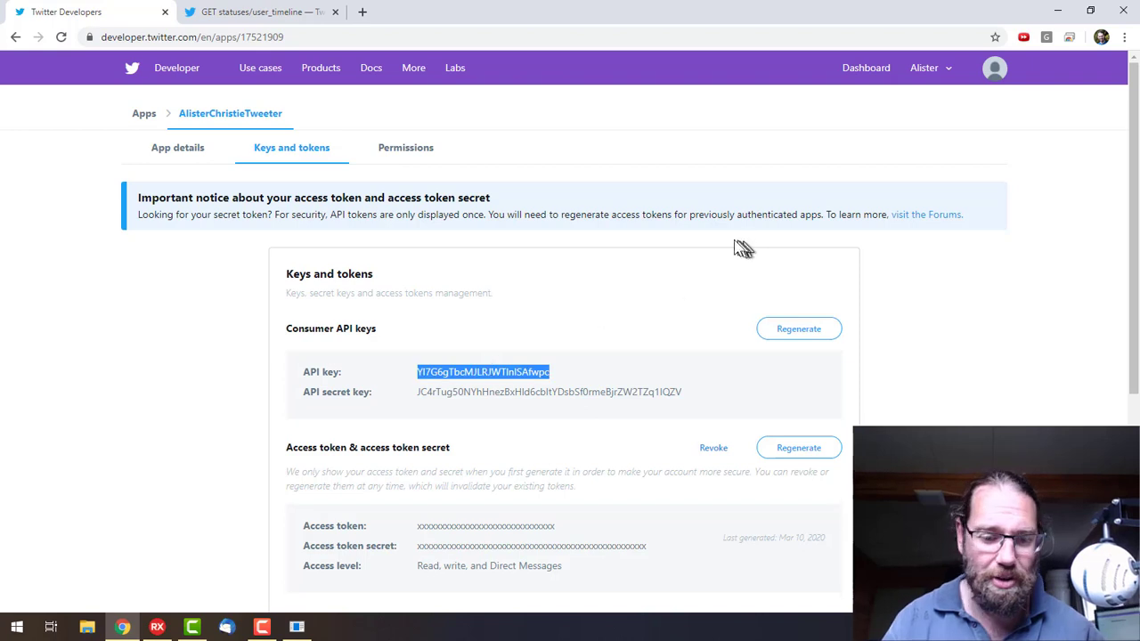
key(ctrl+c)
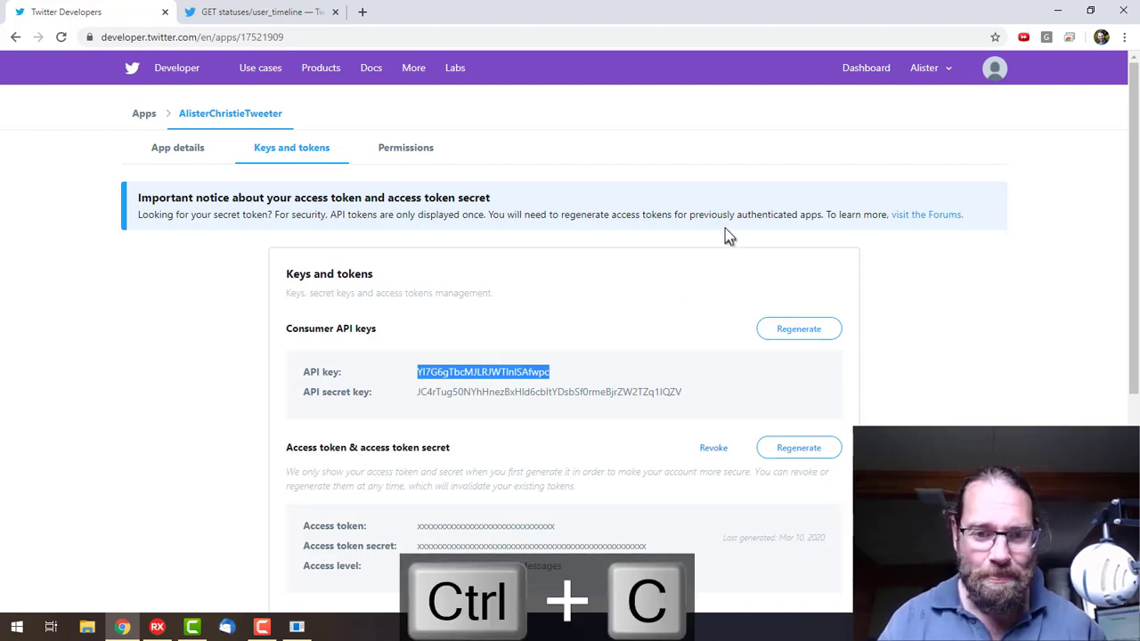
key(alt+tab)
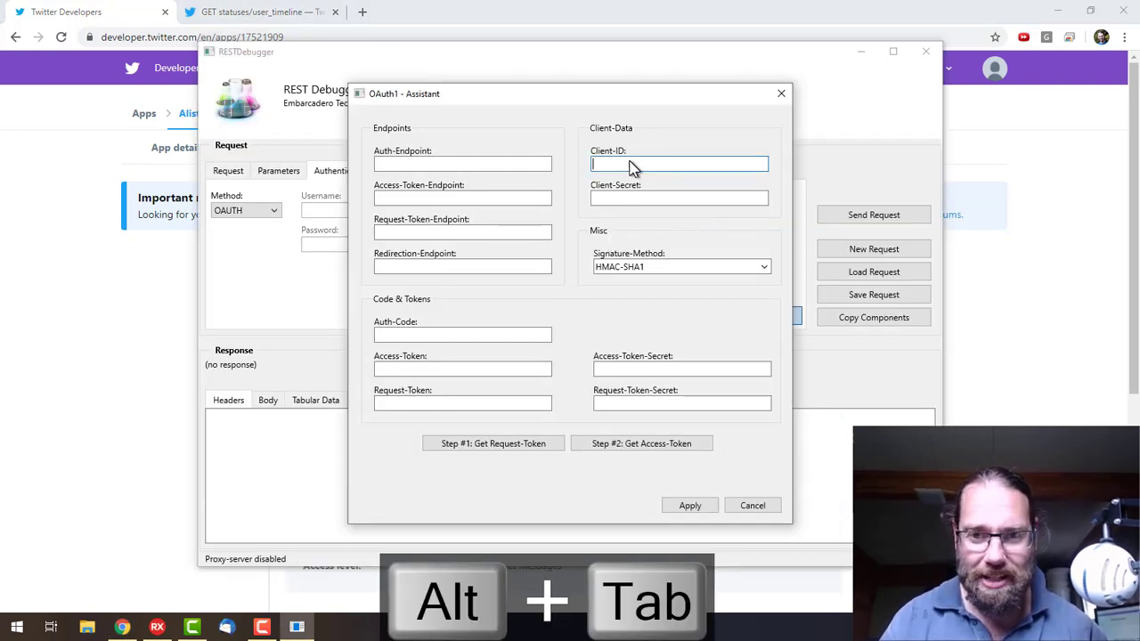
key(Alt+Tab)
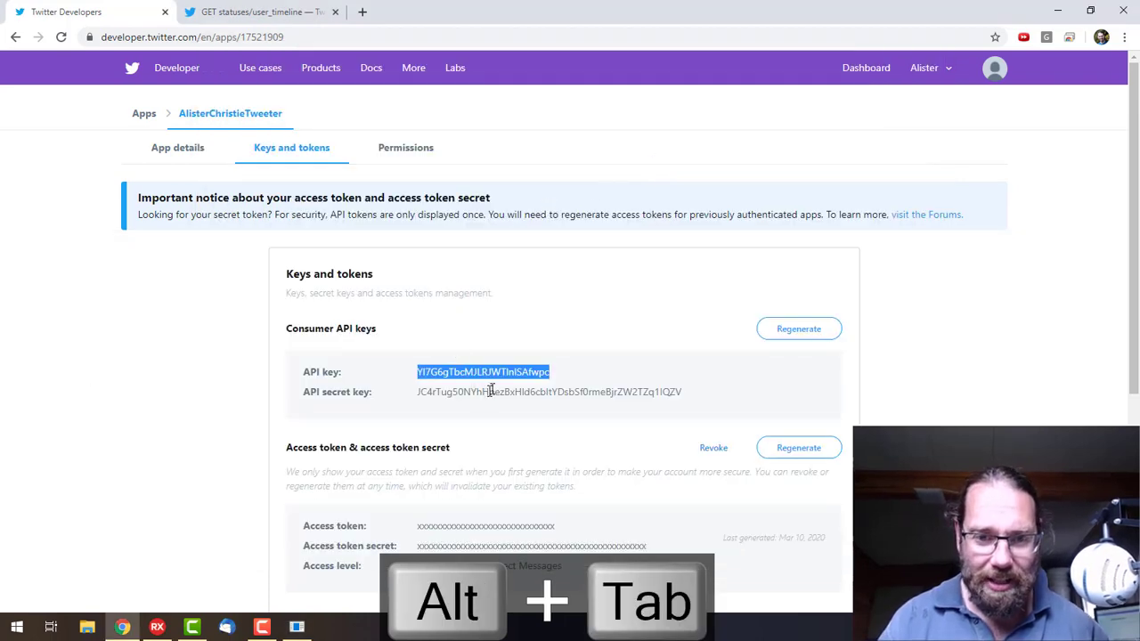
key(alt+tab)
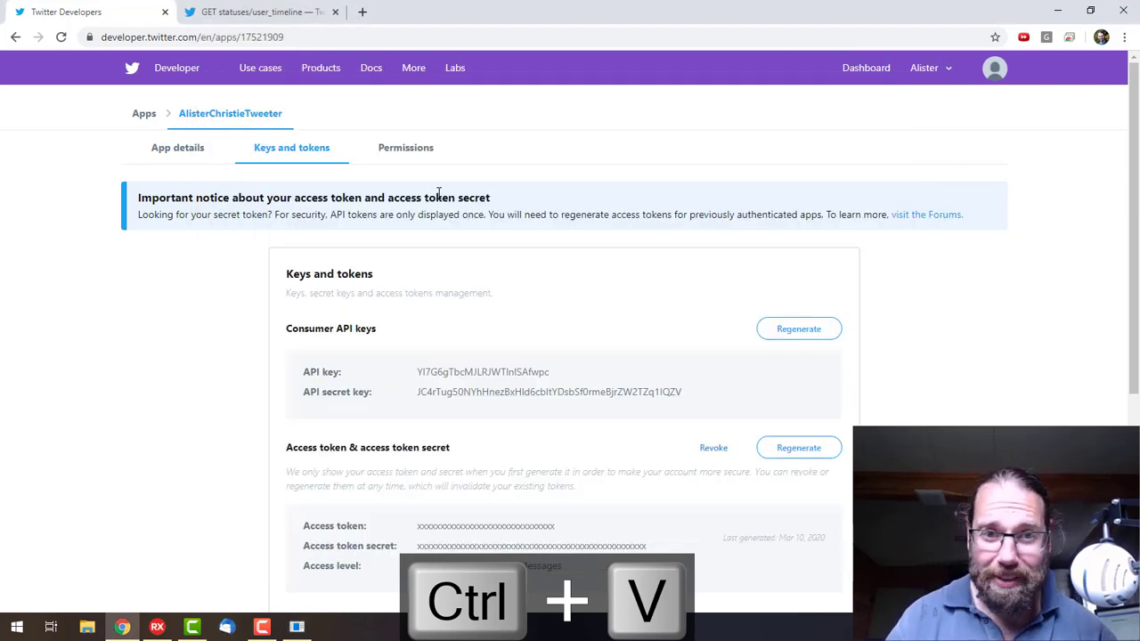
click(258, 11)
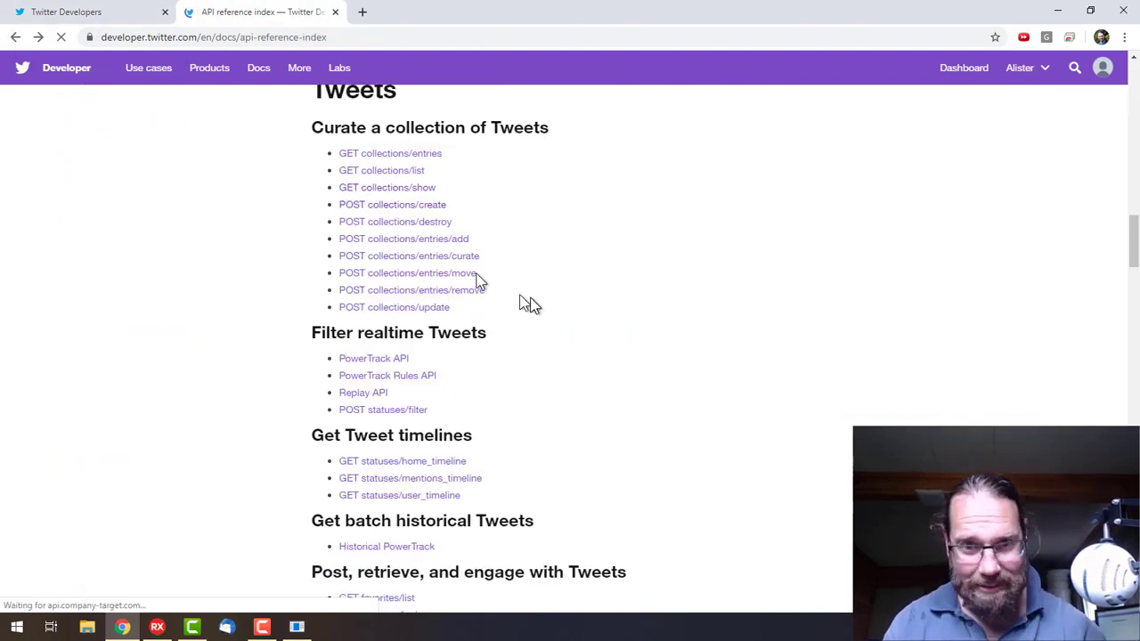
scroll(down, 3)
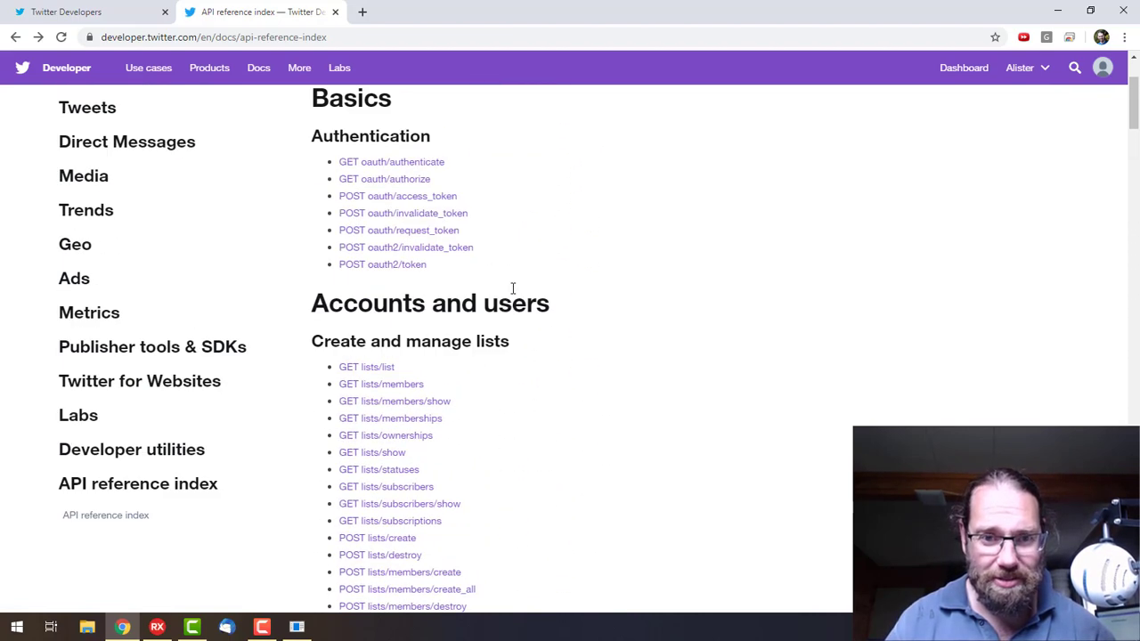
mouse_move(419, 187)
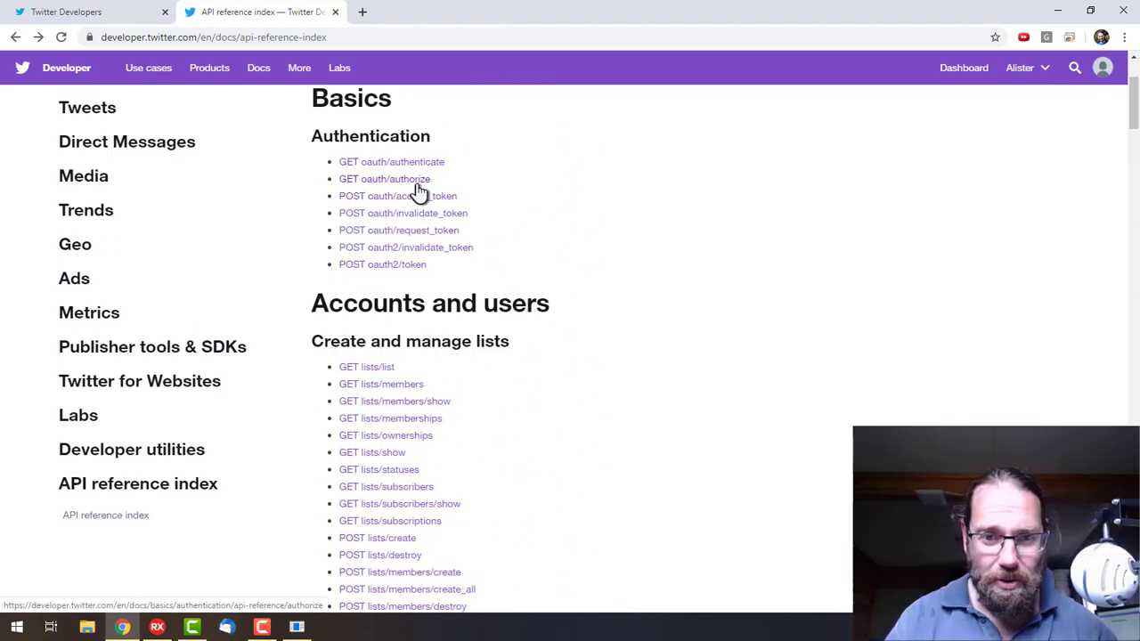
click(384, 178)
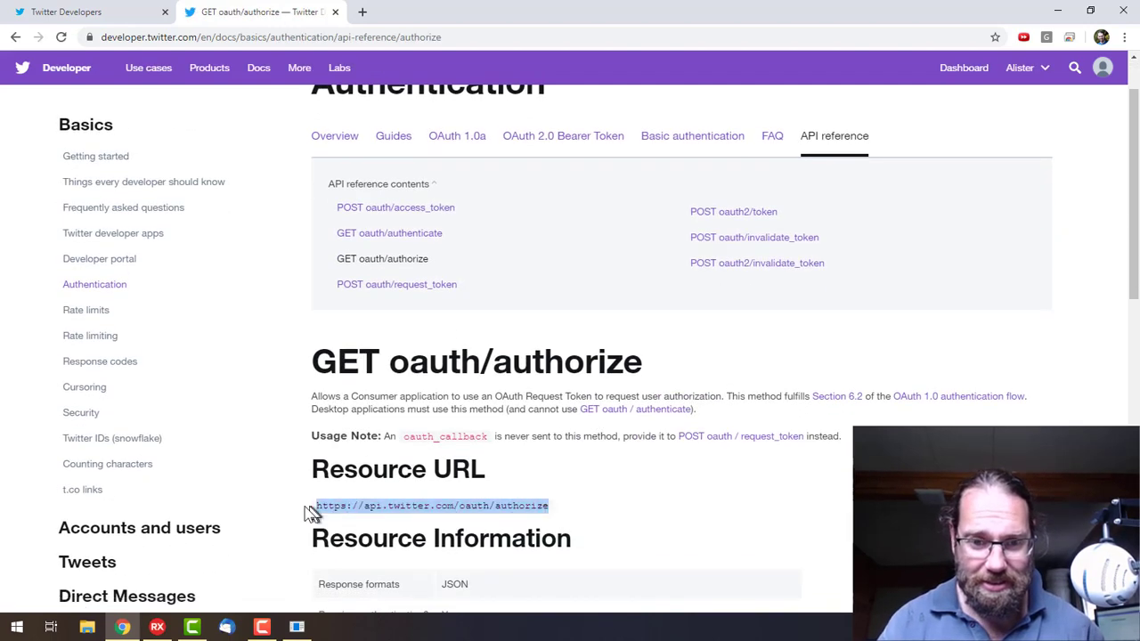
key(alt+tab)
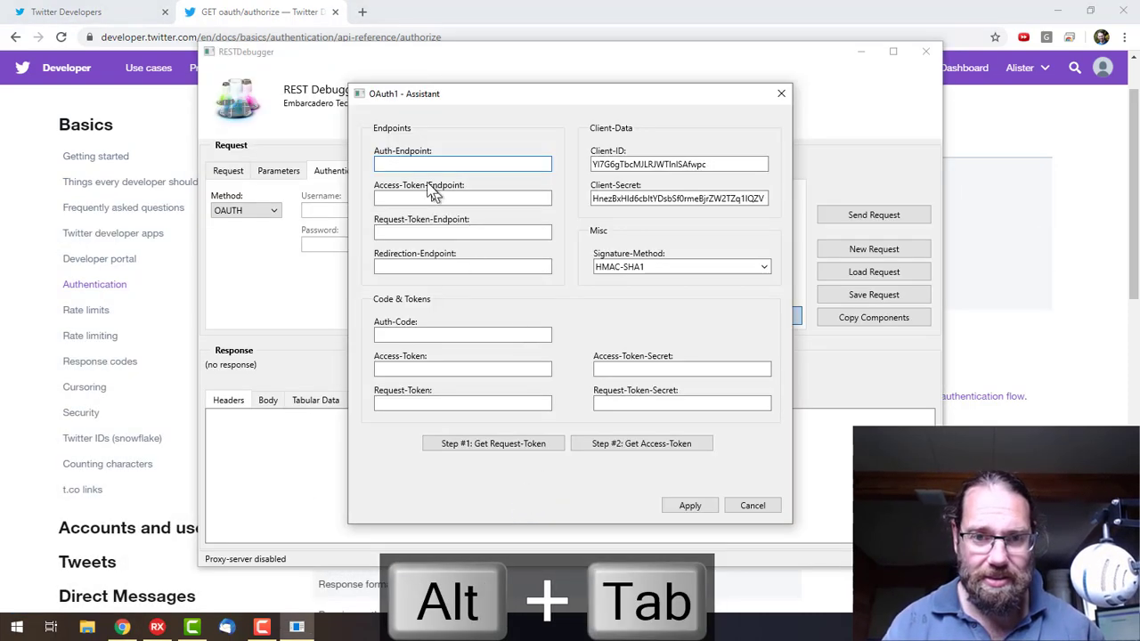
text(https://api.twitter.com/oauth/authorize)
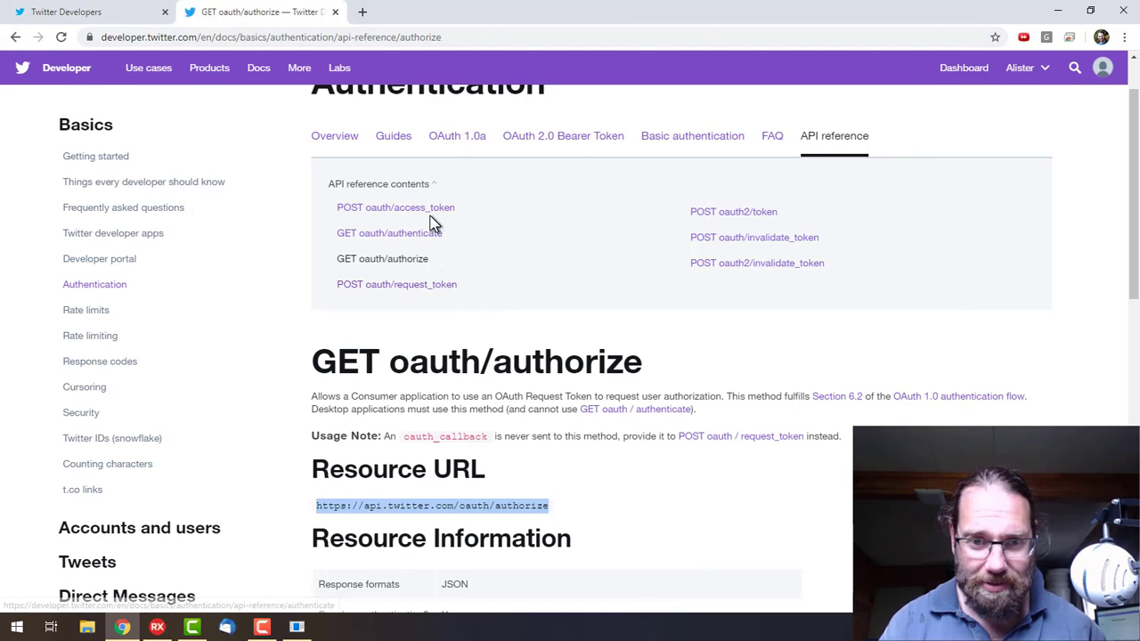
Copy the access_token URL, then open the POST oauth/request_token Resource URL
click(396, 207)
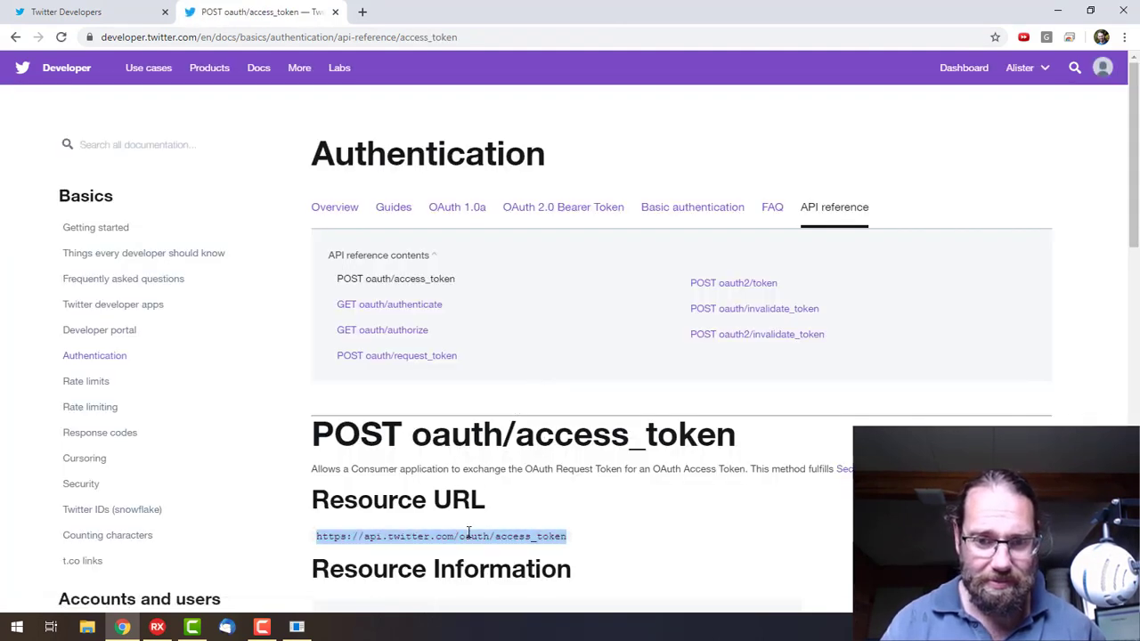
key(alt+Tab)
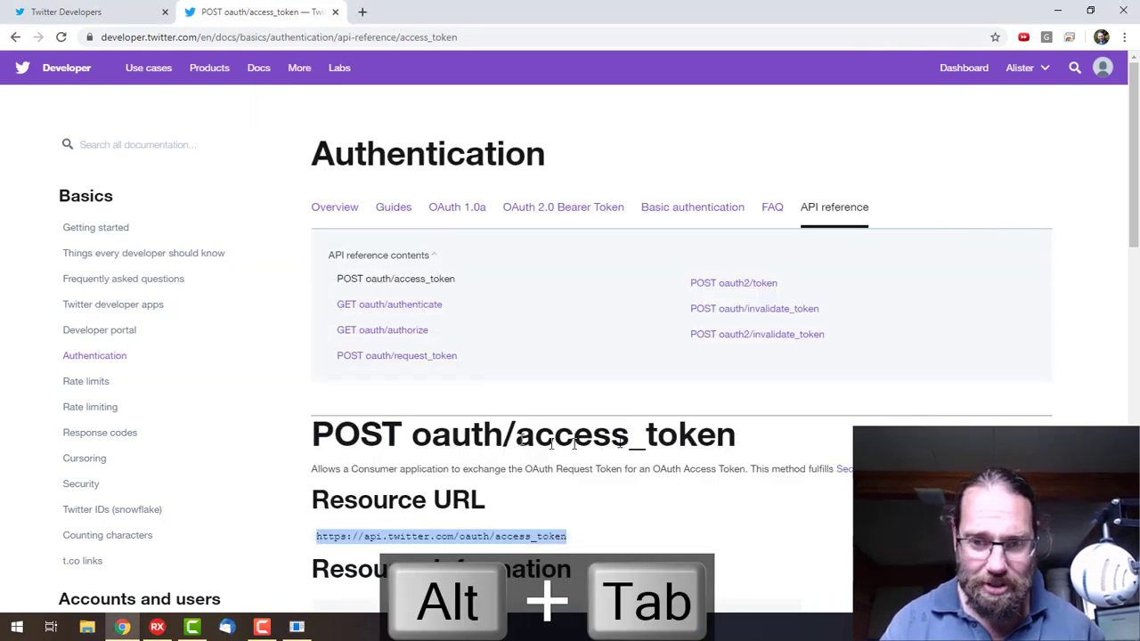
click(396, 355)
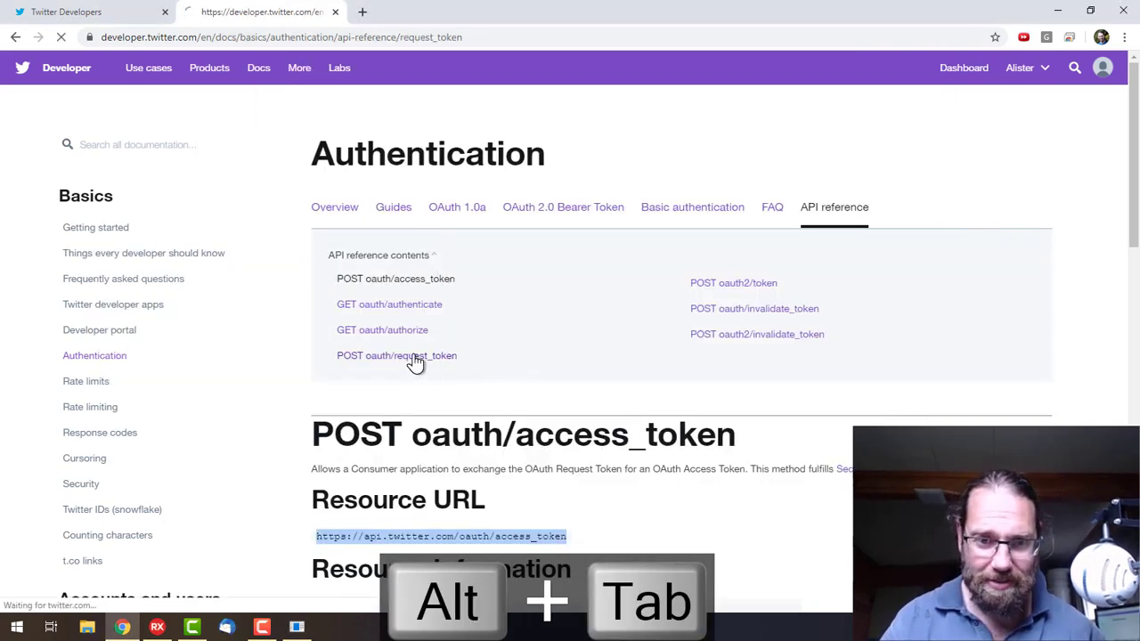
click(397, 356)
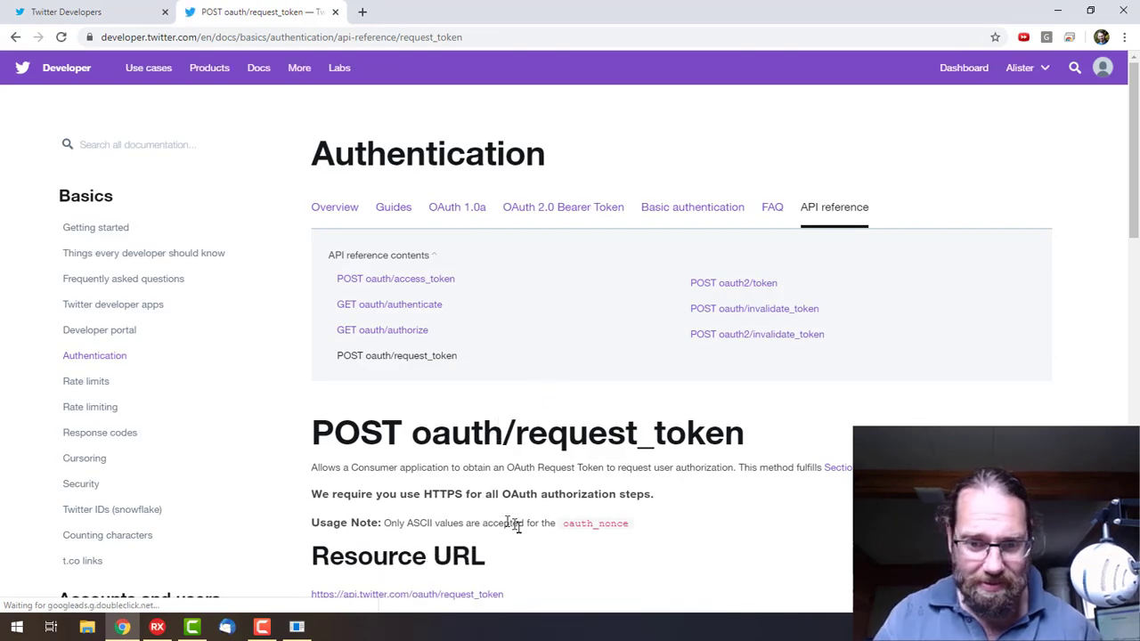
scroll(down, 3)
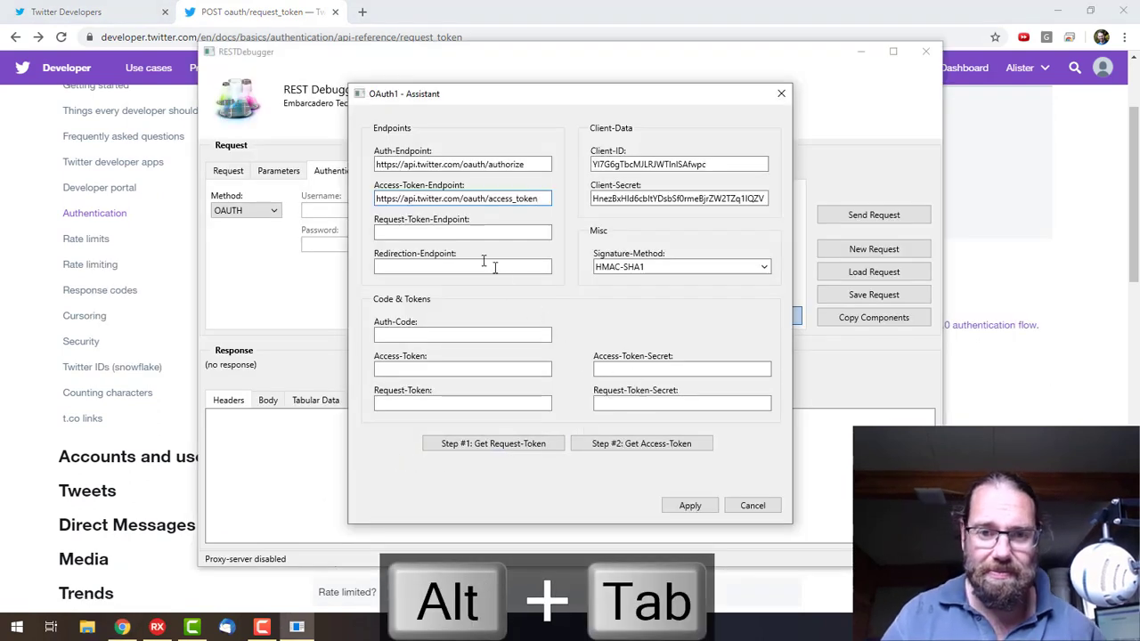
text(https://api.twitter.com/oauth/request_token)
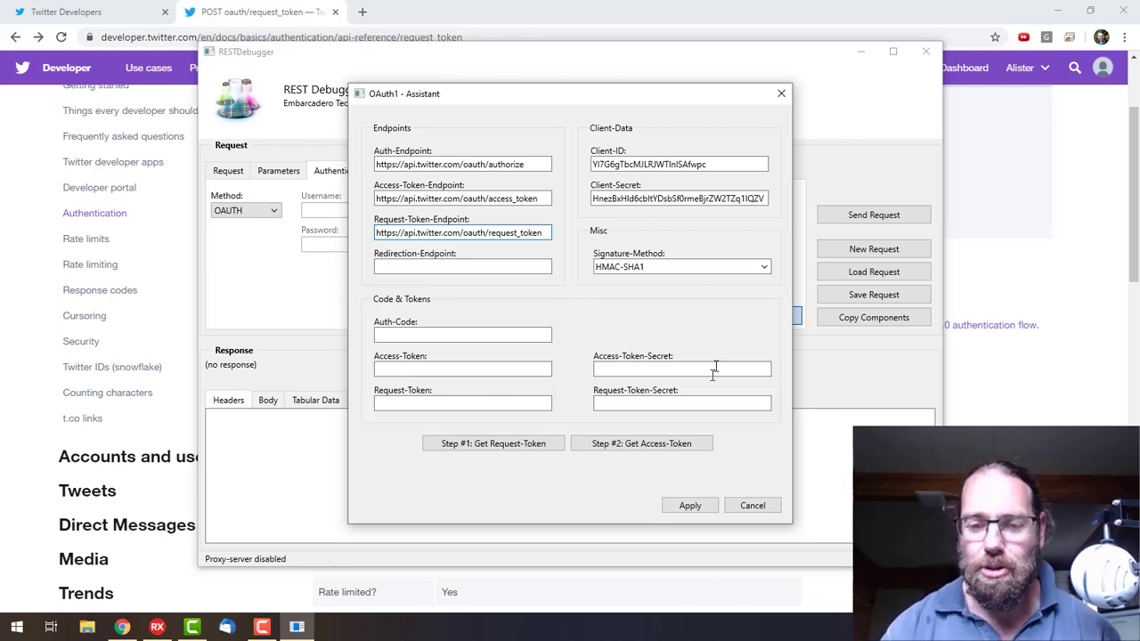
mouse_move(575, 147)
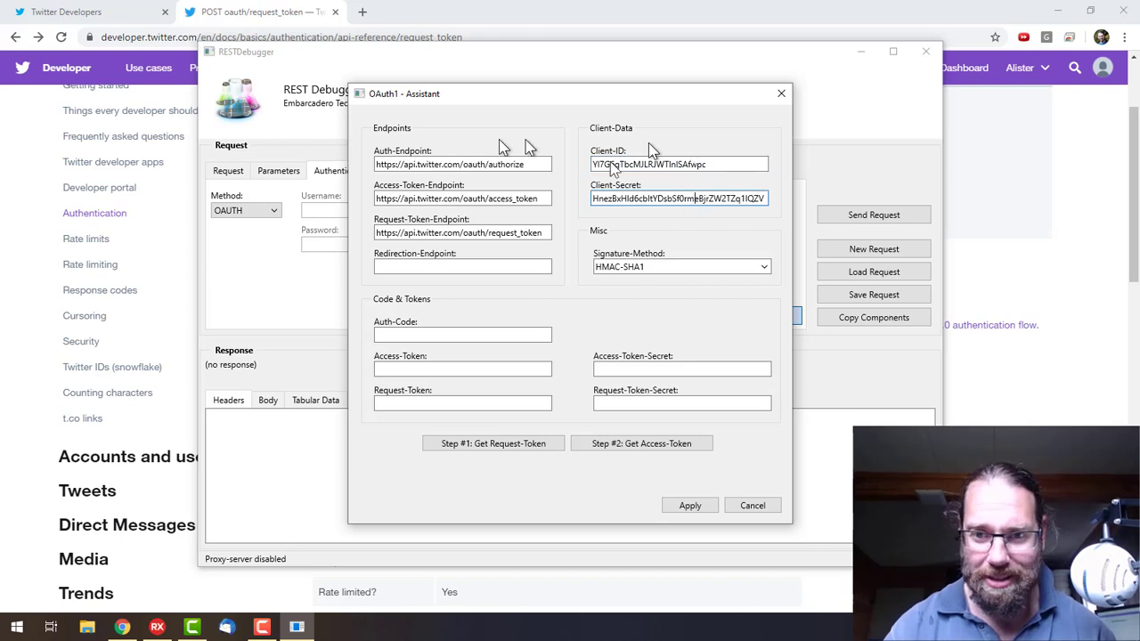
mouse_move(654, 187)
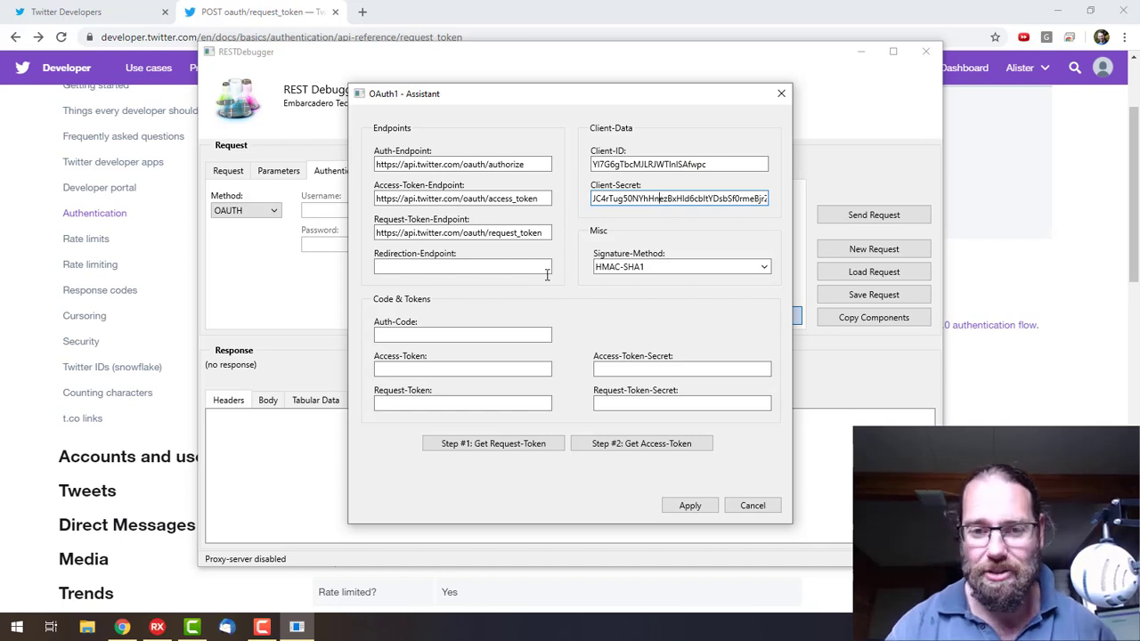
mouse_move(401, 511)
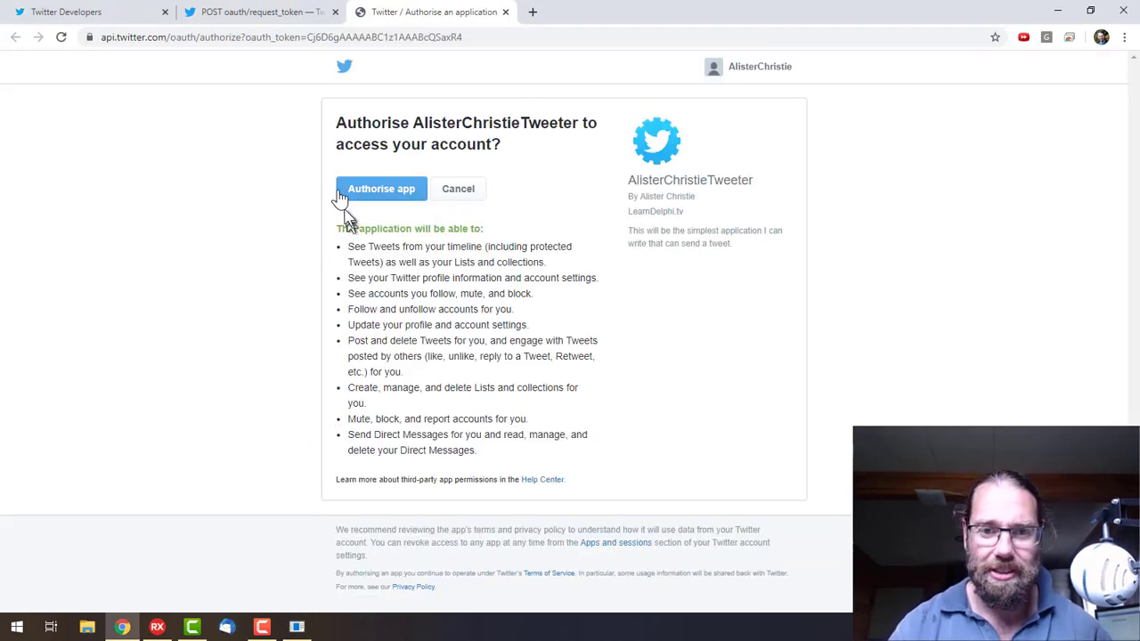
click(381, 188)
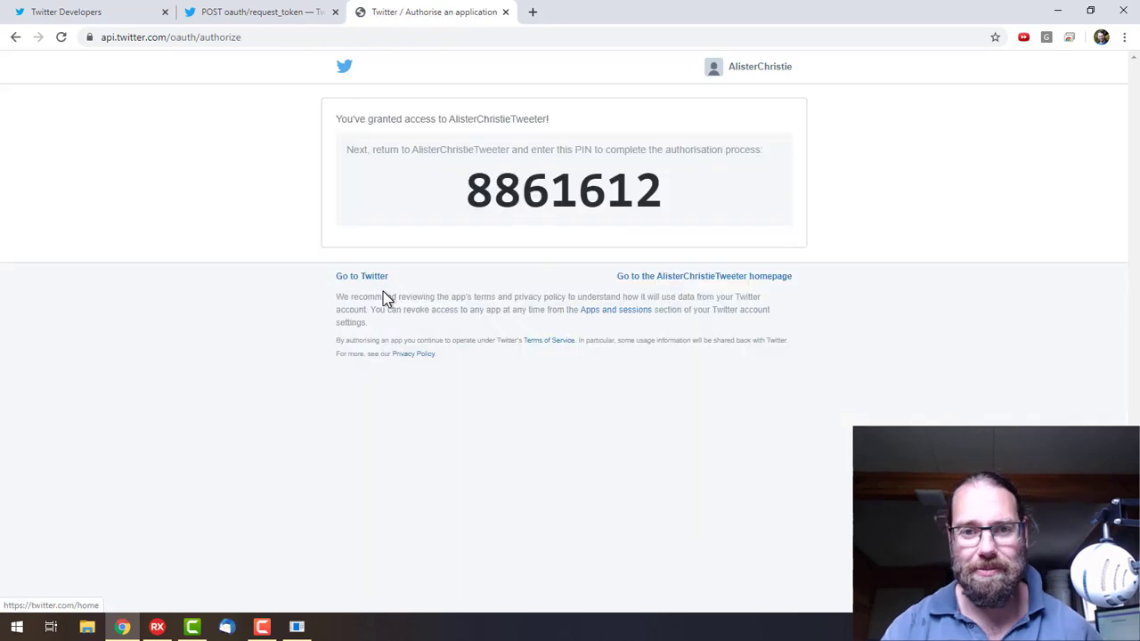
key(ctrl+c)
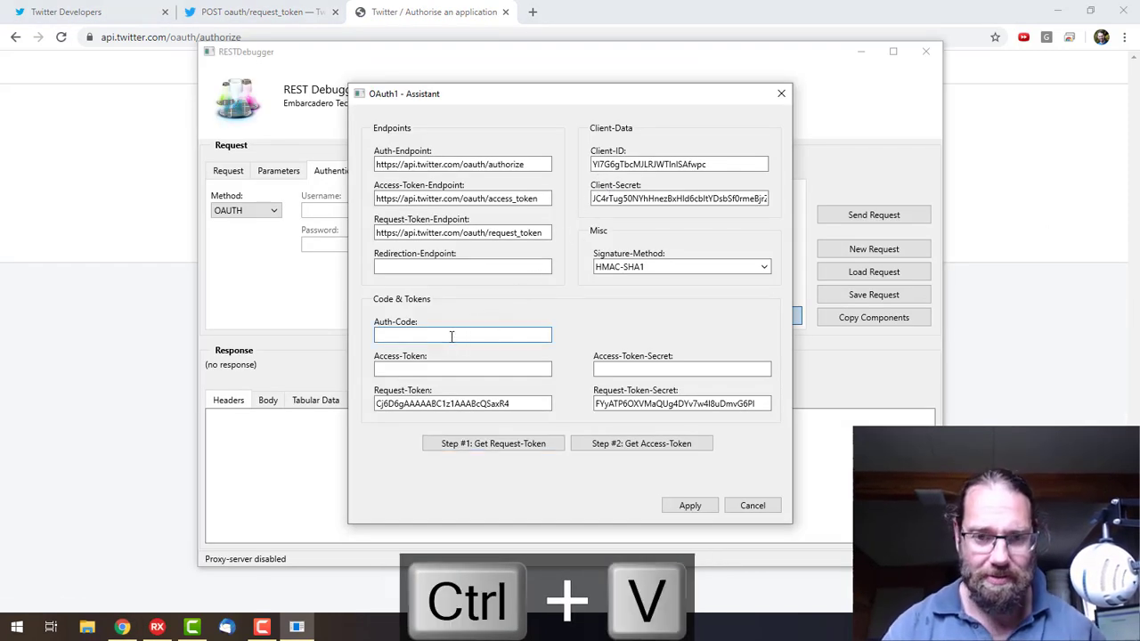
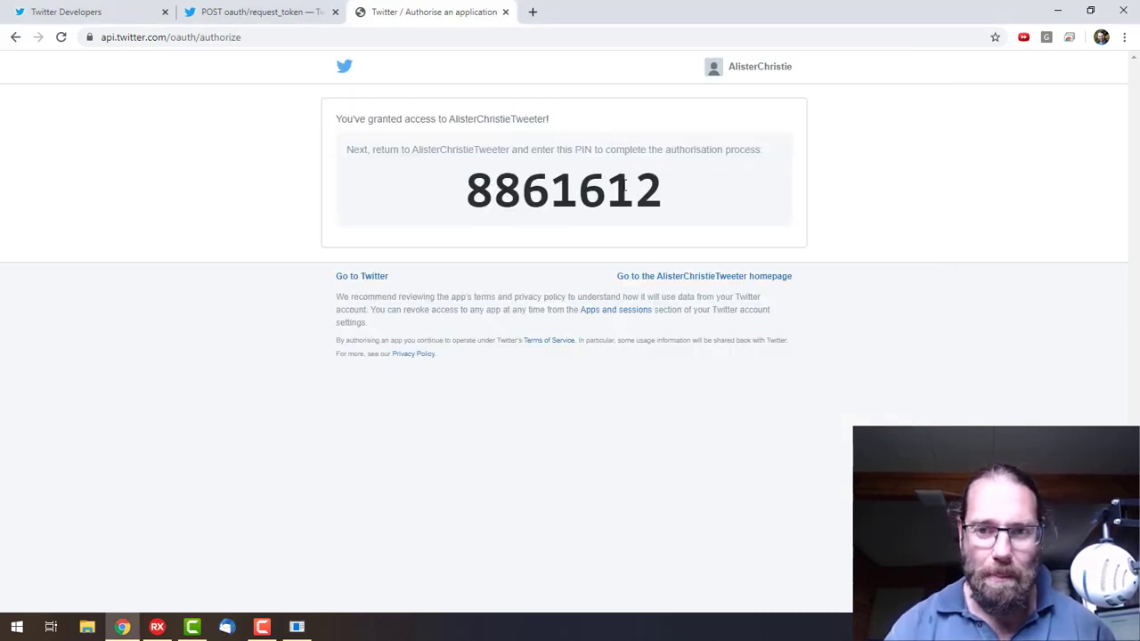
mouse_move(753, 71)
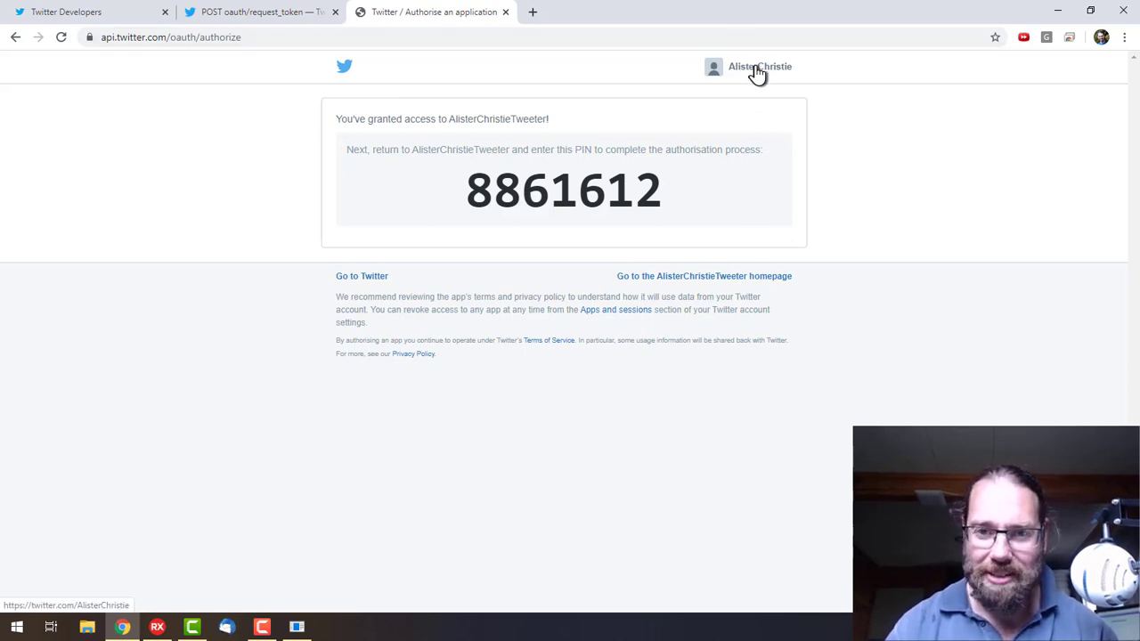
mouse_move(544, 123)
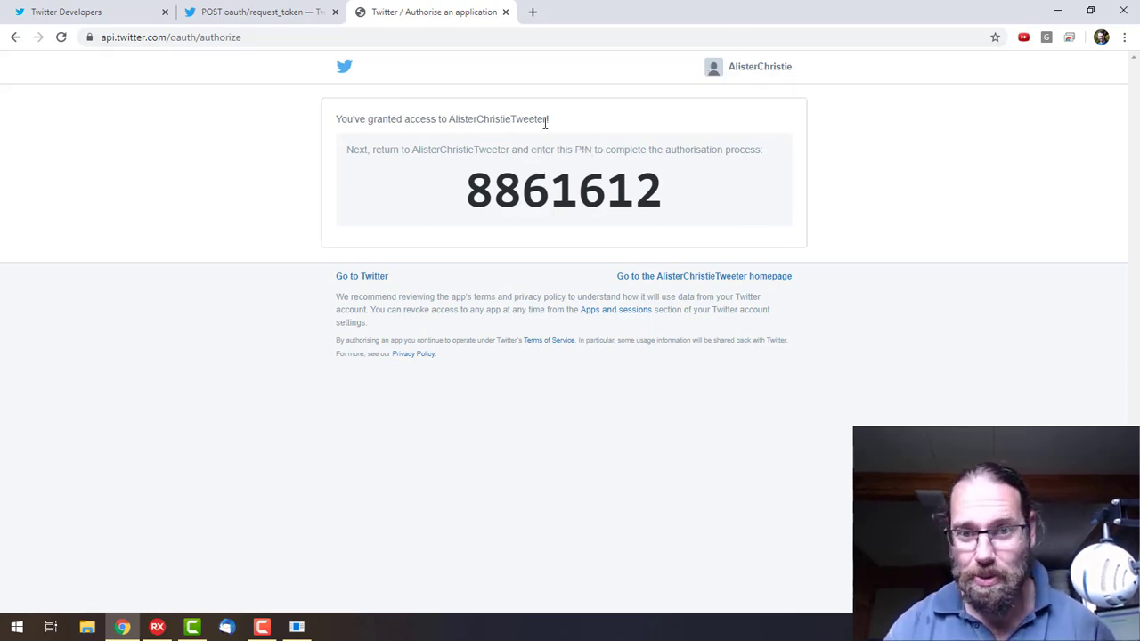
double_click(563, 189)
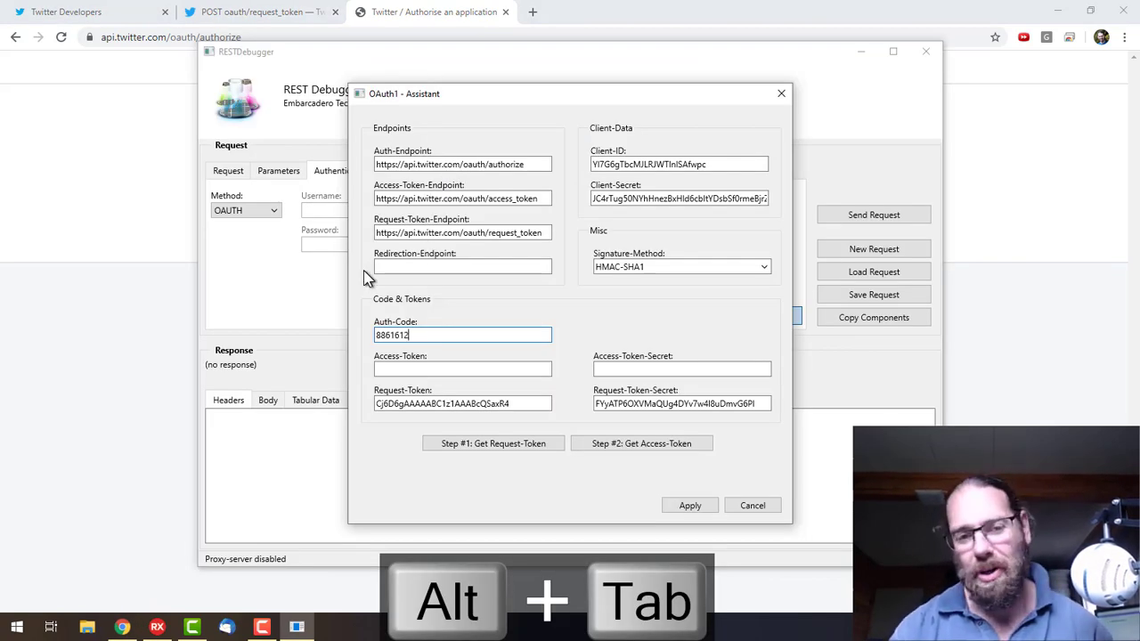
mouse_move(597, 441)
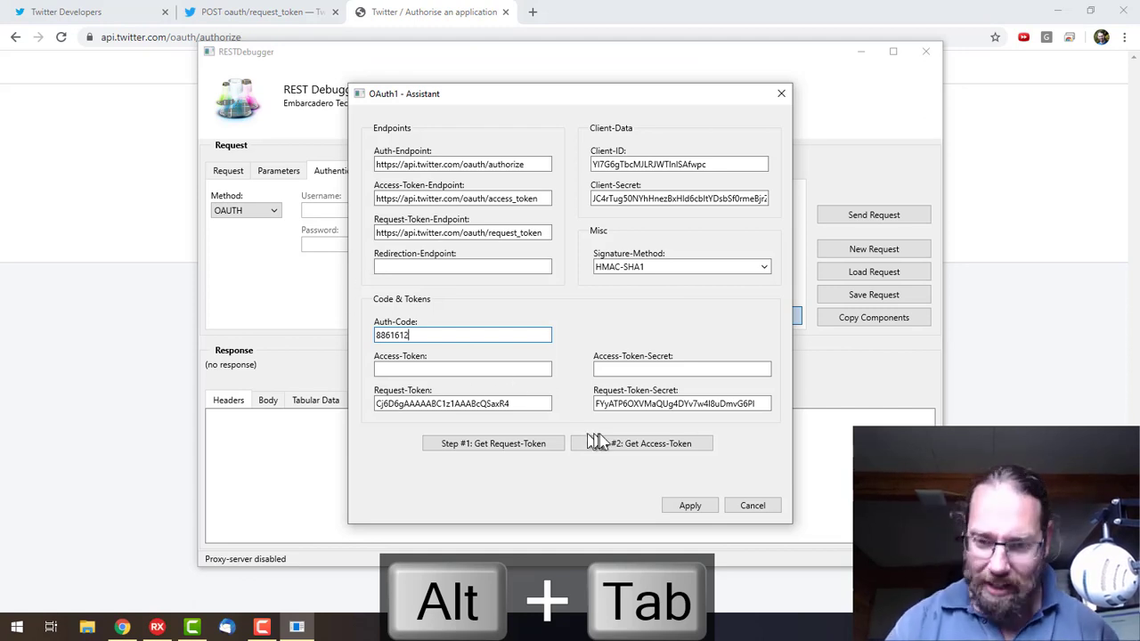
Exchange the PIN for an access token and secret, then apply them to the request
click(641, 442)
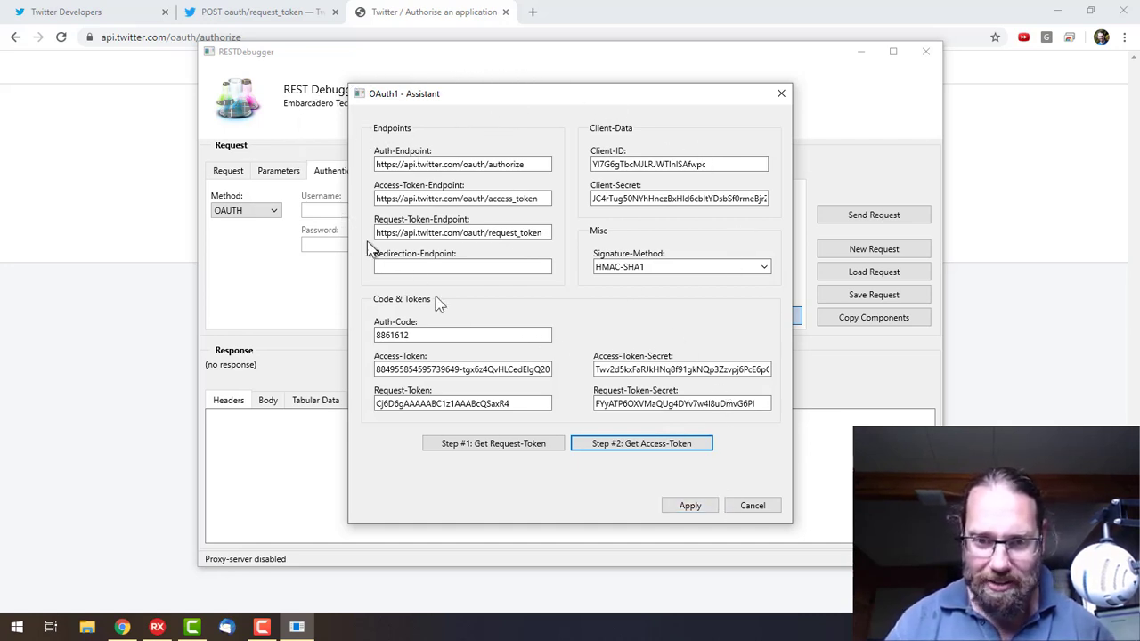
mouse_move(568, 323)
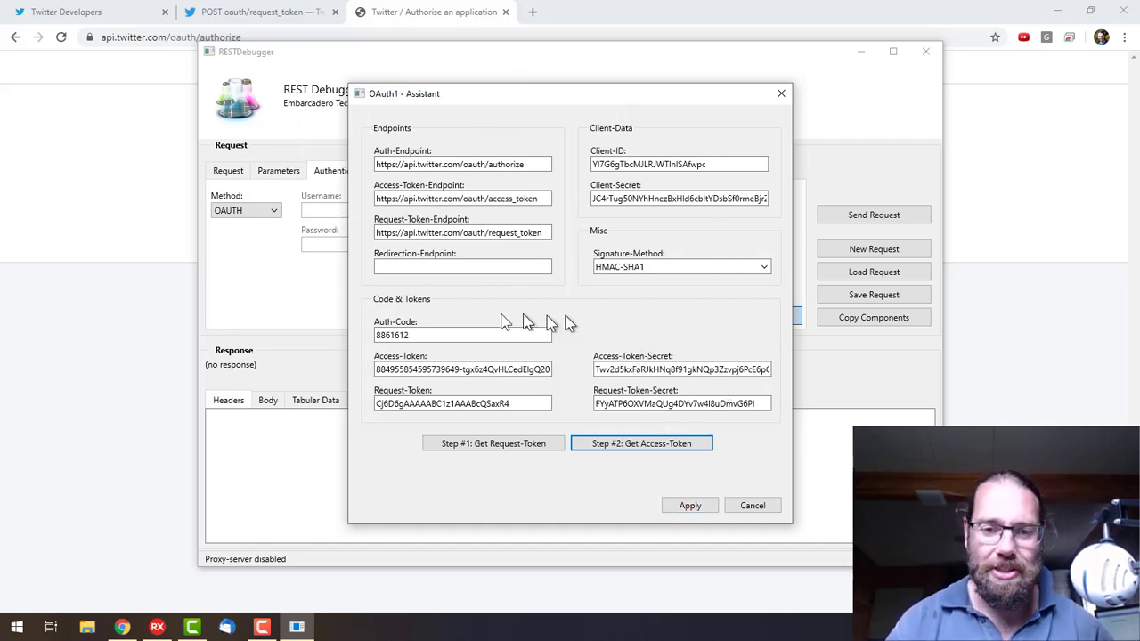
mouse_move(708, 436)
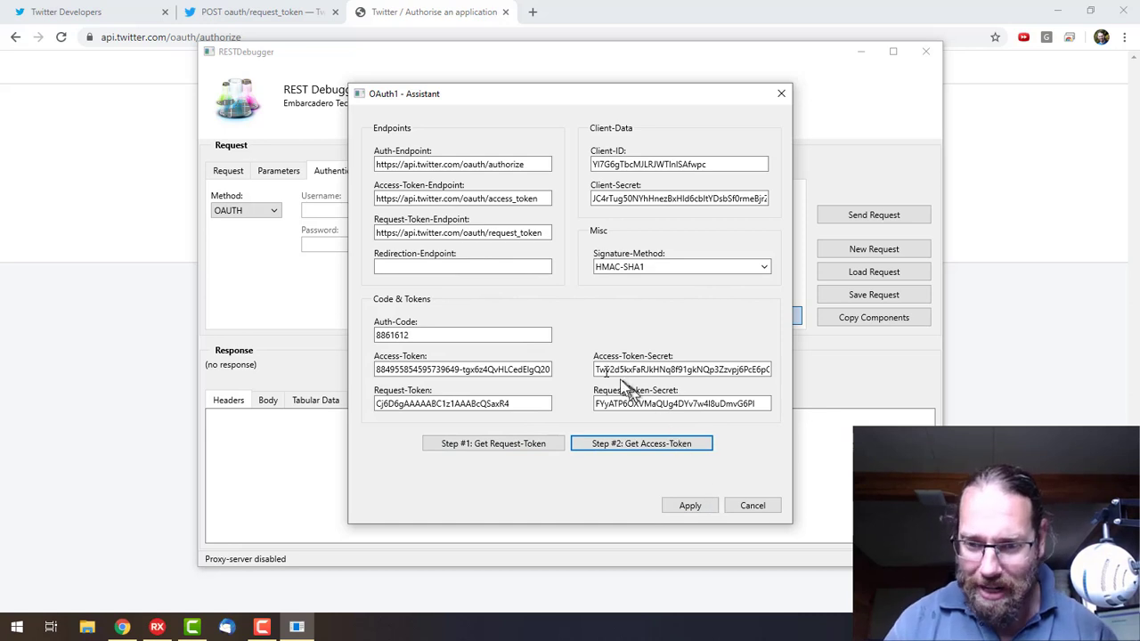
mouse_move(775, 569)
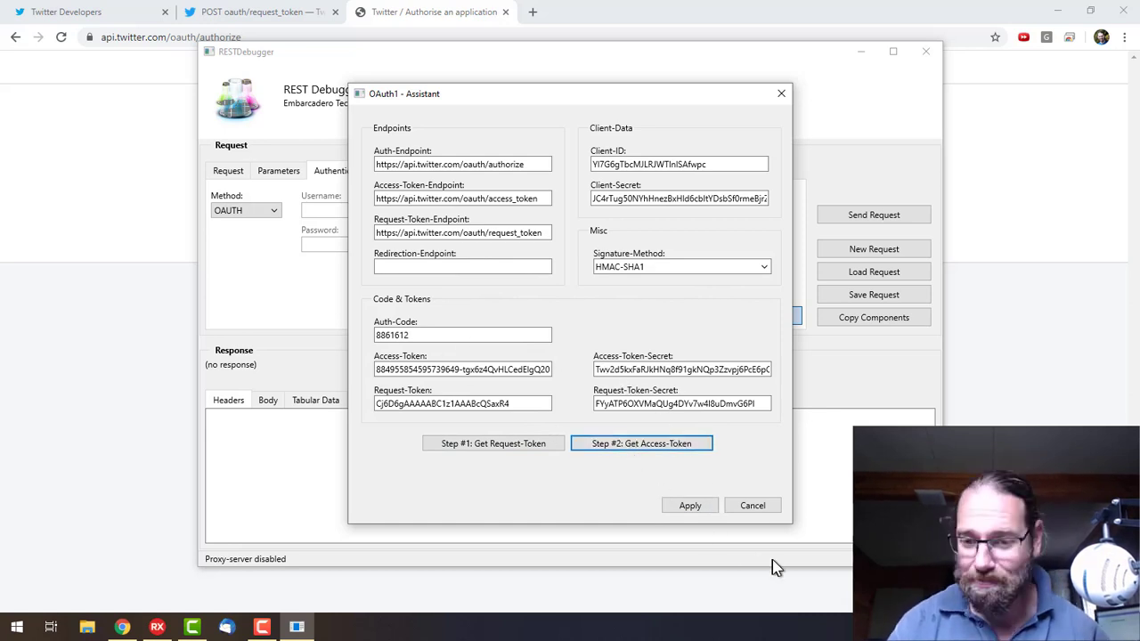
click(690, 505)
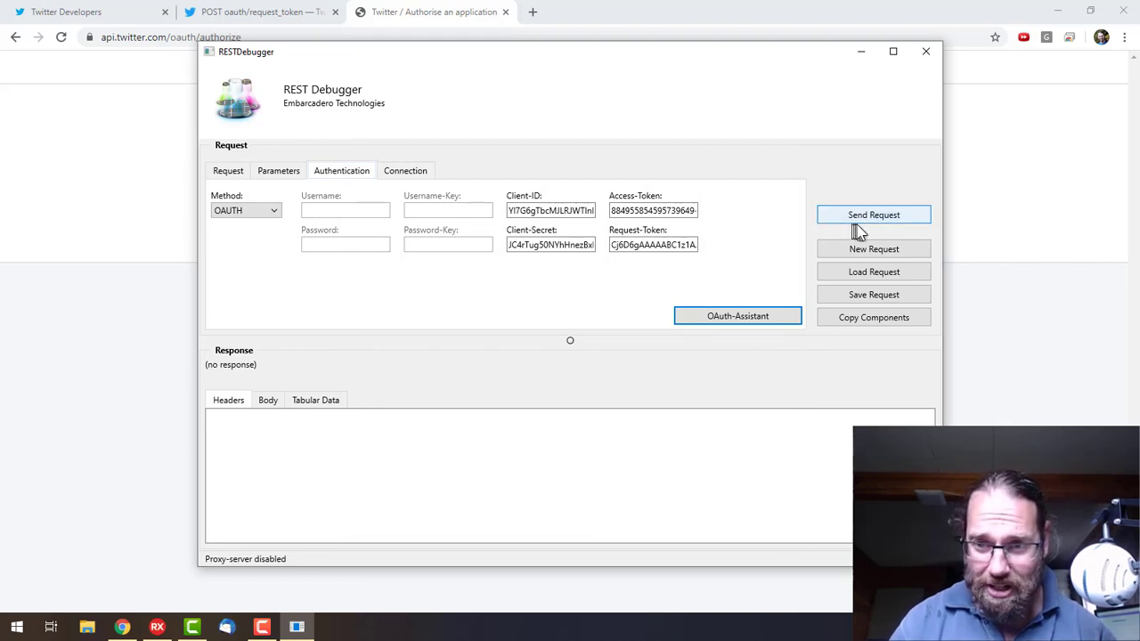
Send the user_timeline request, get 200 OK, and view the tweets as tabular data
click(874, 215)
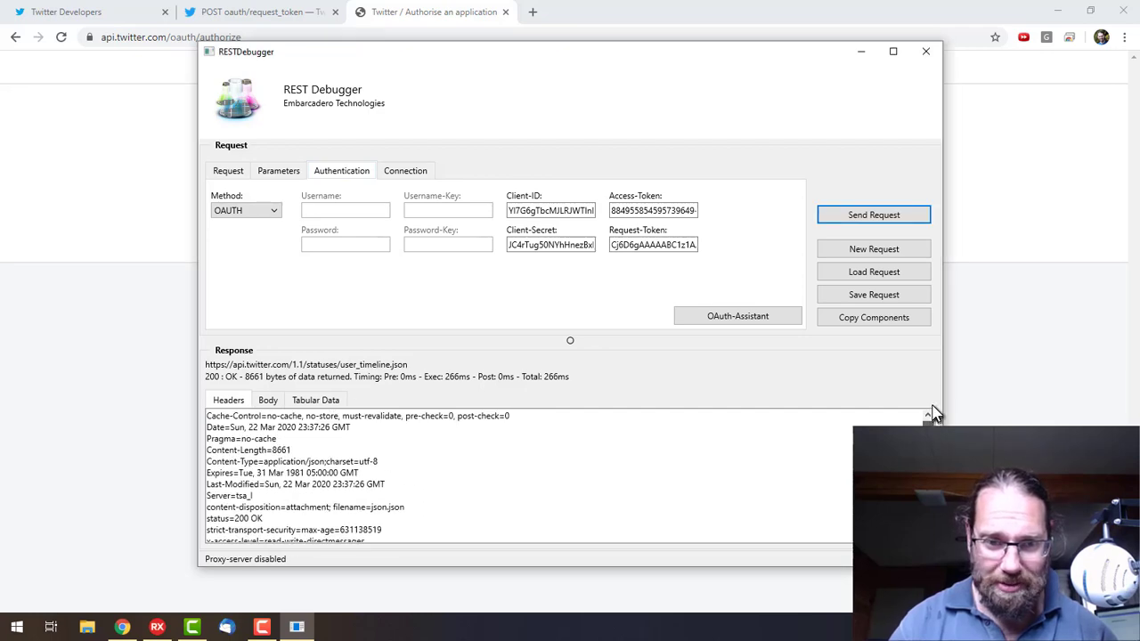
click(268, 400)
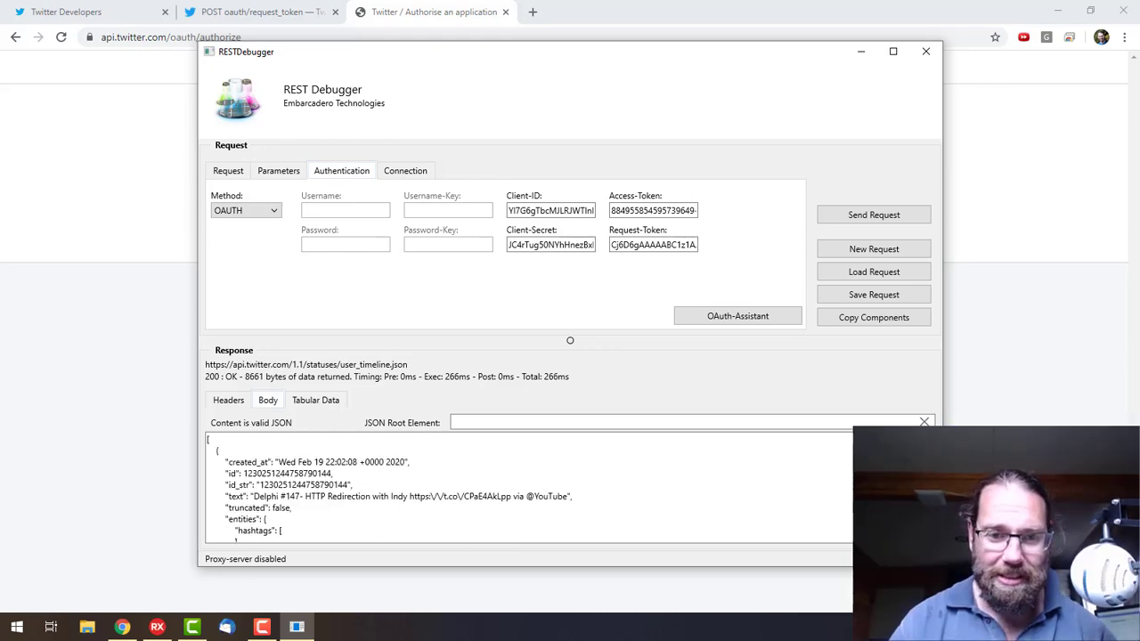
click(315, 400)
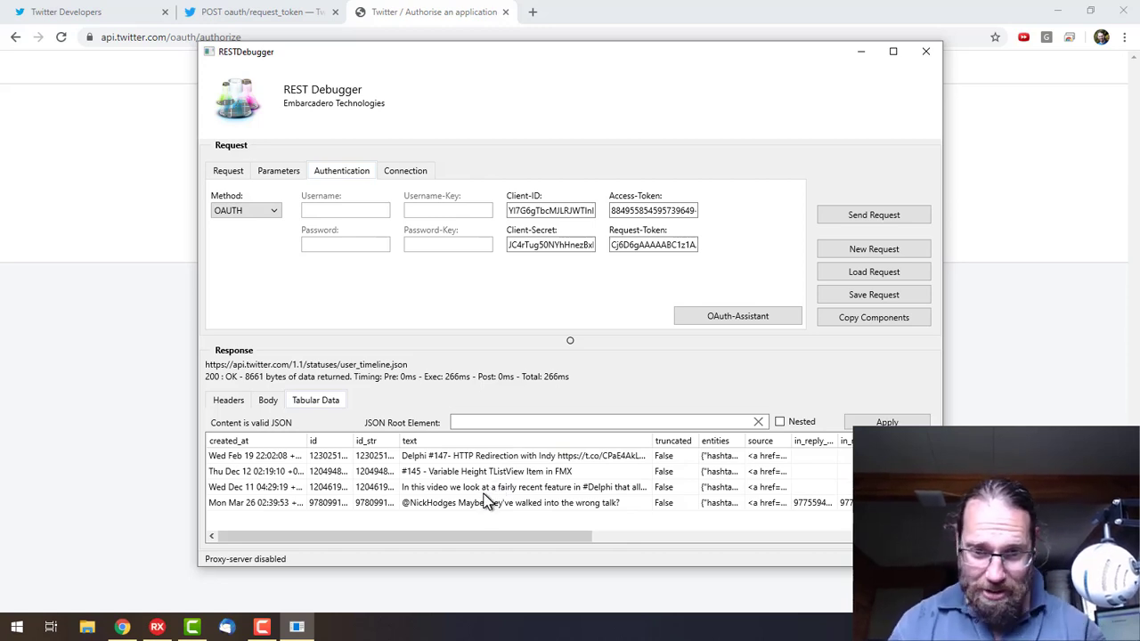
mouse_move(510, 493)
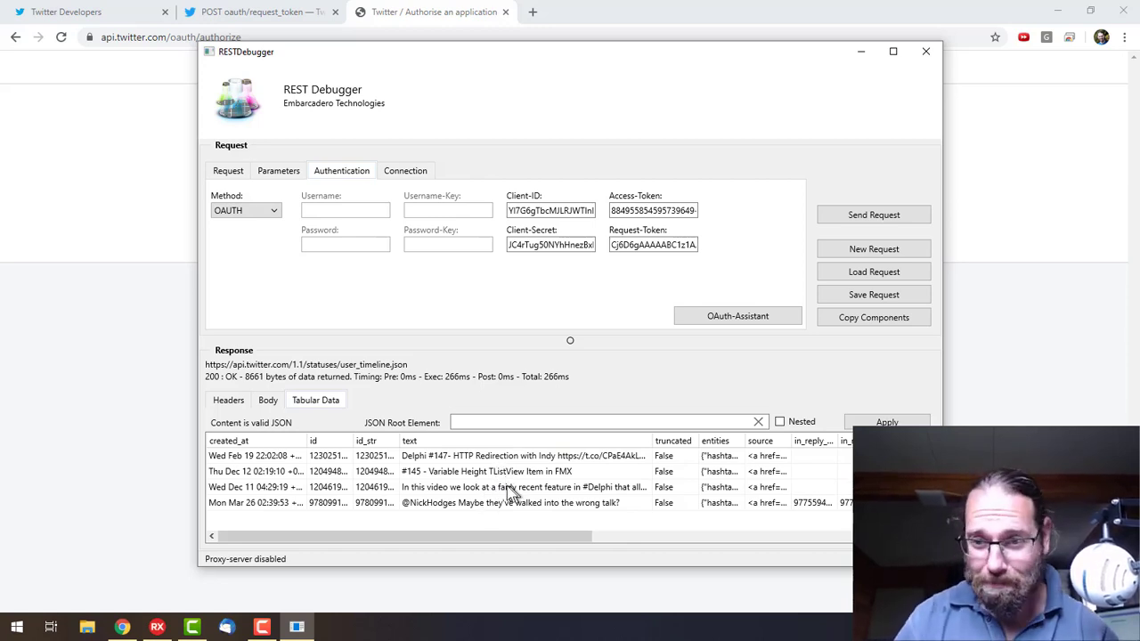
mouse_move(873, 408)
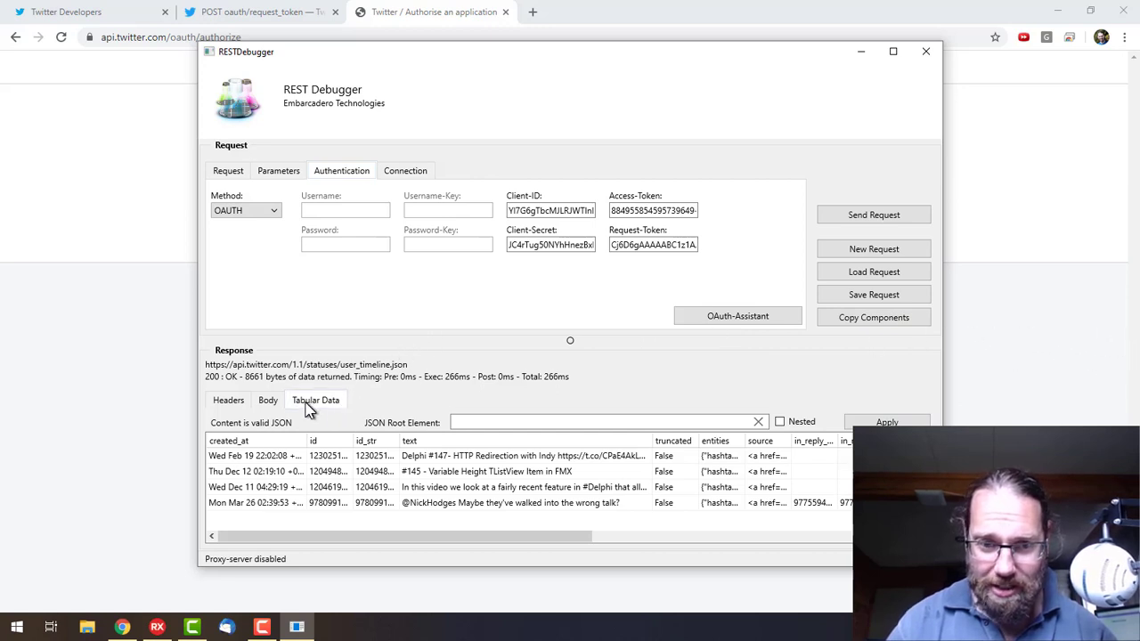
Copy the REST components and OAuth1 authenticator to the clipboard, then switch to Delphi
click(874, 317)
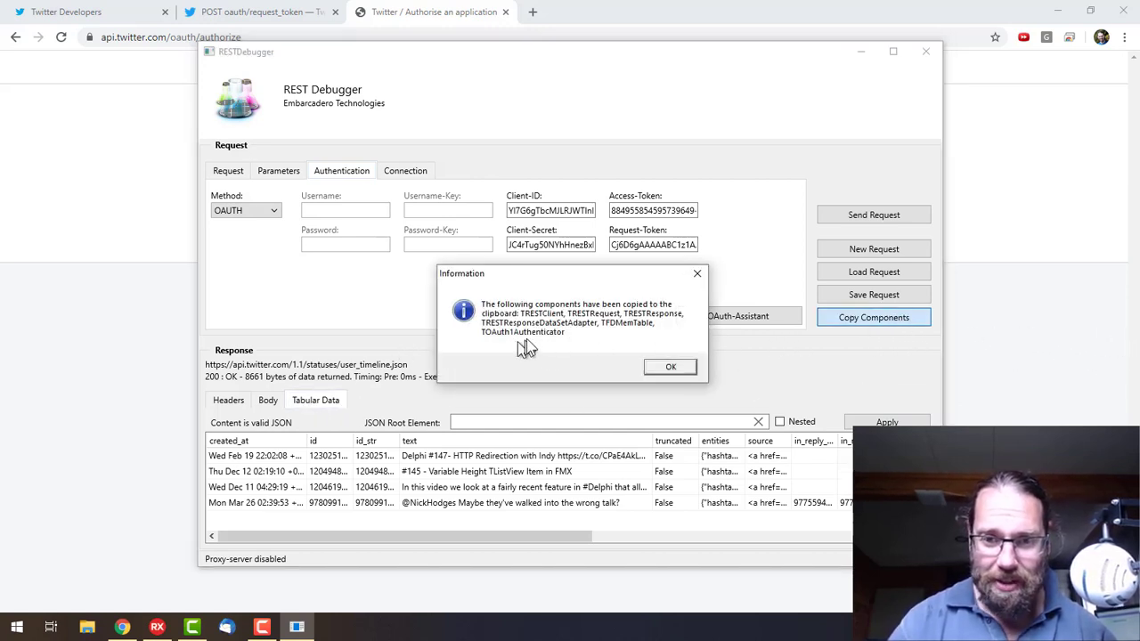
mouse_move(557, 343)
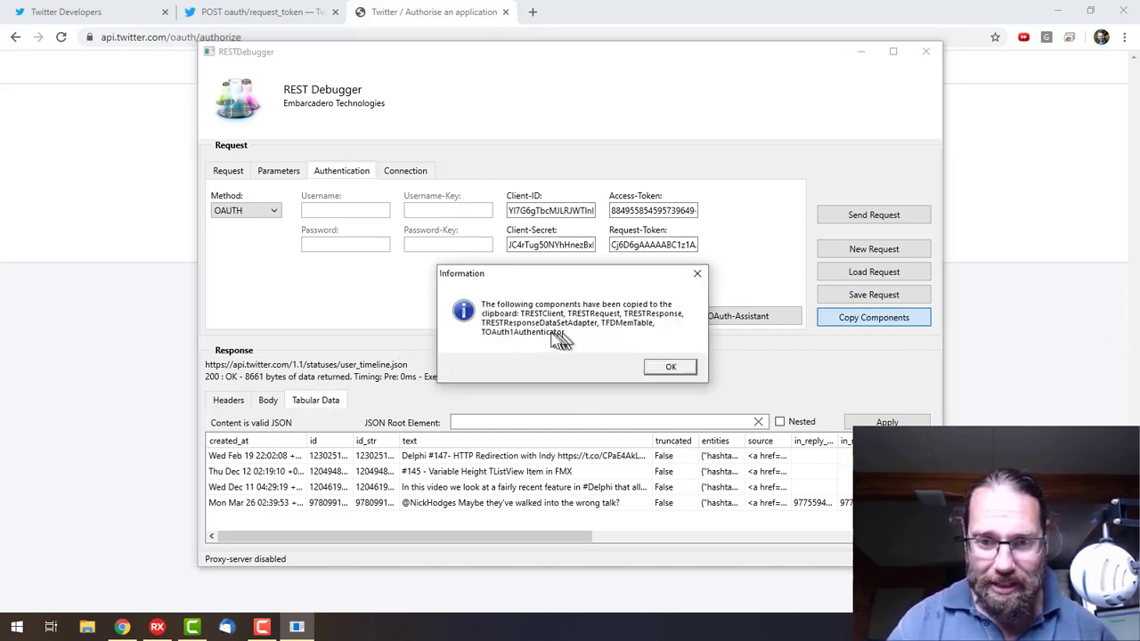
click(670, 366)
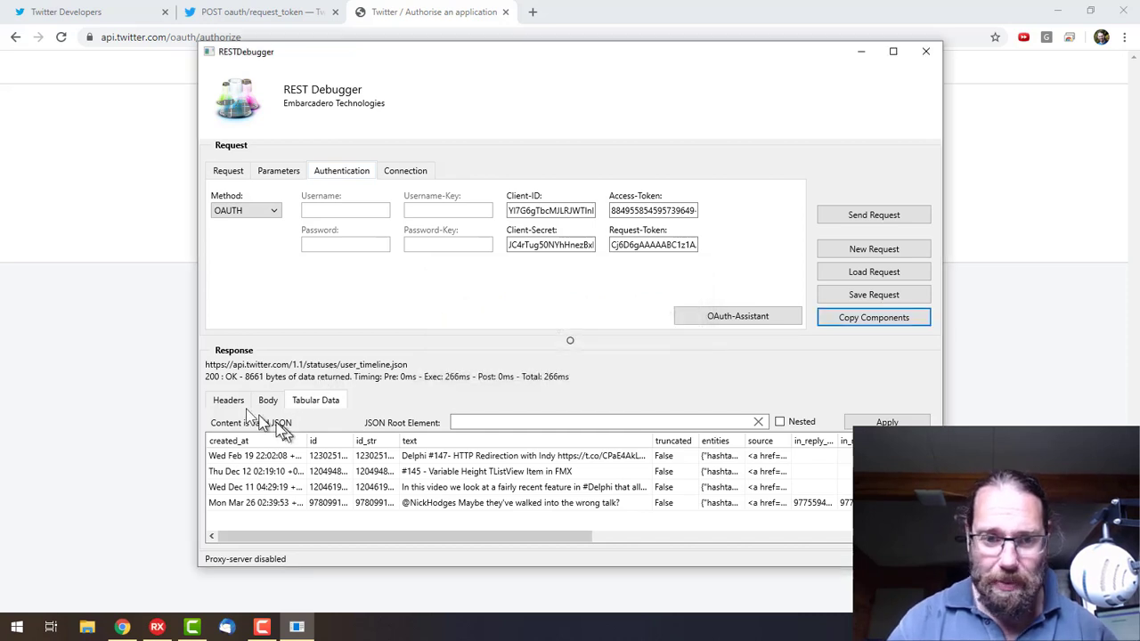
click(268, 400)
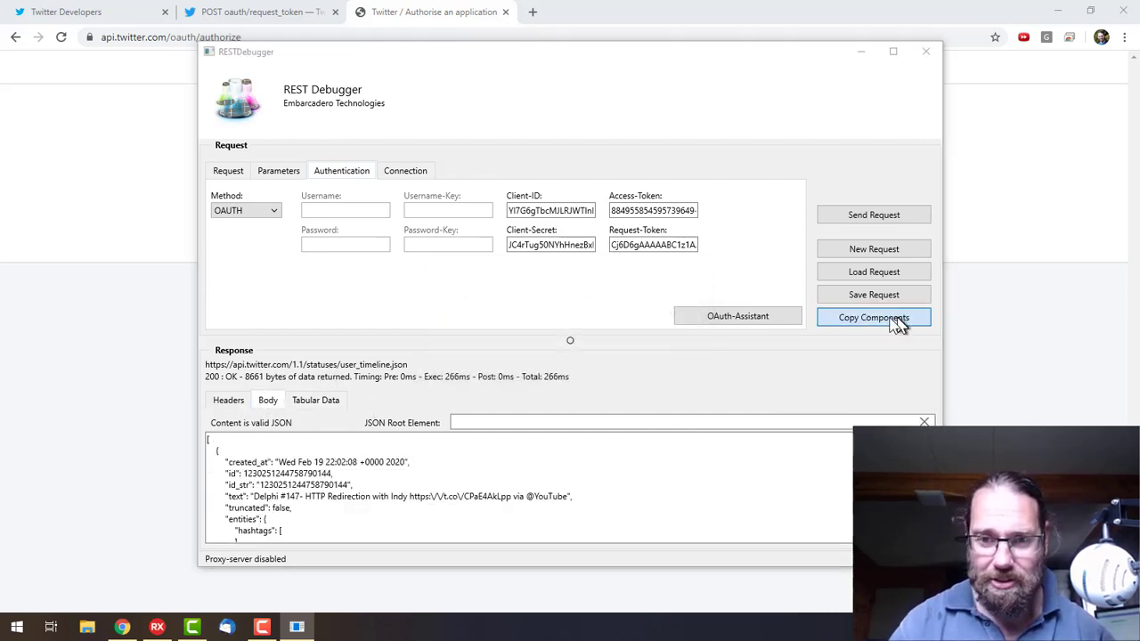
click(874, 317)
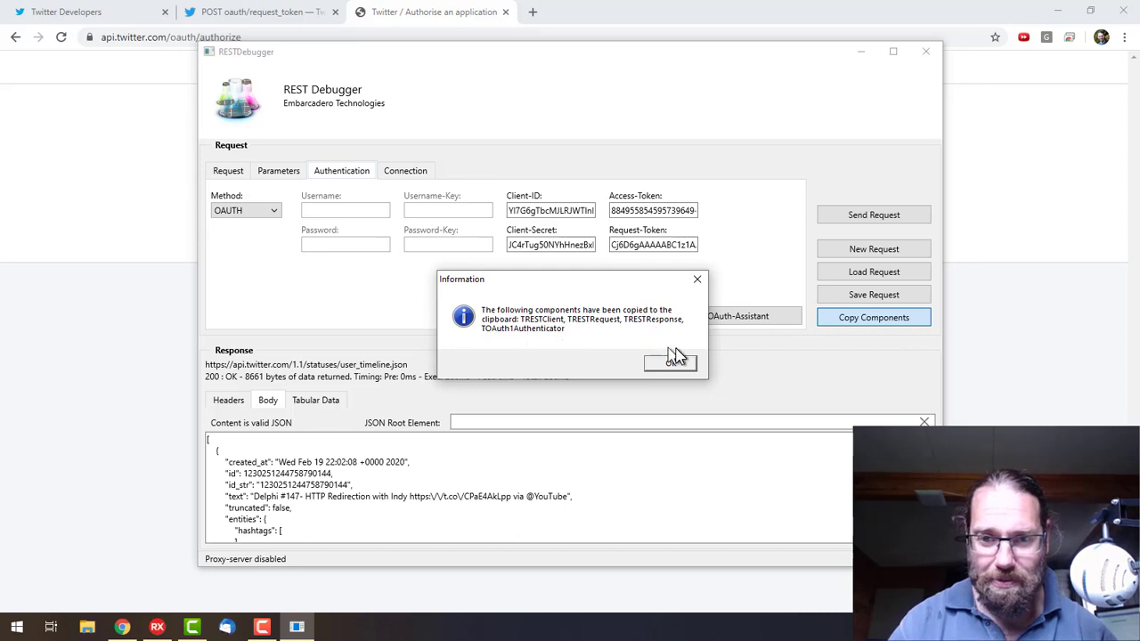
click(671, 363)
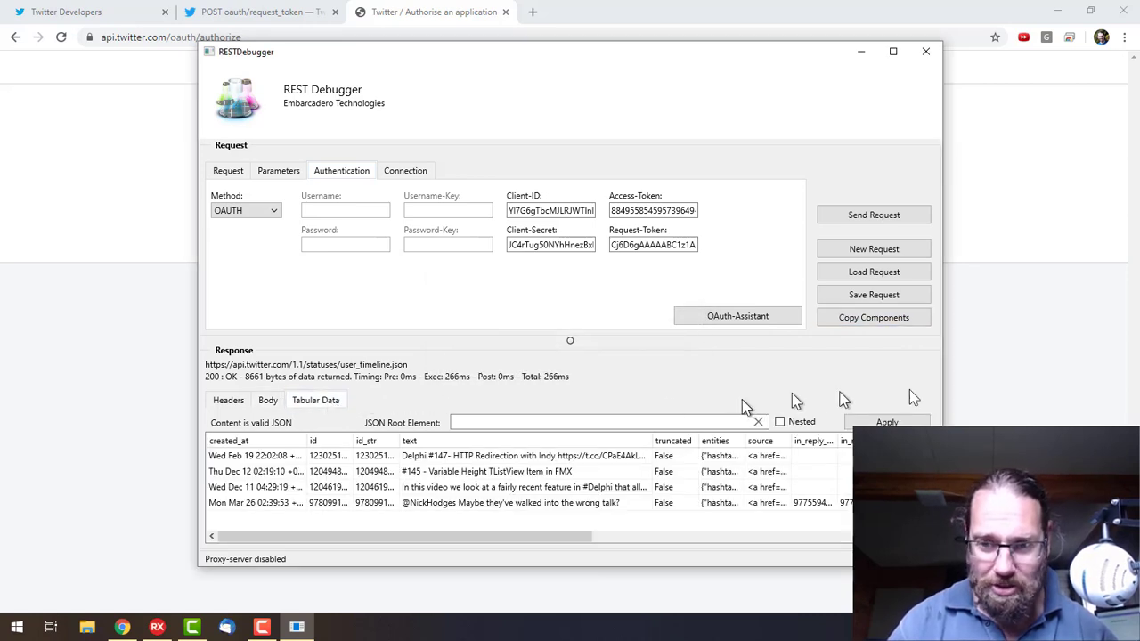
click(874, 317)
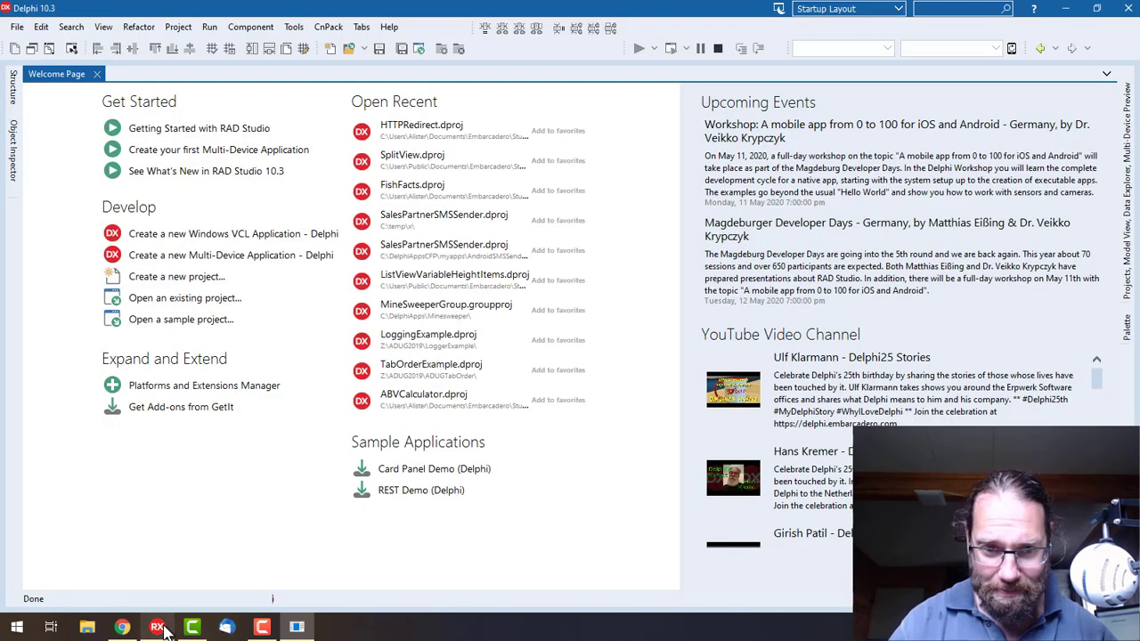
Create a blank multi-device application and paste the REST components onto its form
click(17, 26)
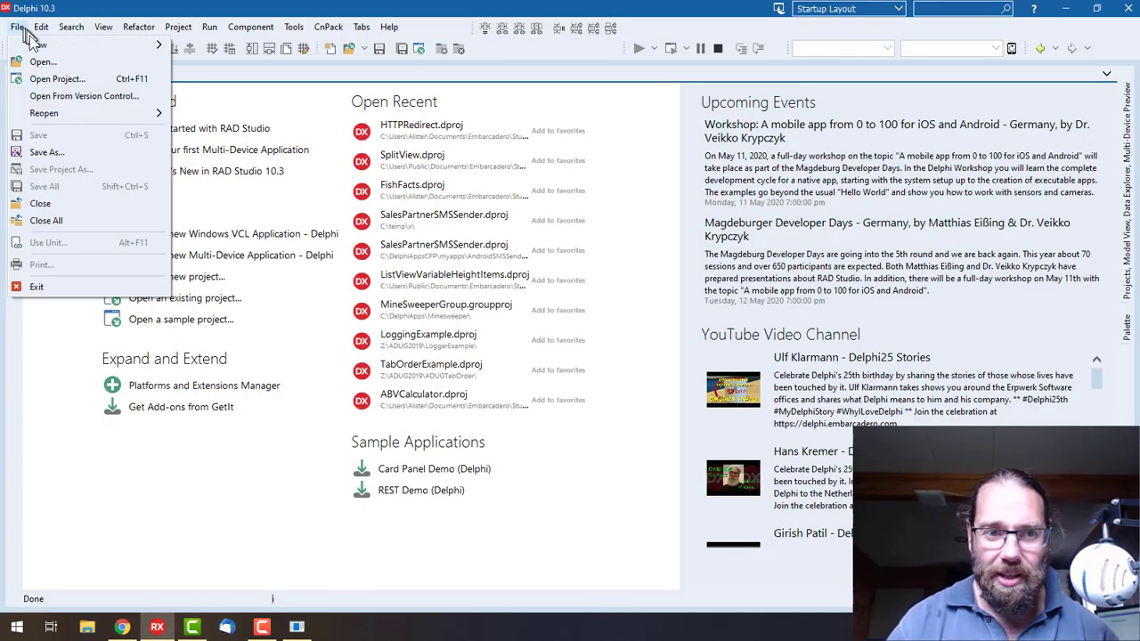
click(38, 44)
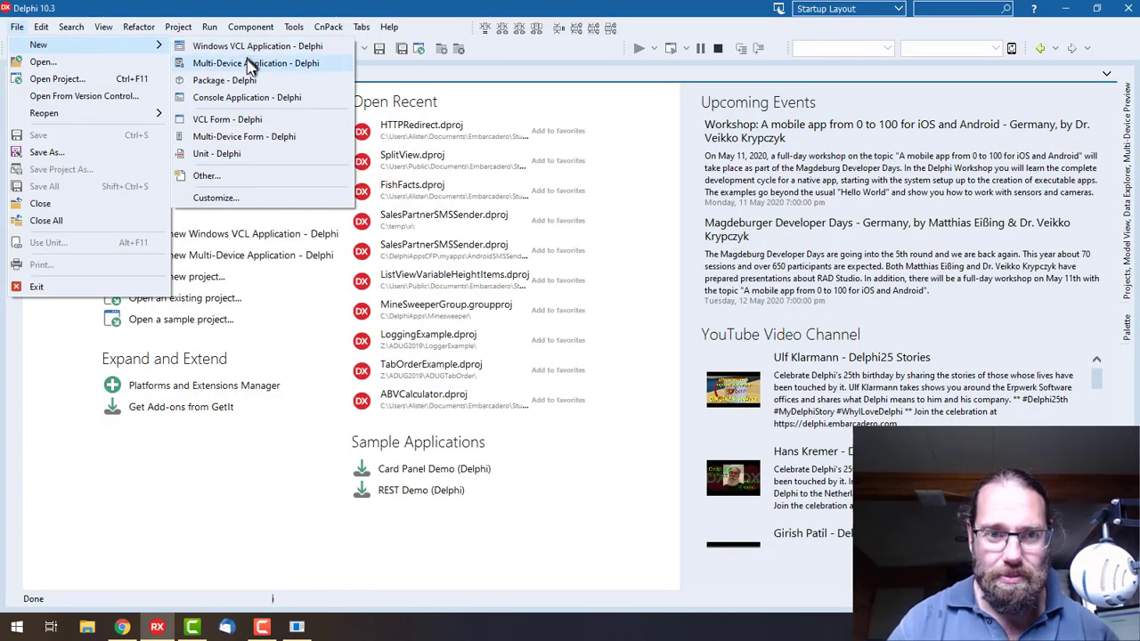
click(256, 63)
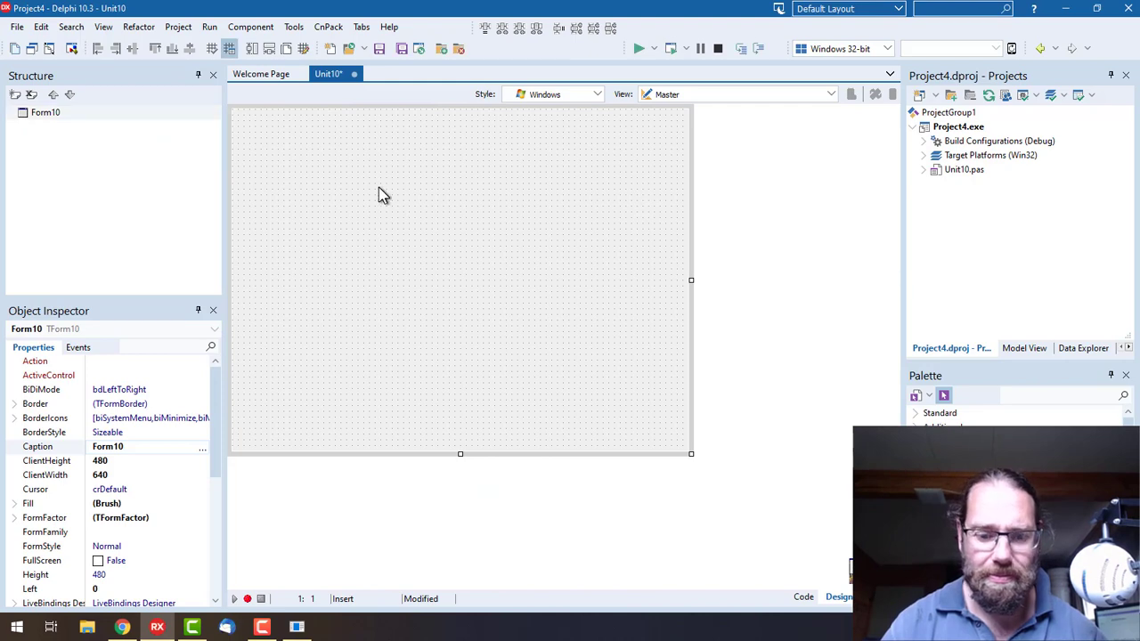
key(ctrl+v)
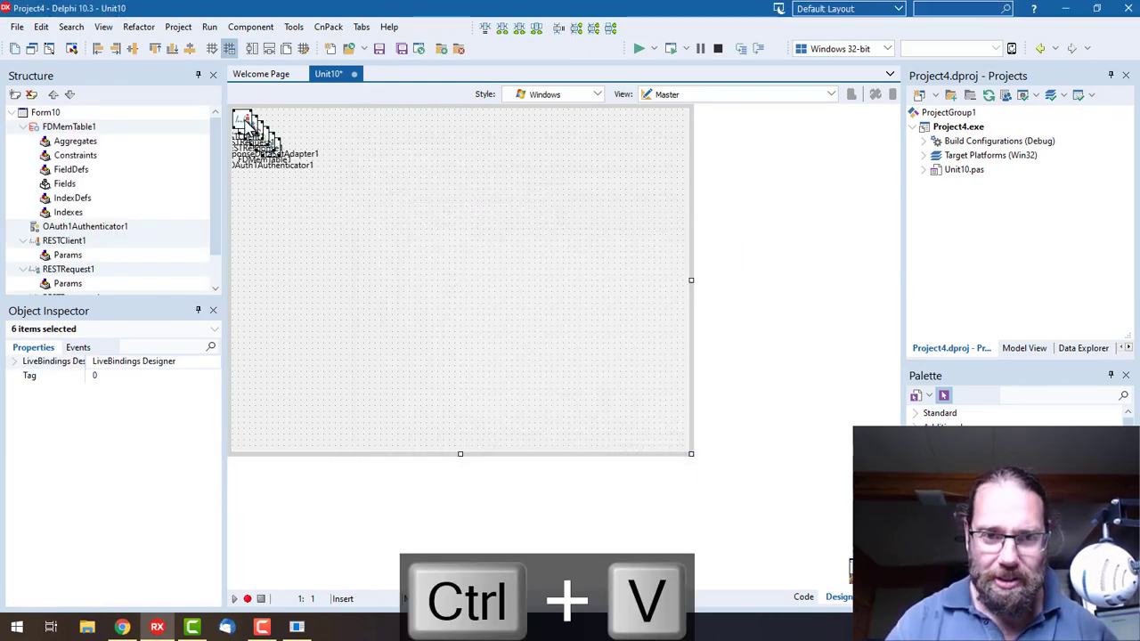
Spread the six pasted REST, memory table and OAuth components into a column
key(ctrl+v)
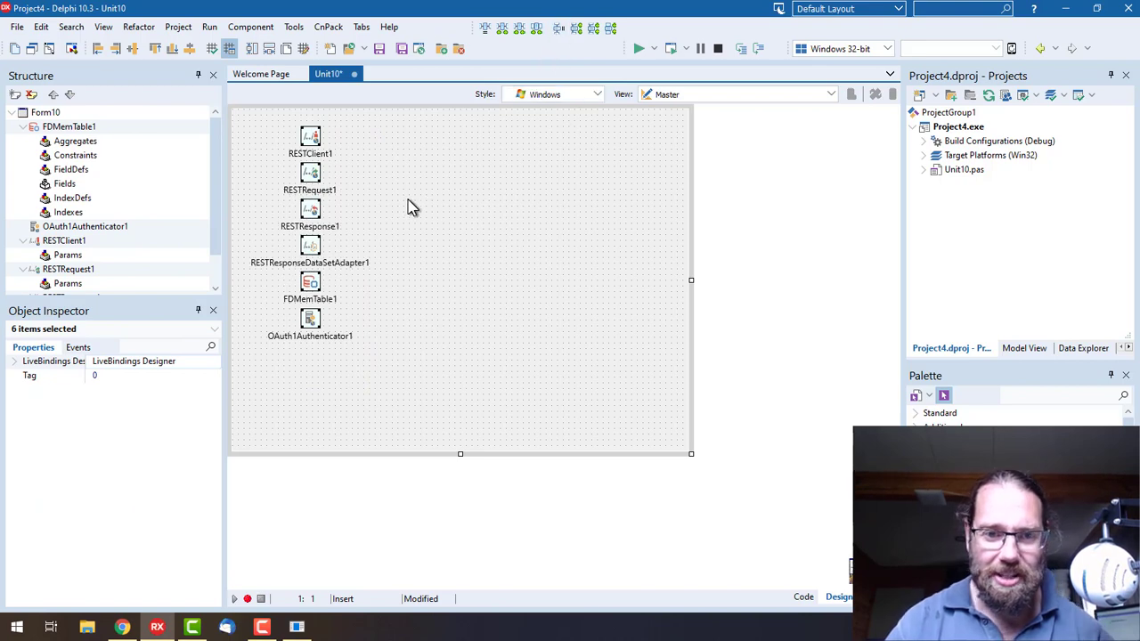
click(535, 383)
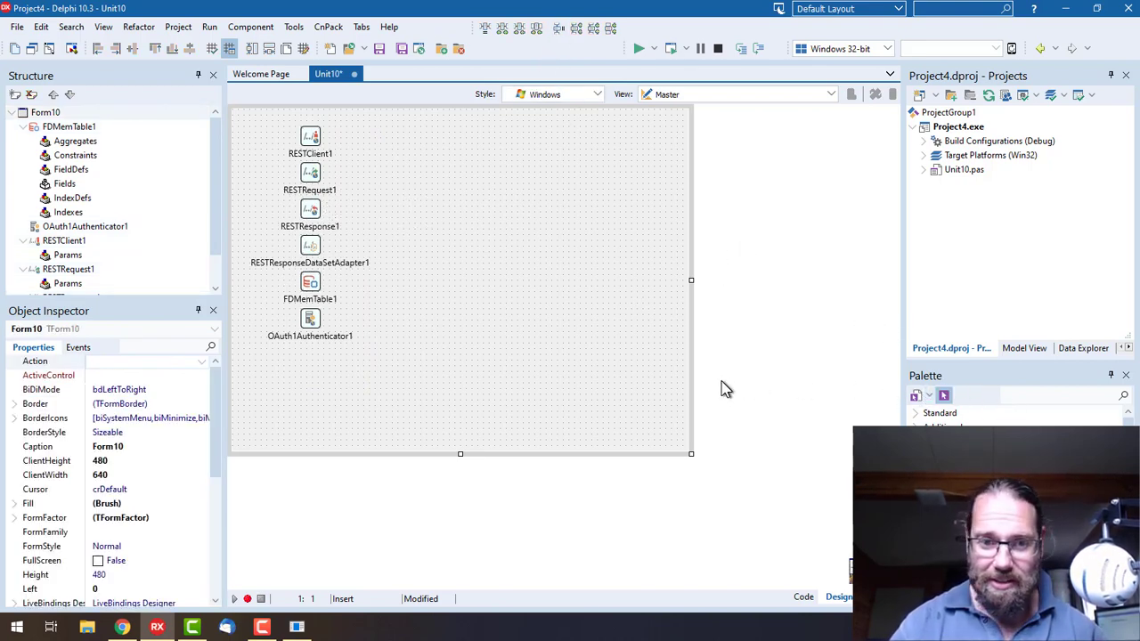
mouse_move(422, 298)
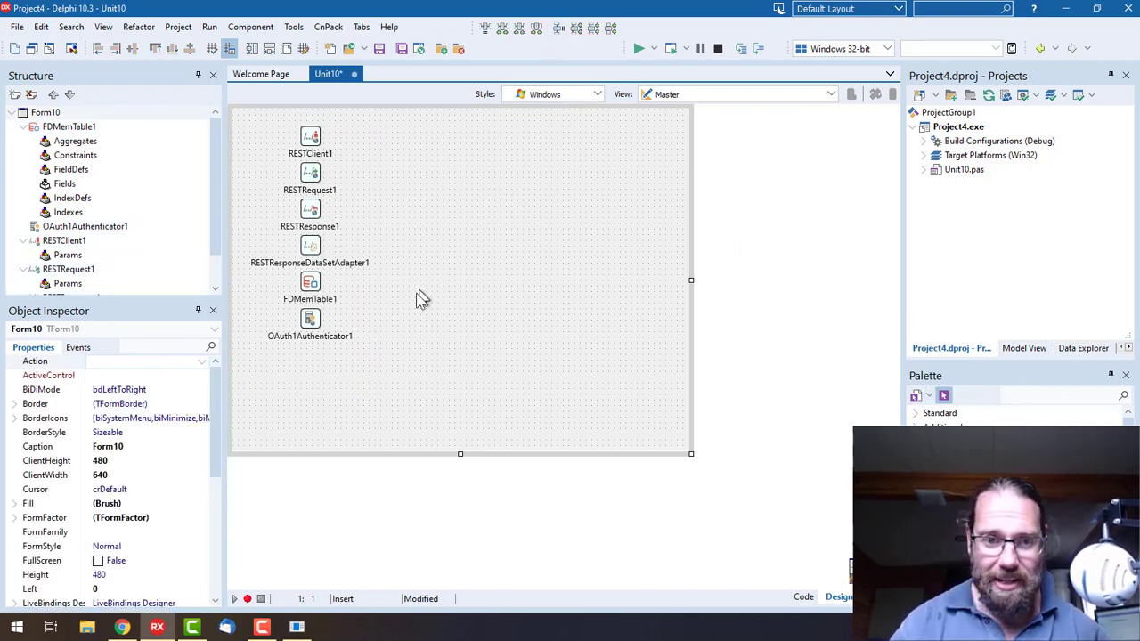
right_click(310, 284)
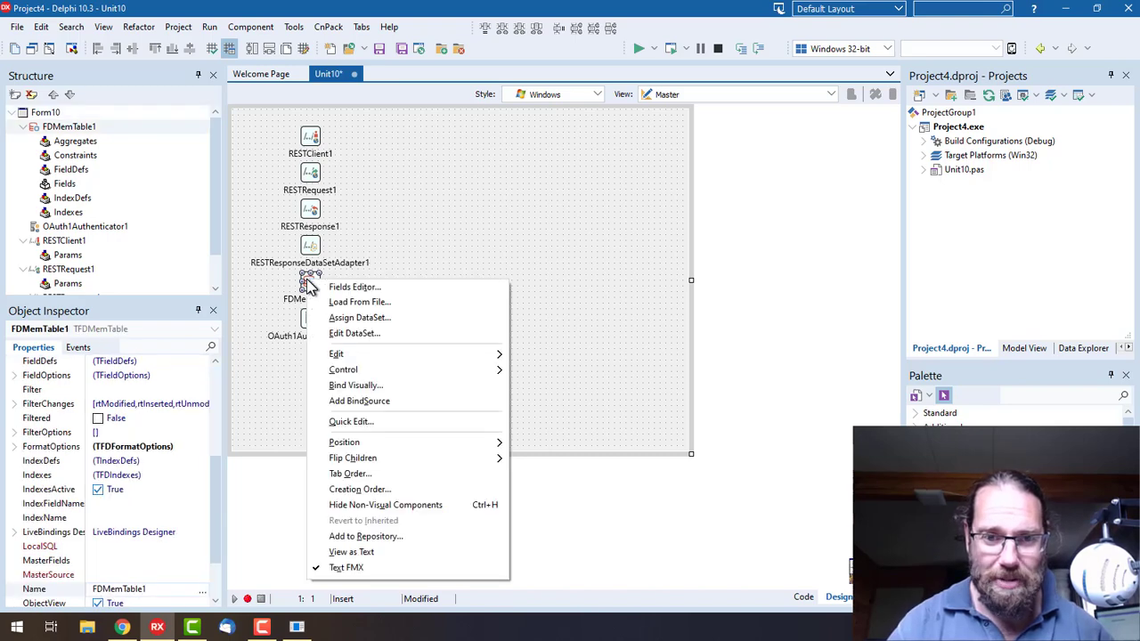
mouse_move(383, 401)
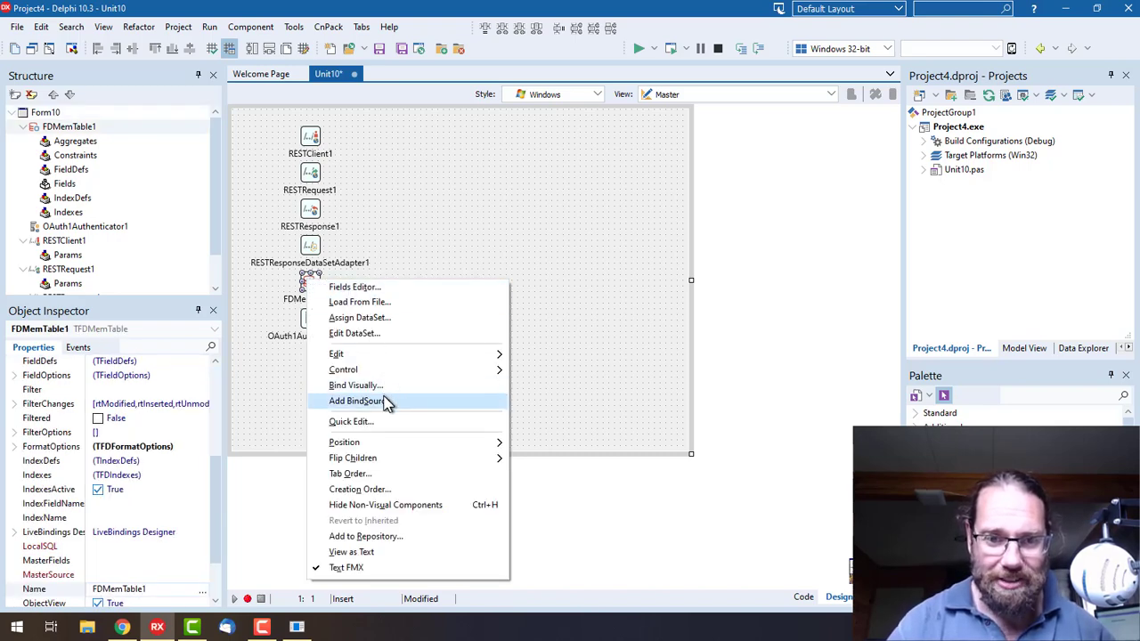
Open Bind Visually for FDMemTable1 and execute the request, accepting the 200 OK response
click(355, 384)
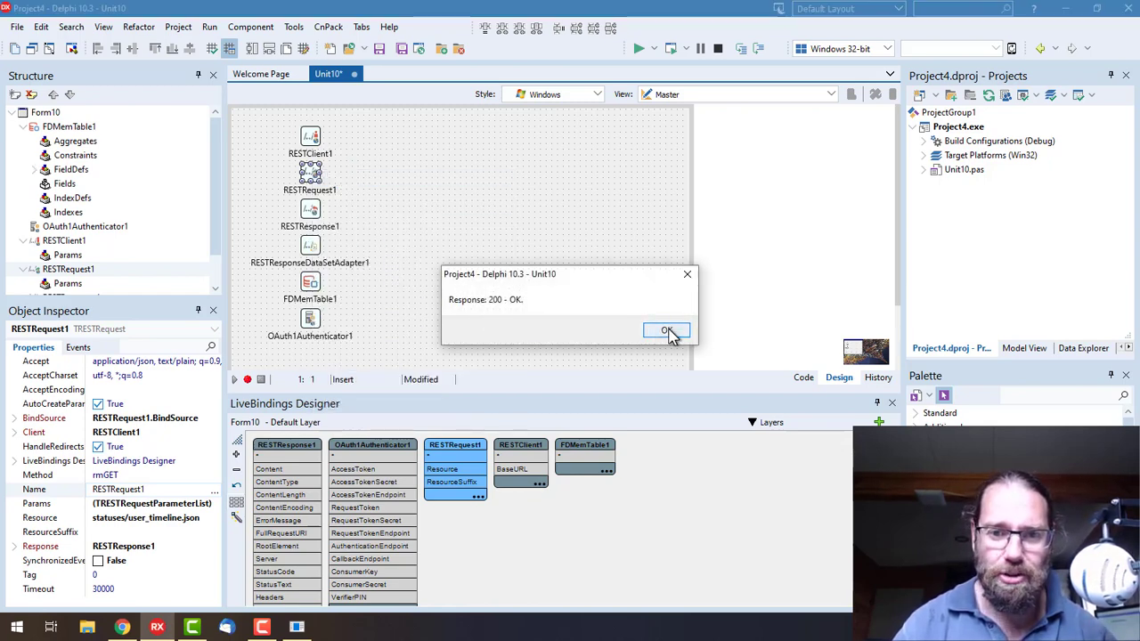
click(667, 330)
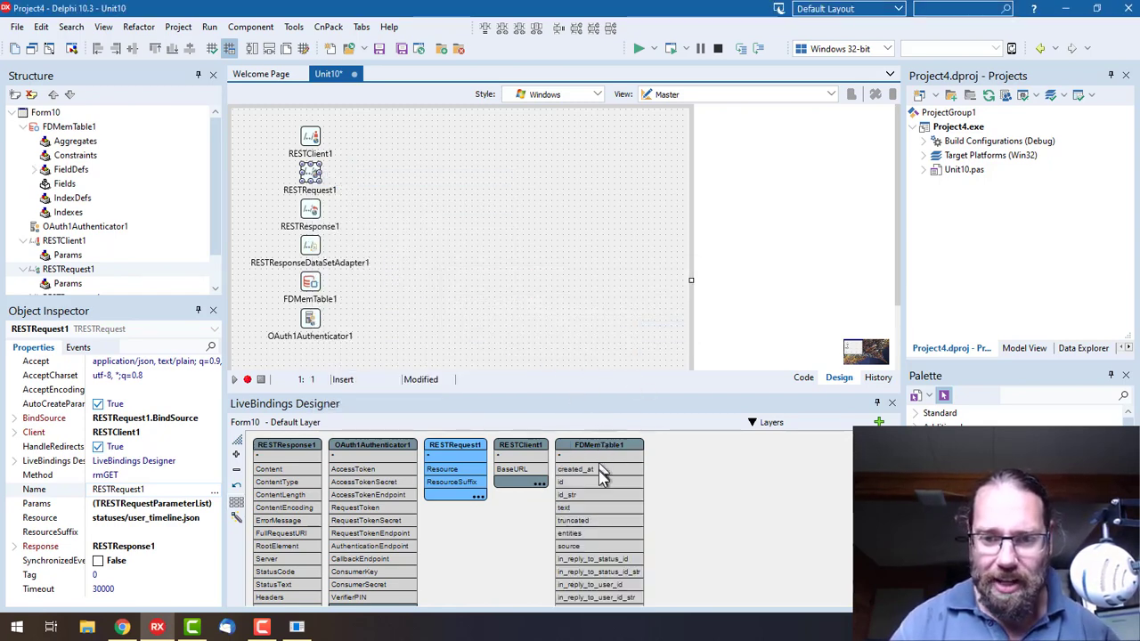
mouse_move(682, 546)
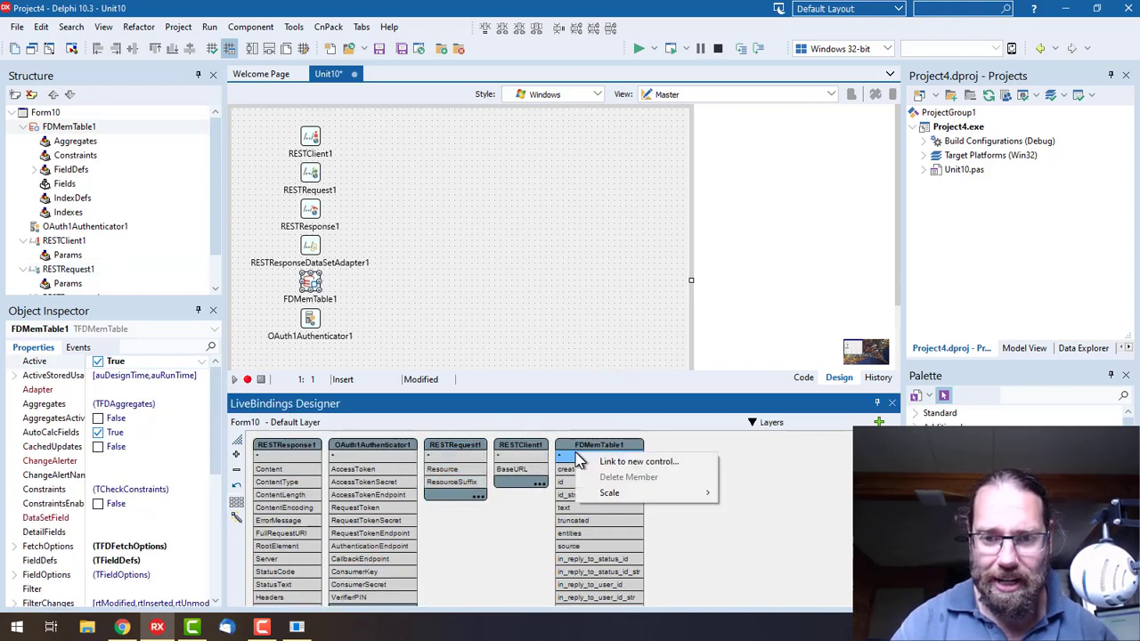
Link FDMemTable1 to a new TStringGrid control in the LiveBindings Designer
click(639, 462)
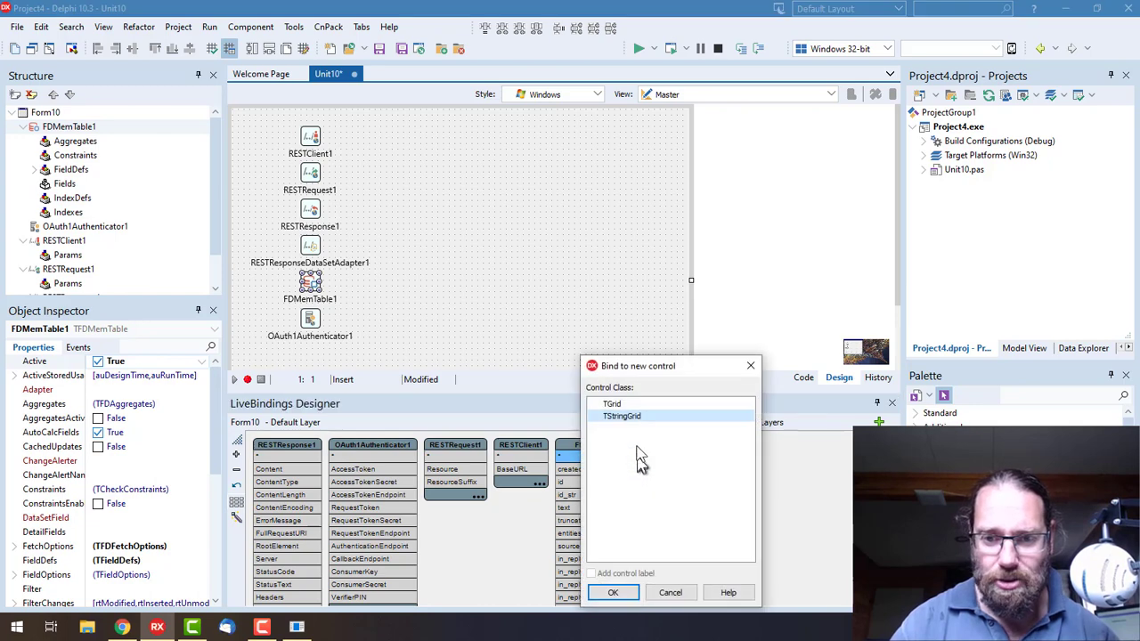
click(613, 593)
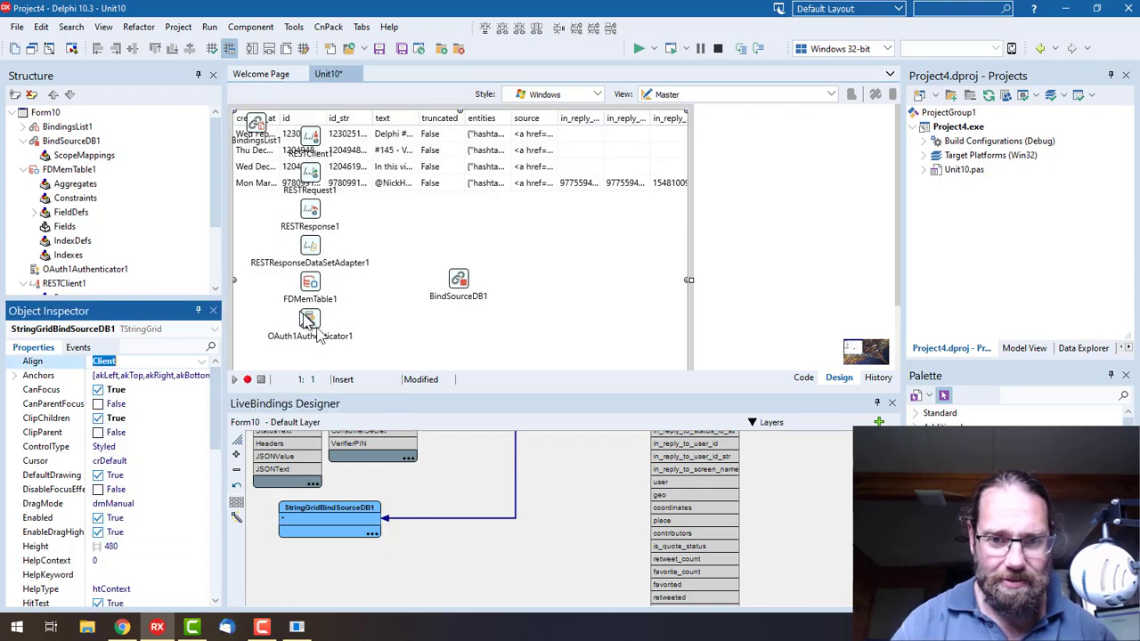
mouse_move(294, 122)
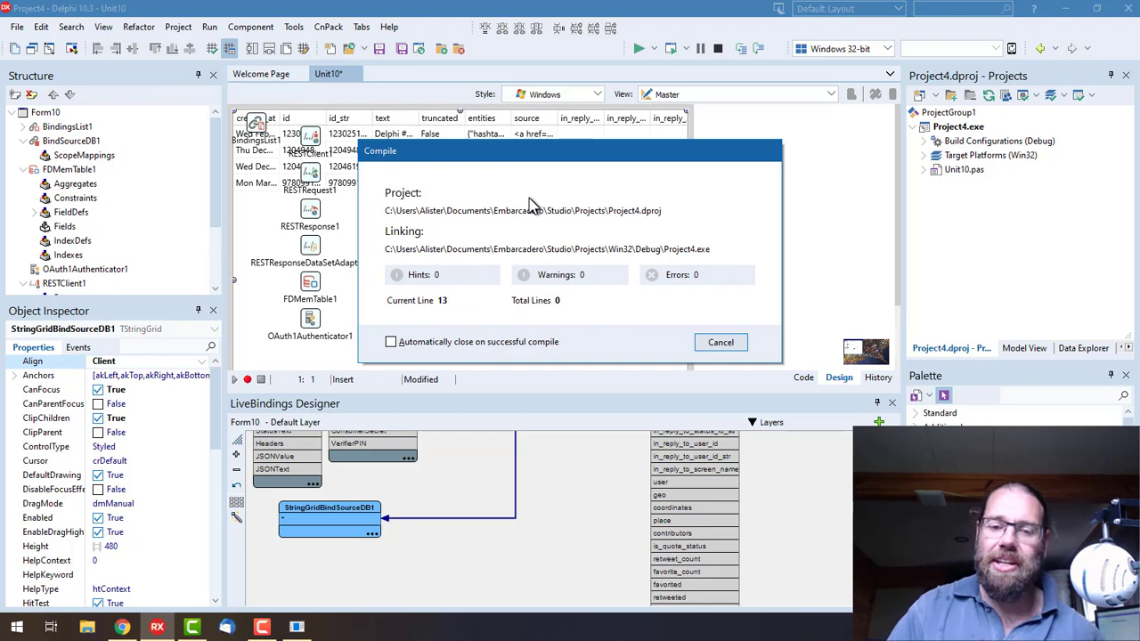
Add a TButton from the Palette, align it to Top and name it bExecute
click(721, 343)
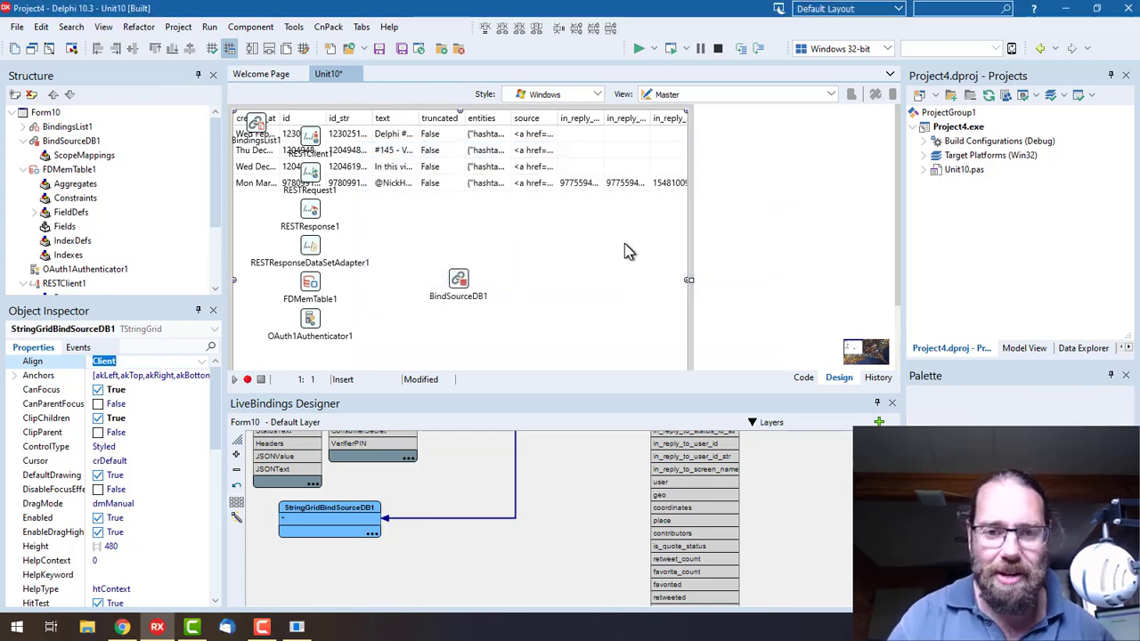
click(638, 48)
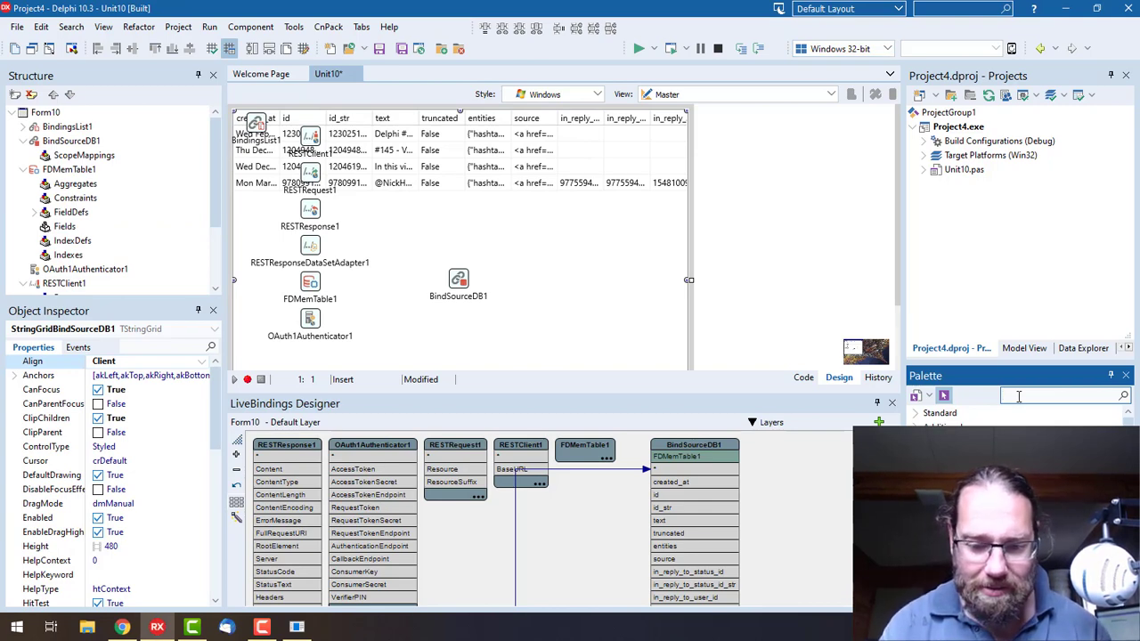
text(Button)
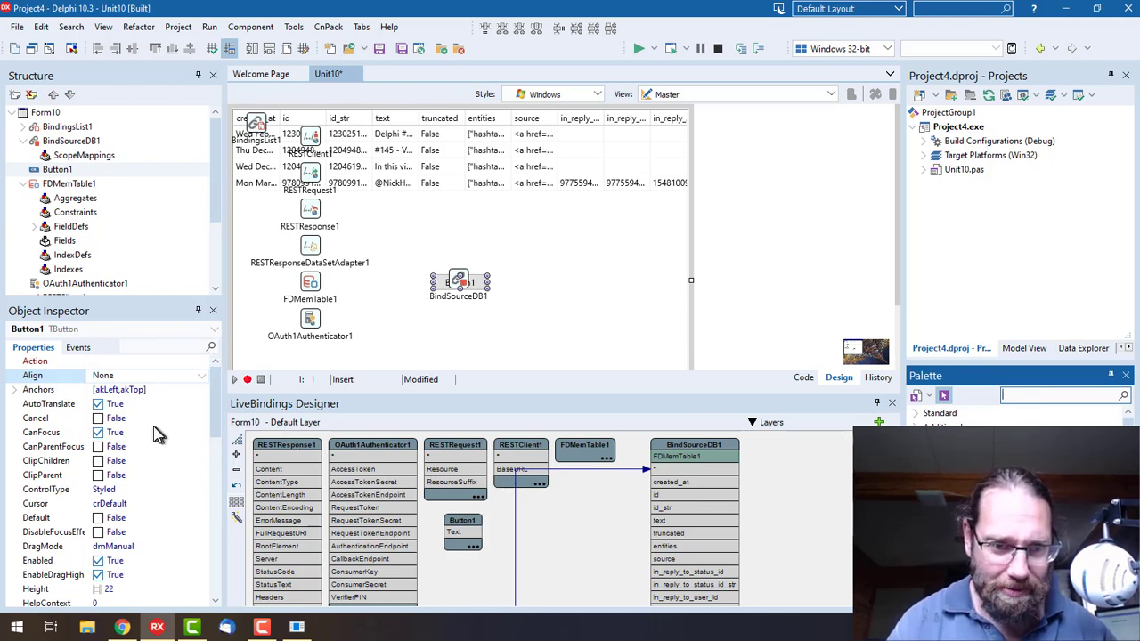
click(202, 375)
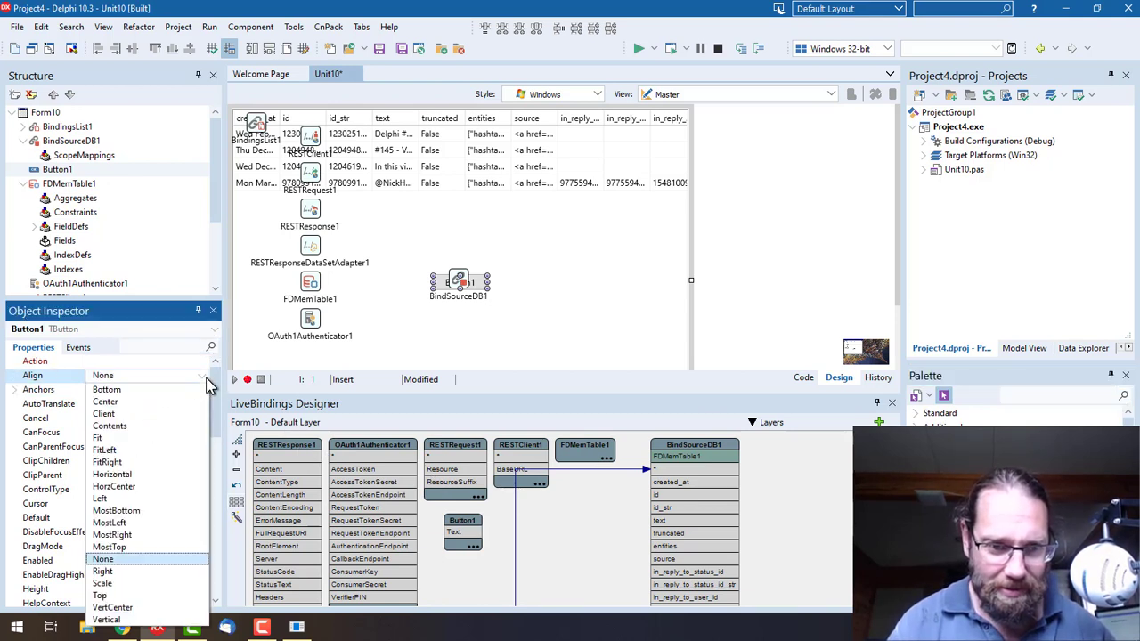
mouse_move(116, 595)
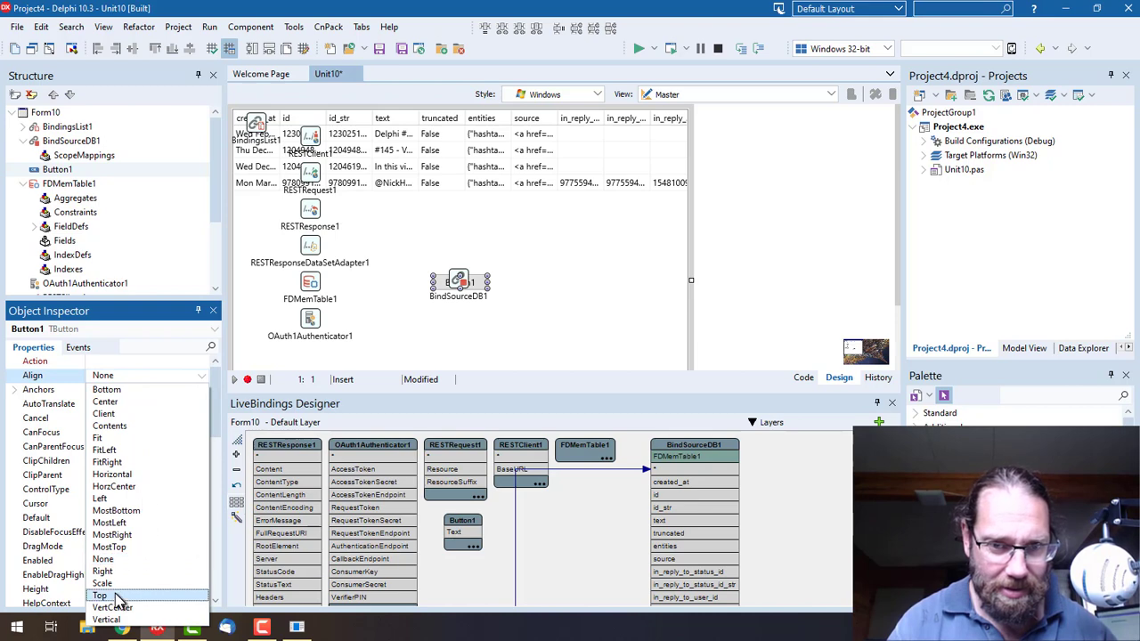
click(99, 595)
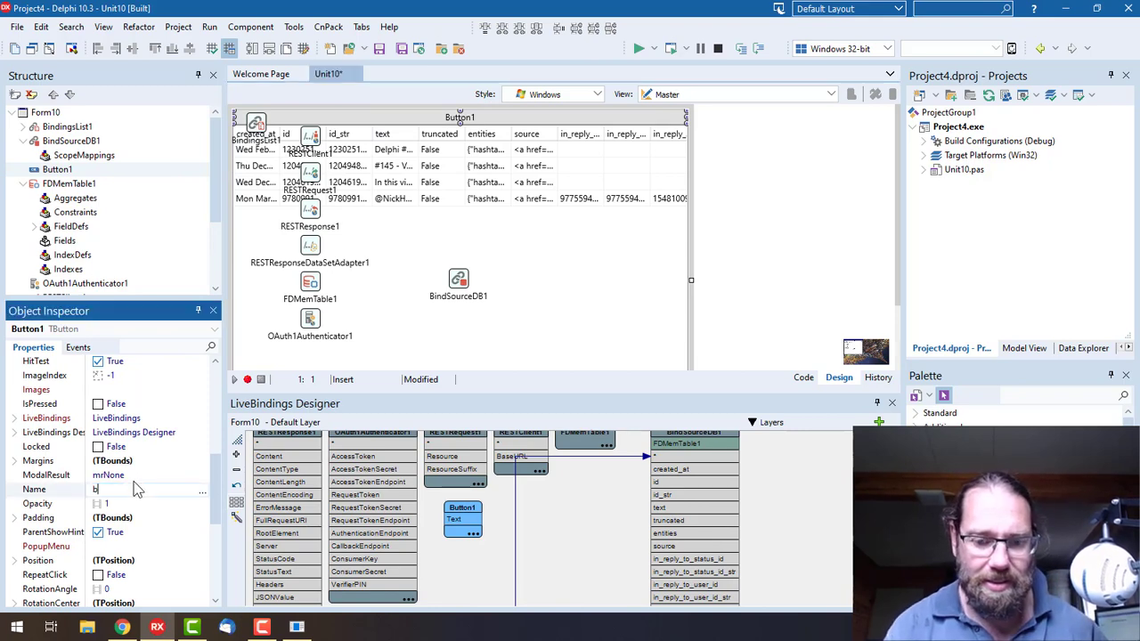
text(Execute)
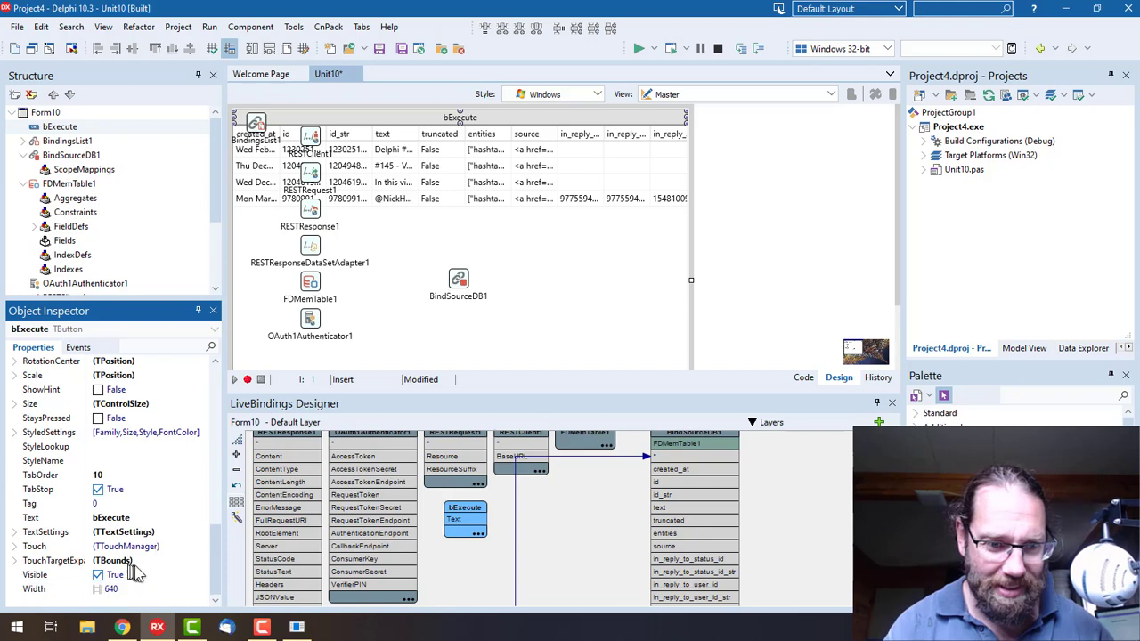
Caption the button Execute, then run the app and fetch the timeline as a test
click(143, 518)
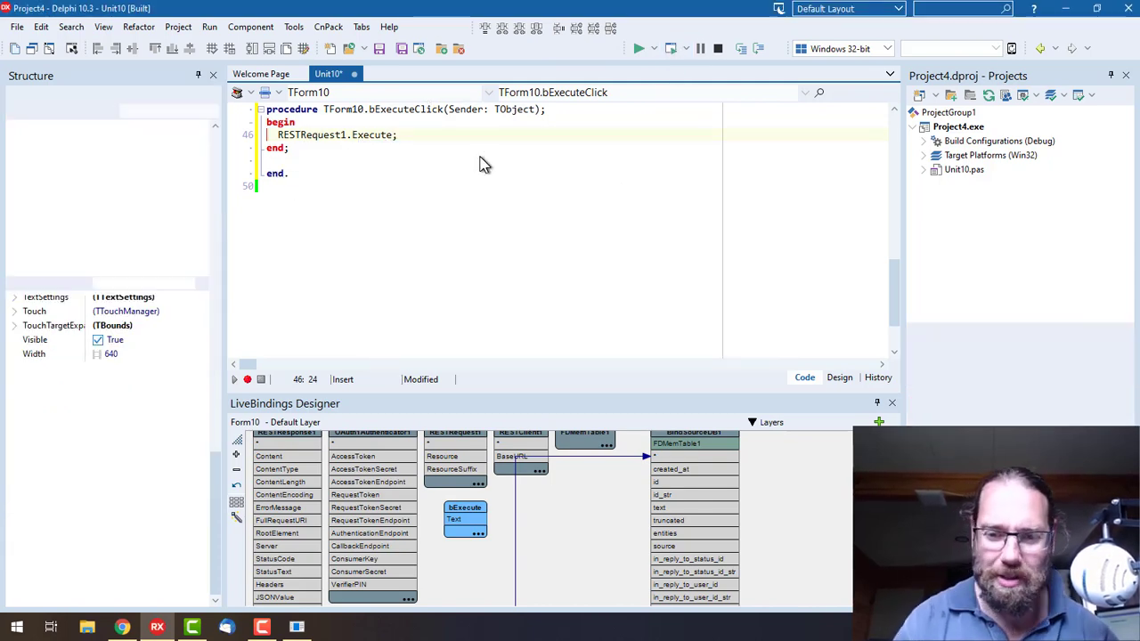
click(638, 49)
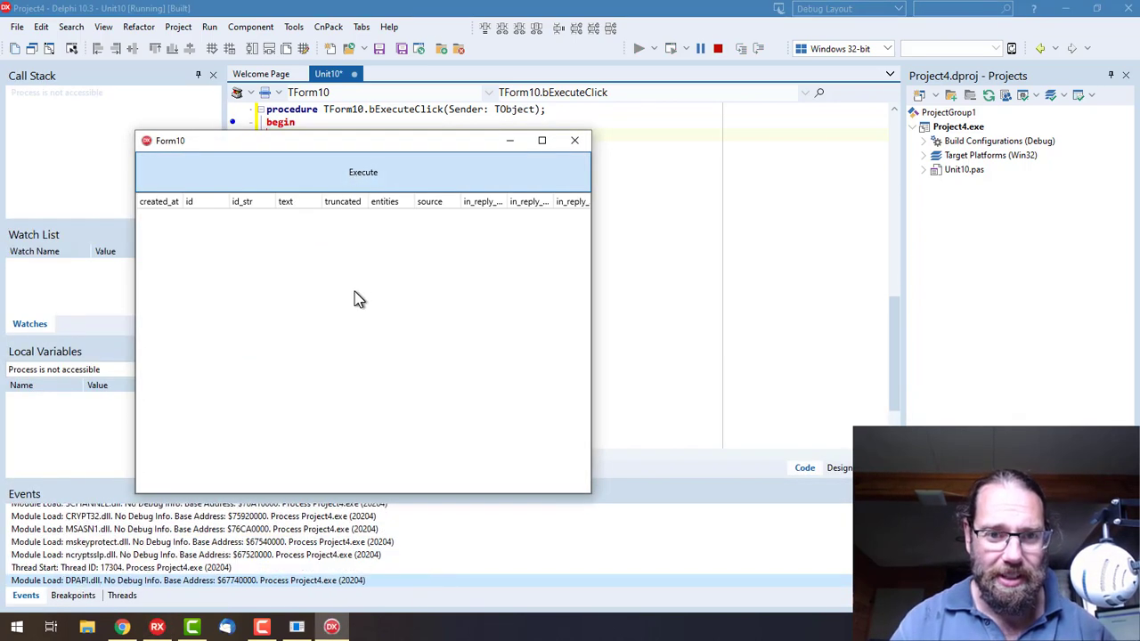
click(363, 172)
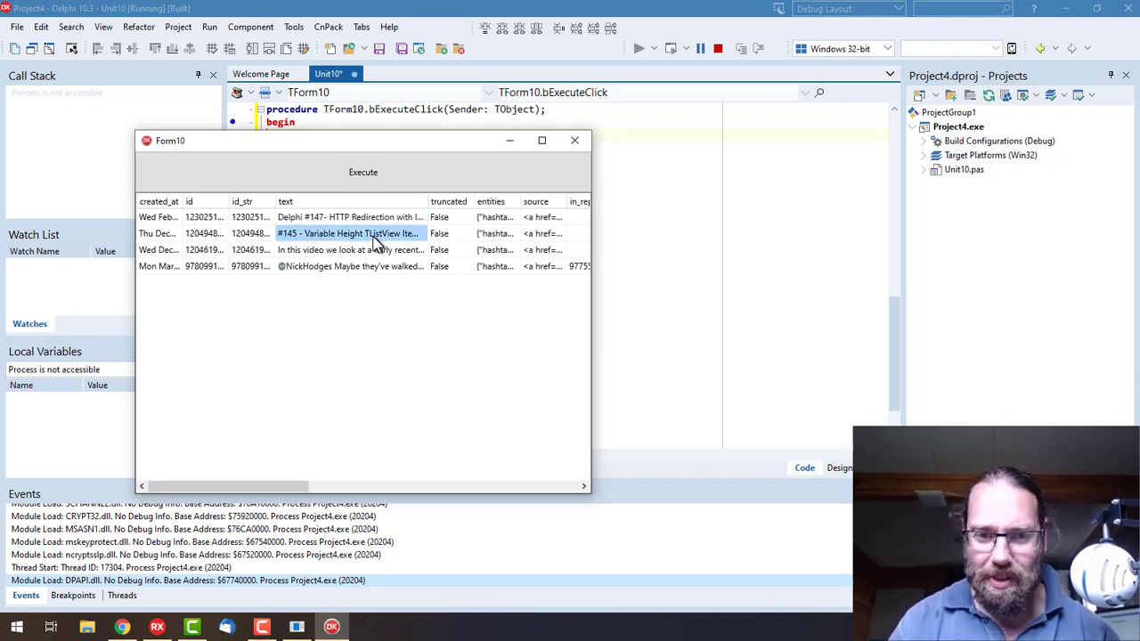
click(350, 266)
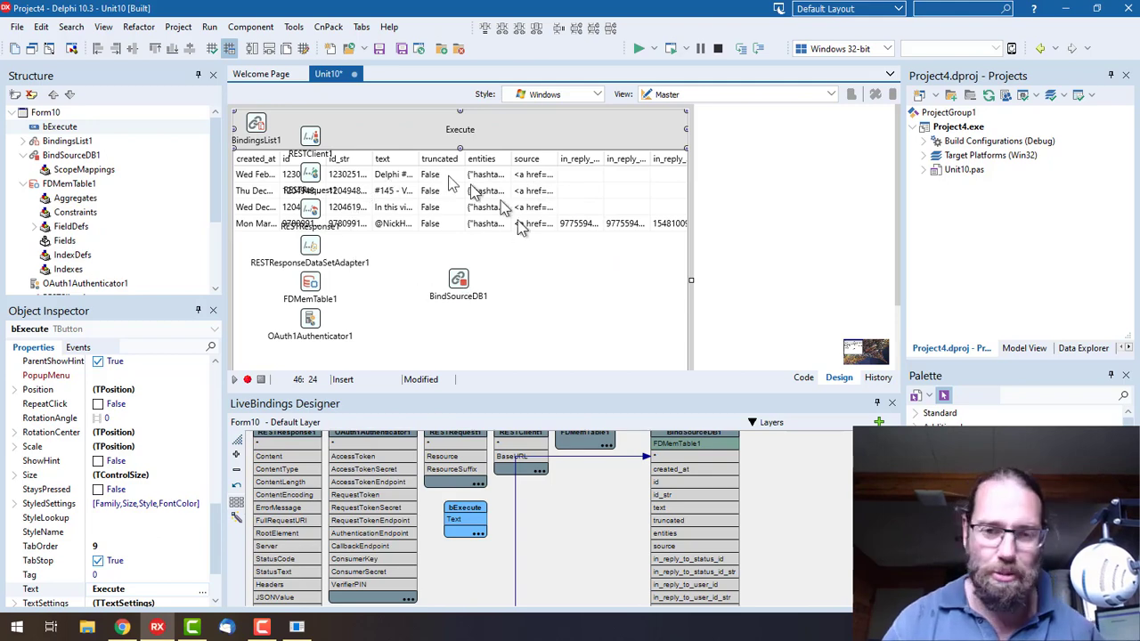
mouse_move(258, 449)
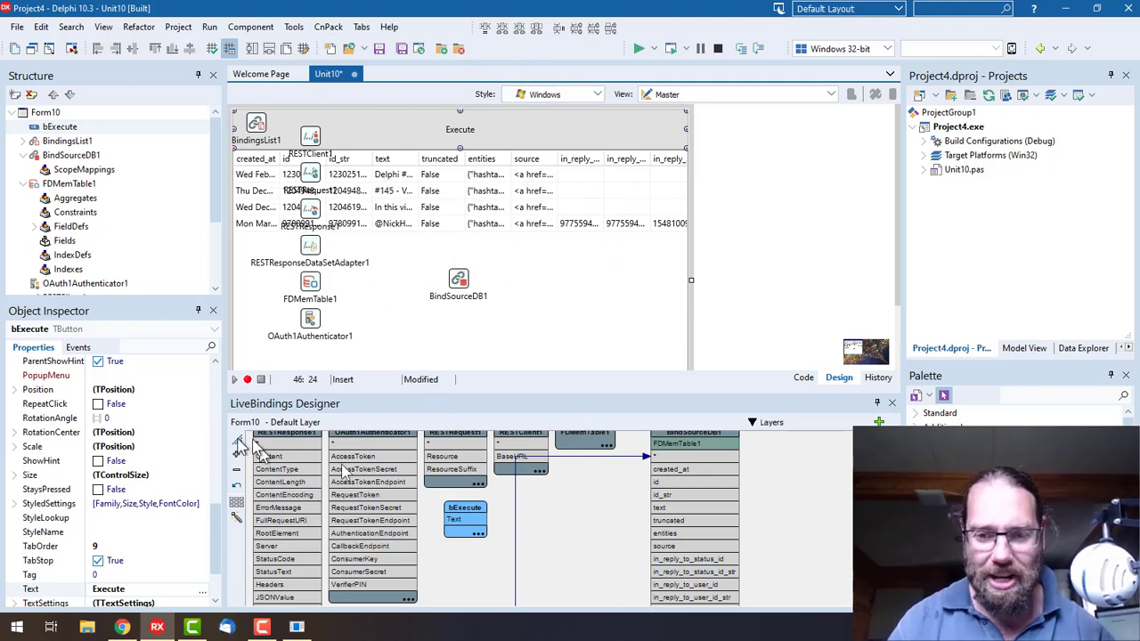
mouse_move(668, 303)
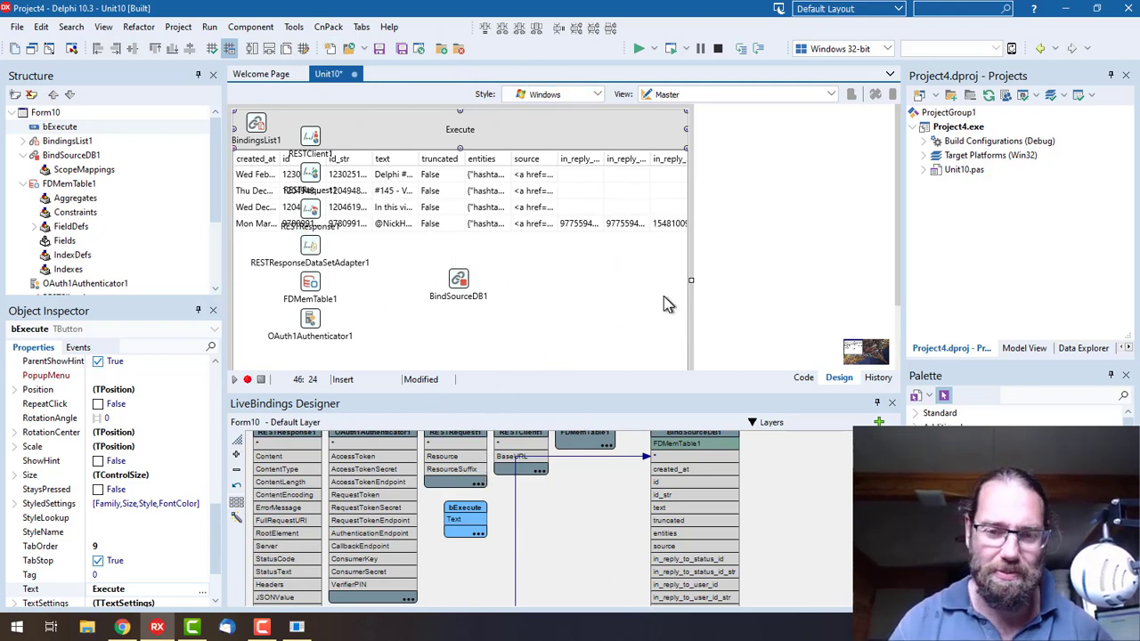
mouse_move(682, 294)
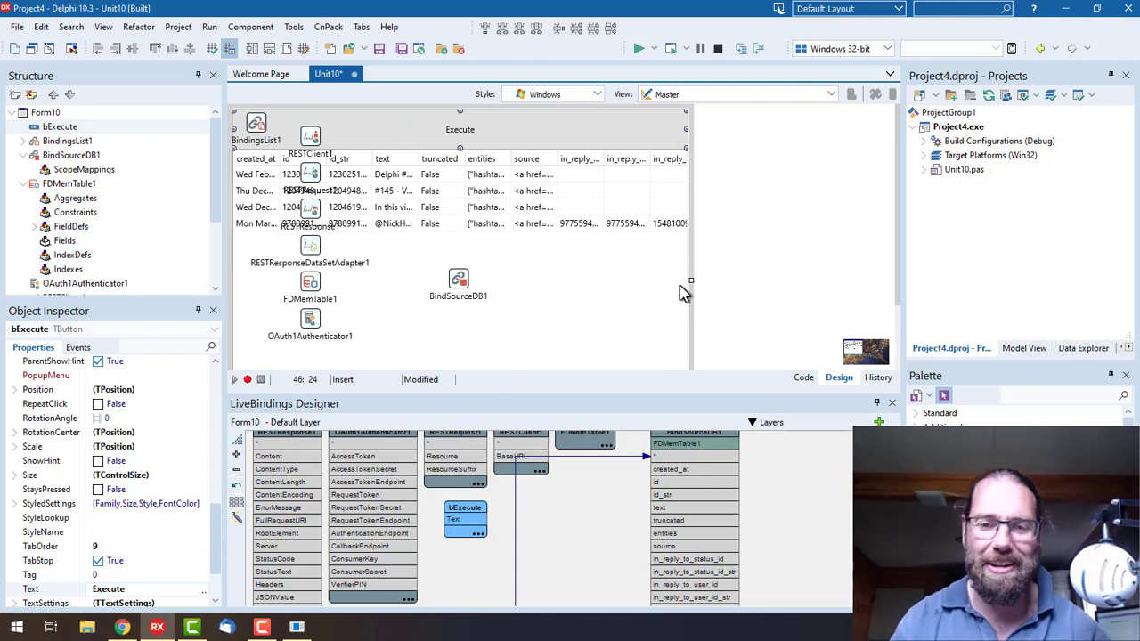
mouse_move(414, 179)
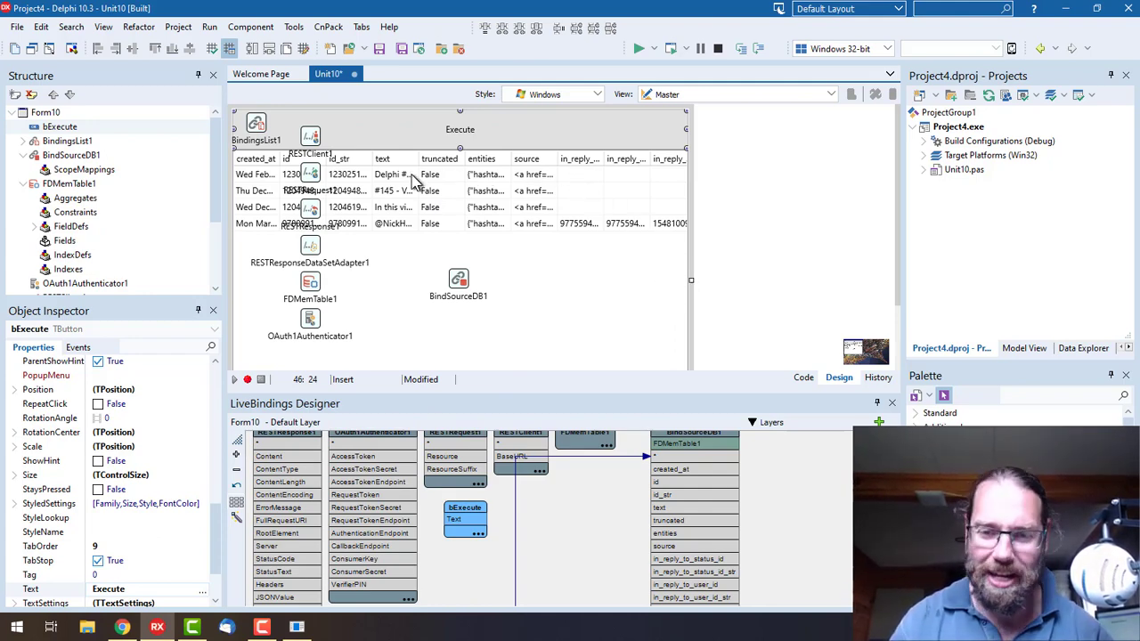
mouse_move(437, 225)
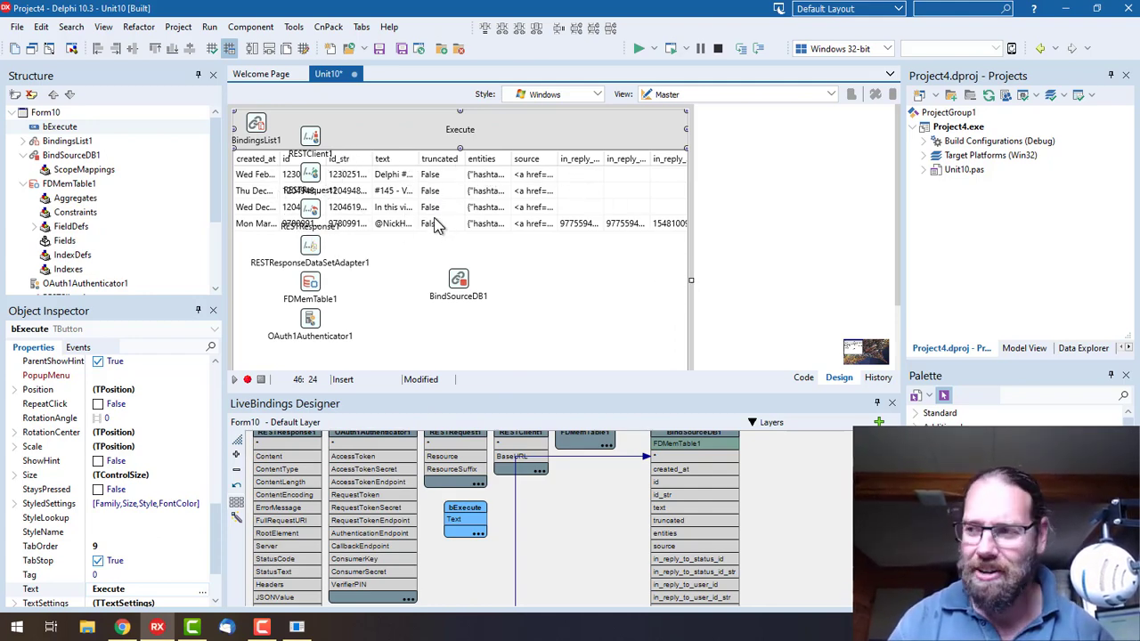
mouse_move(595, 156)
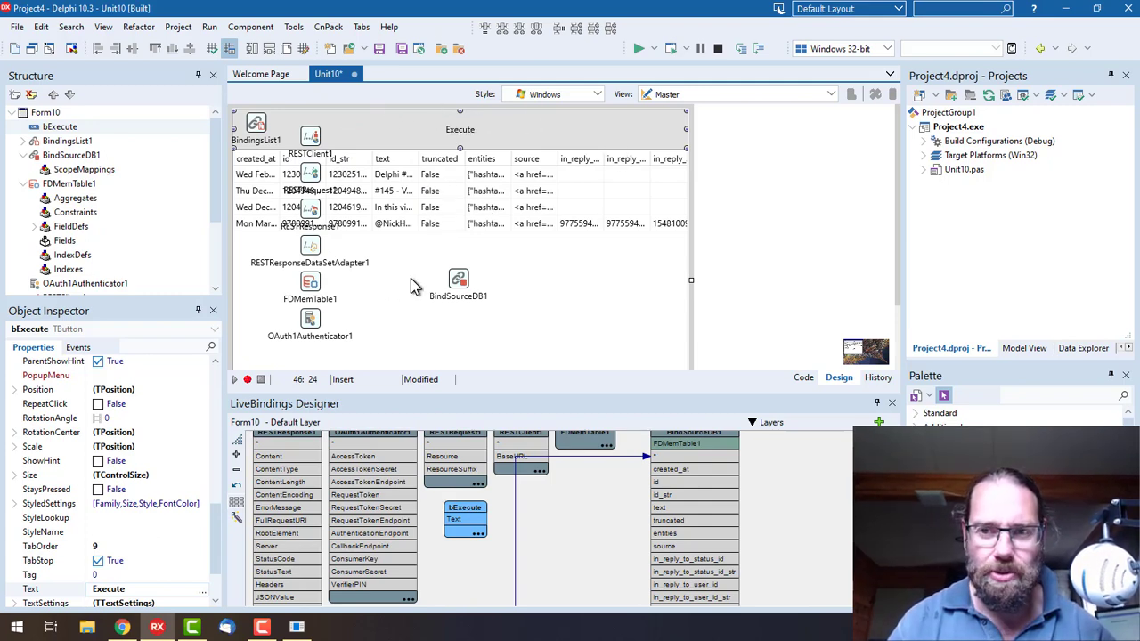
mouse_move(453, 300)
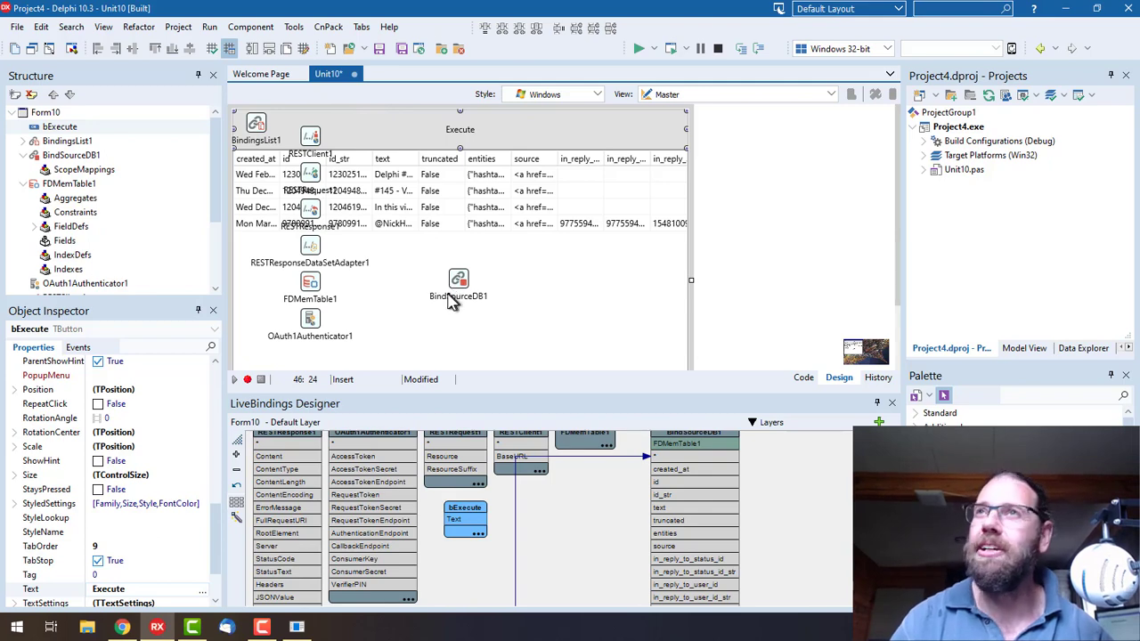
mouse_move(512, 299)
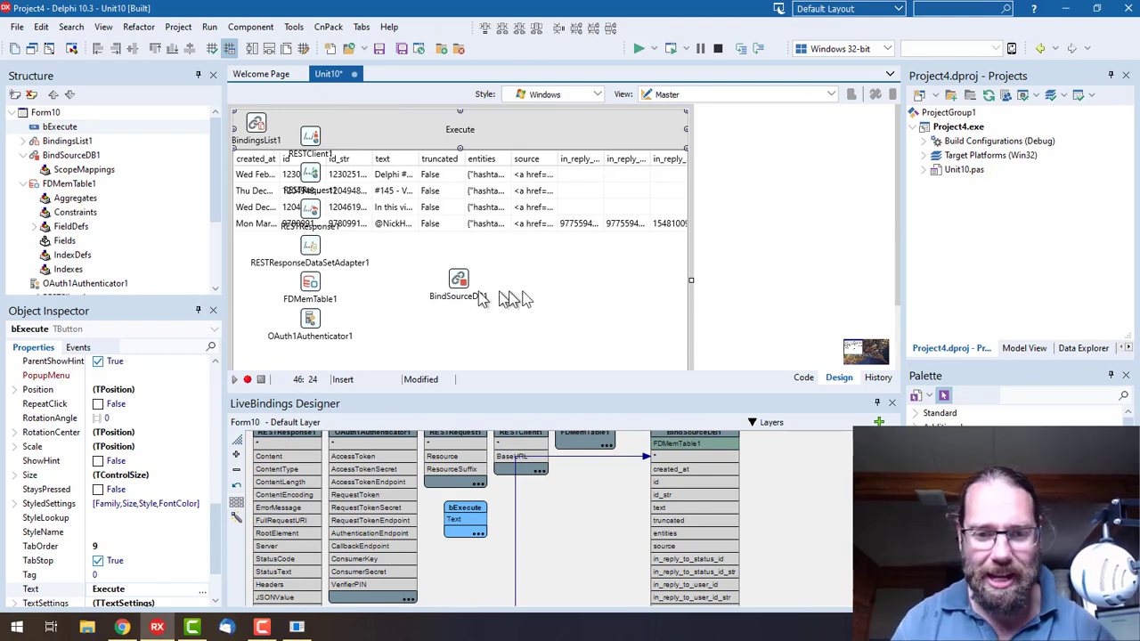
mouse_move(535, 289)
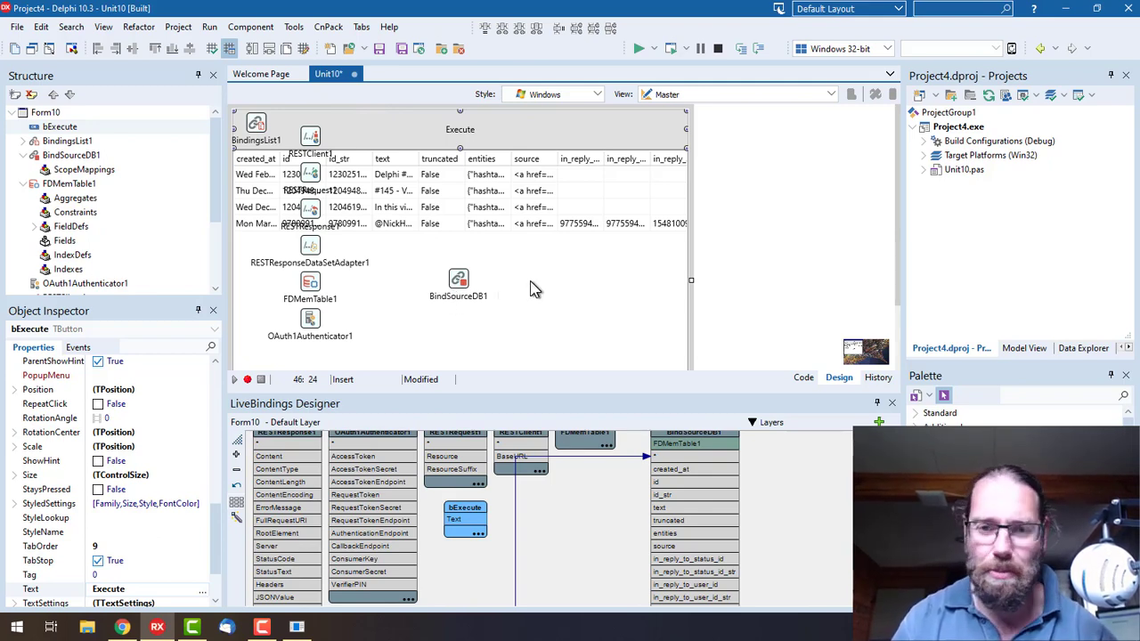
mouse_move(537, 200)
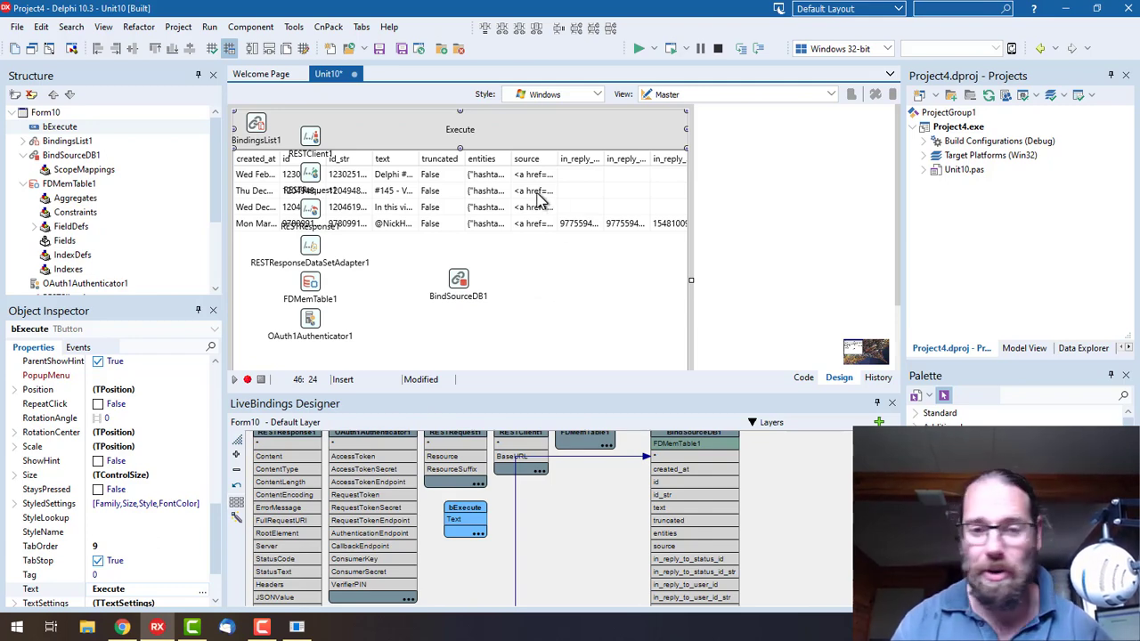
mouse_move(498, 277)
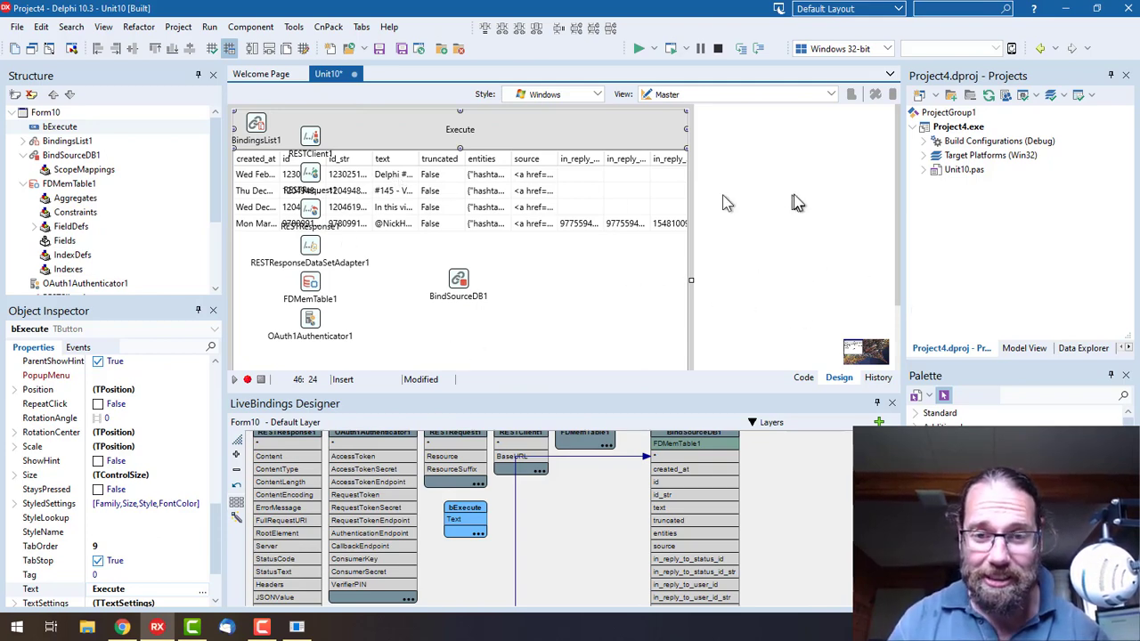
mouse_move(425, 286)
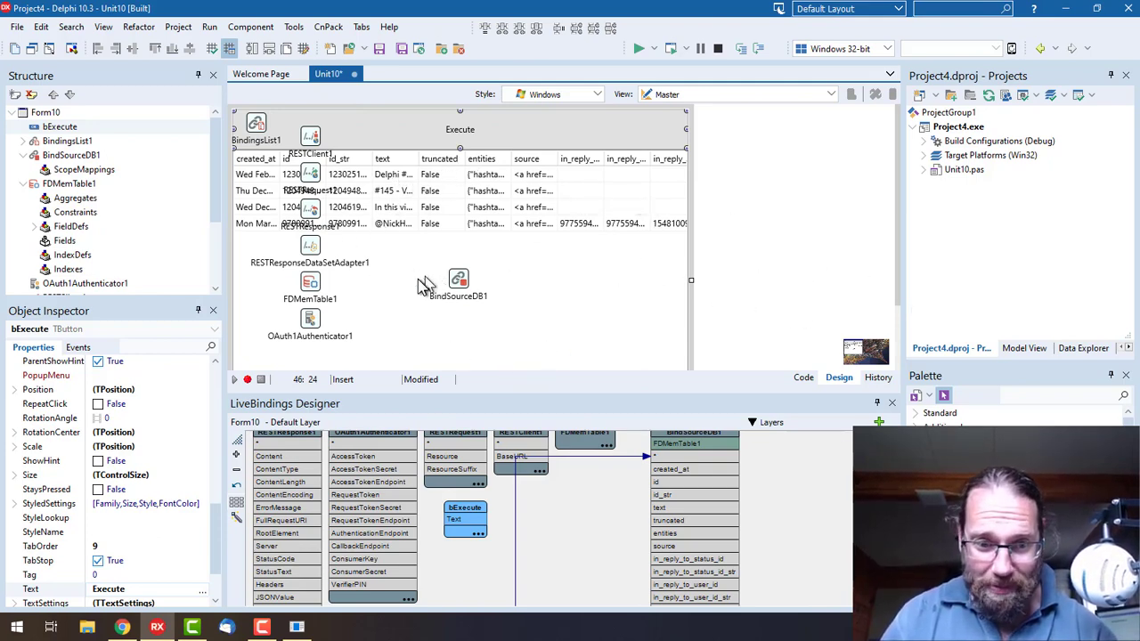
mouse_move(838, 276)
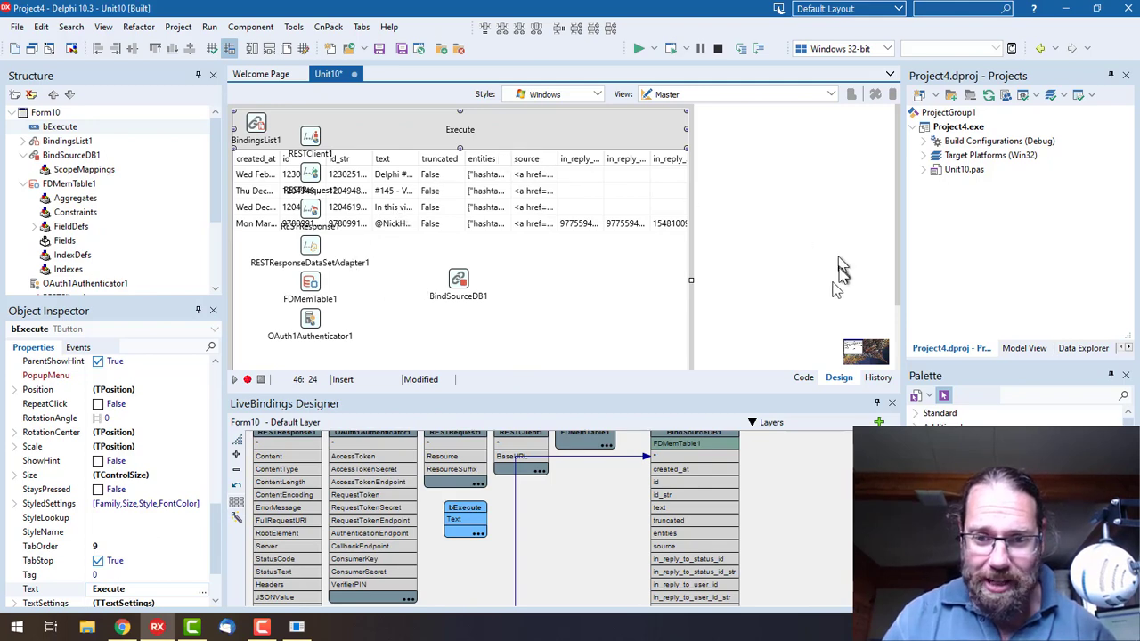
mouse_move(357, 315)
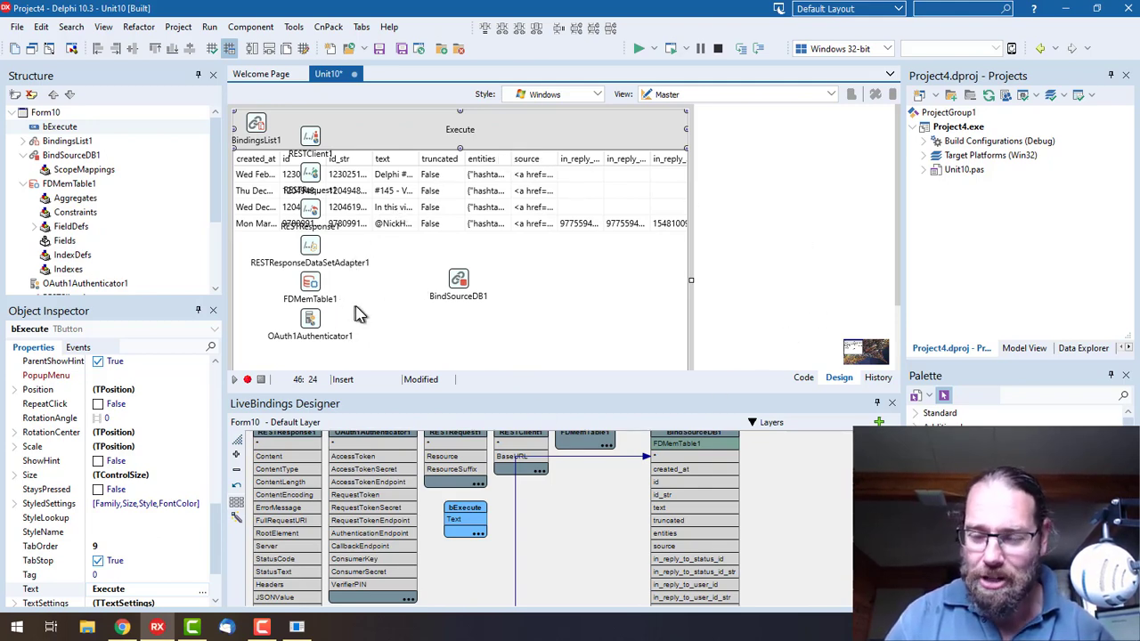
mouse_move(570, 258)
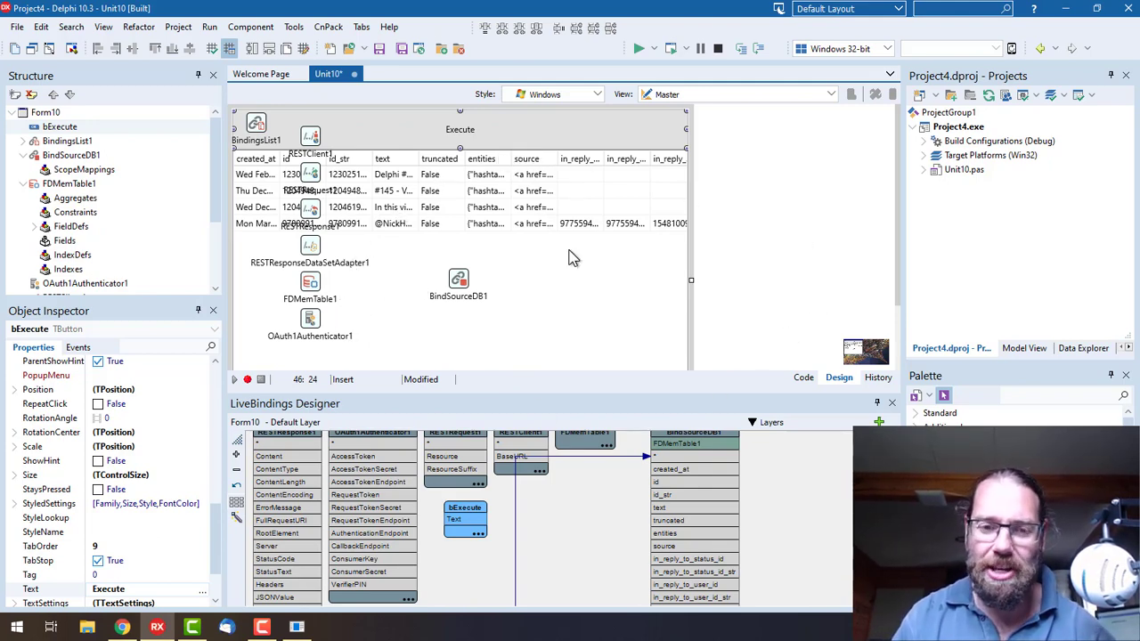
mouse_move(743, 291)
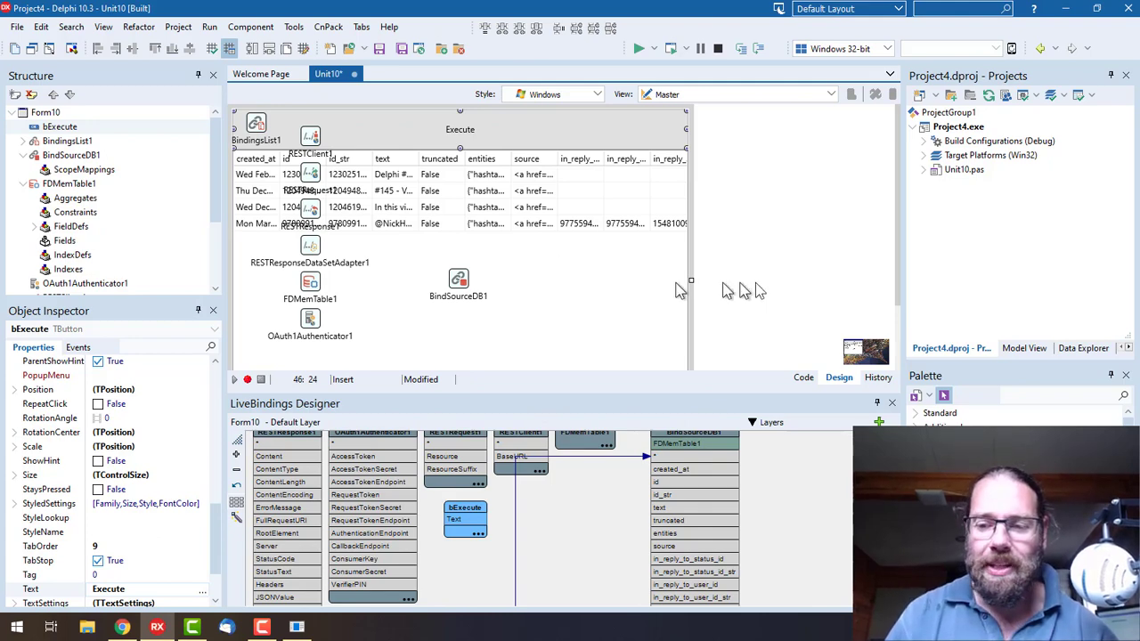
mouse_move(432, 229)
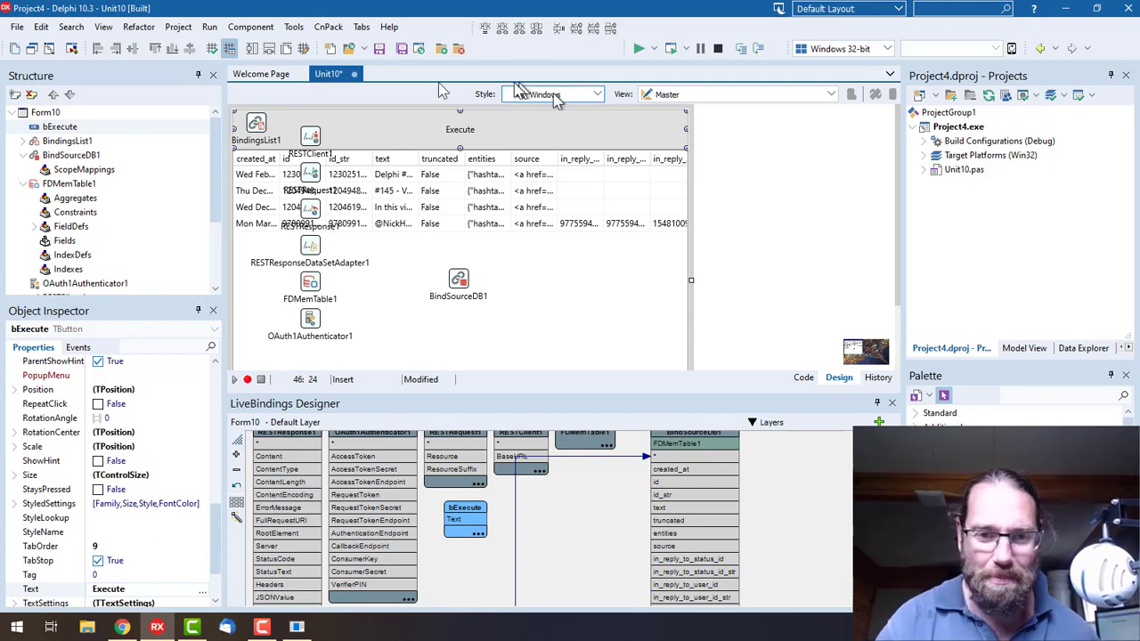
mouse_move(311, 174)
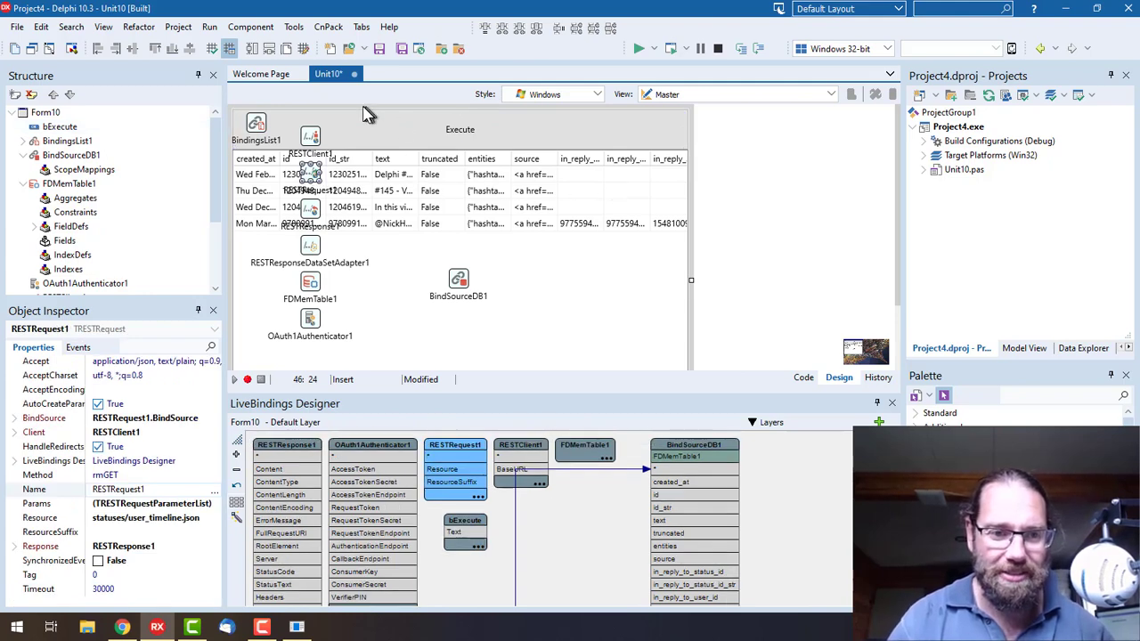
mouse_move(276, 271)
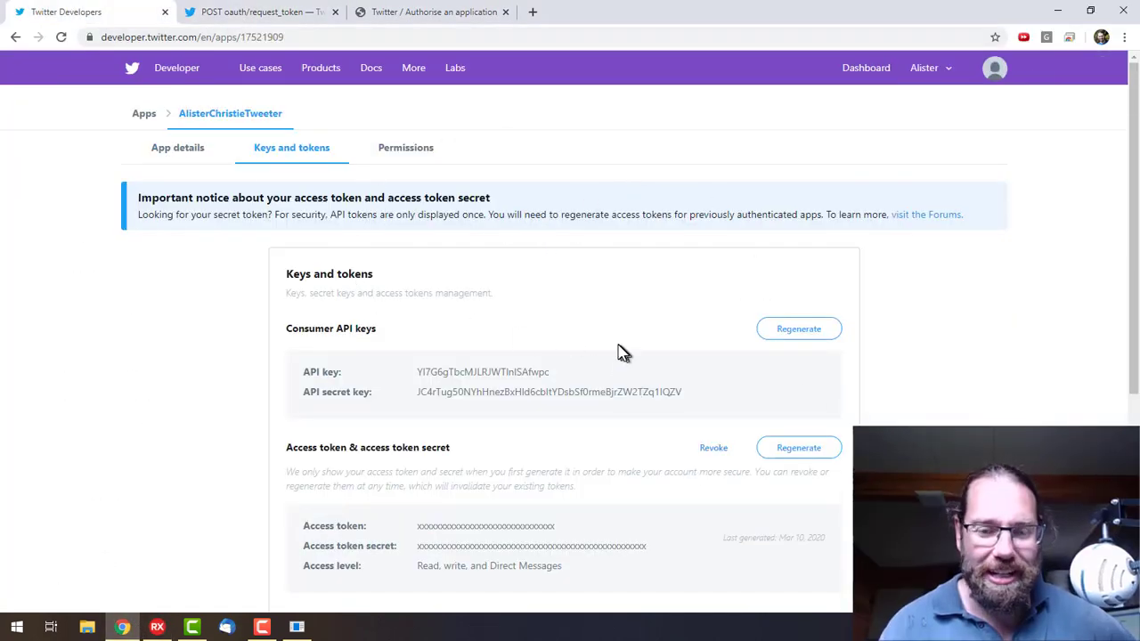
mouse_move(249, 285)
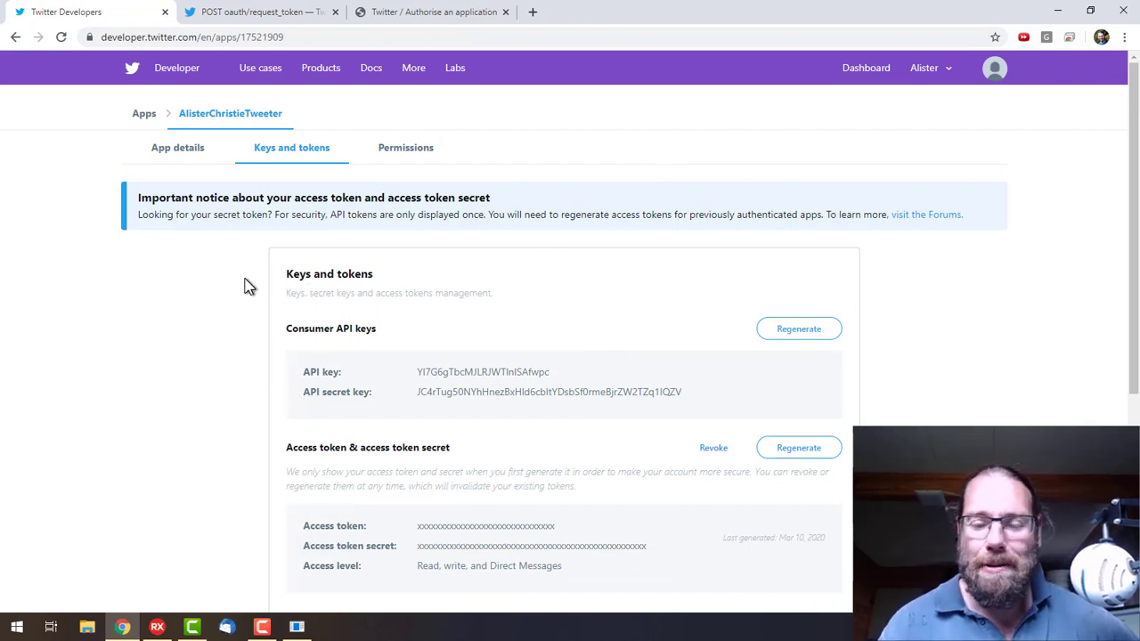
mouse_move(637, 418)
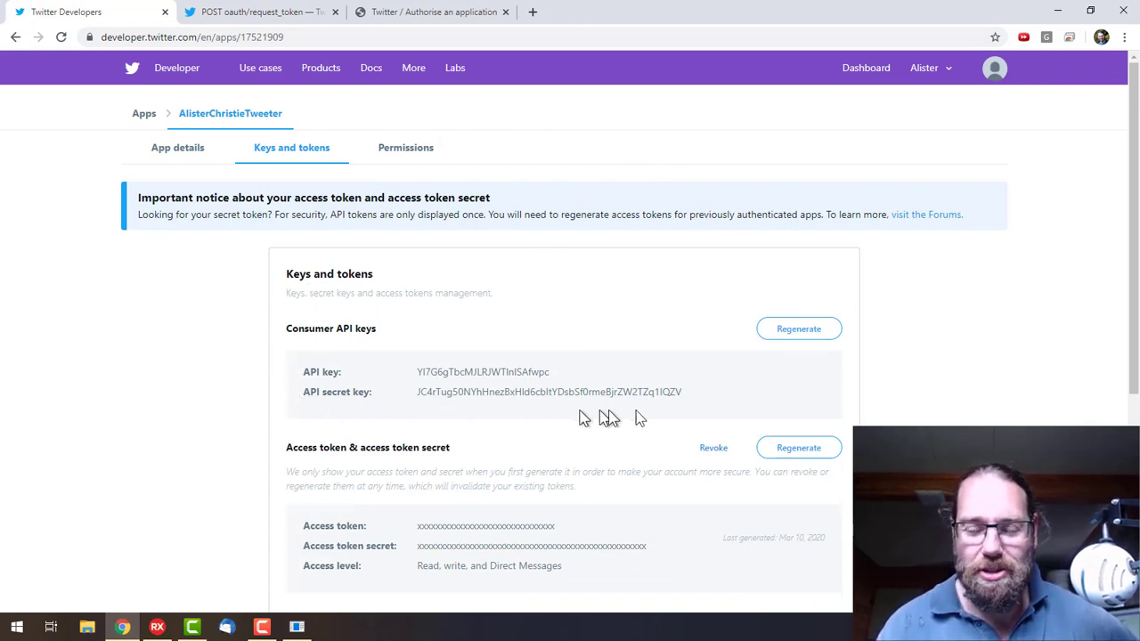
mouse_move(526, 262)
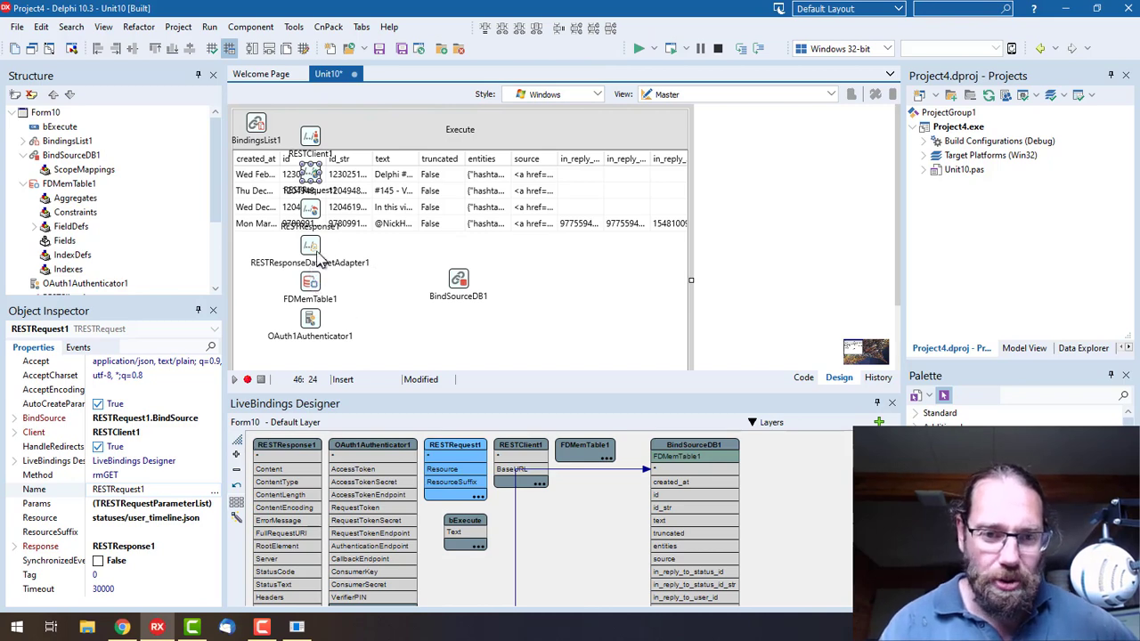
mouse_move(410, 216)
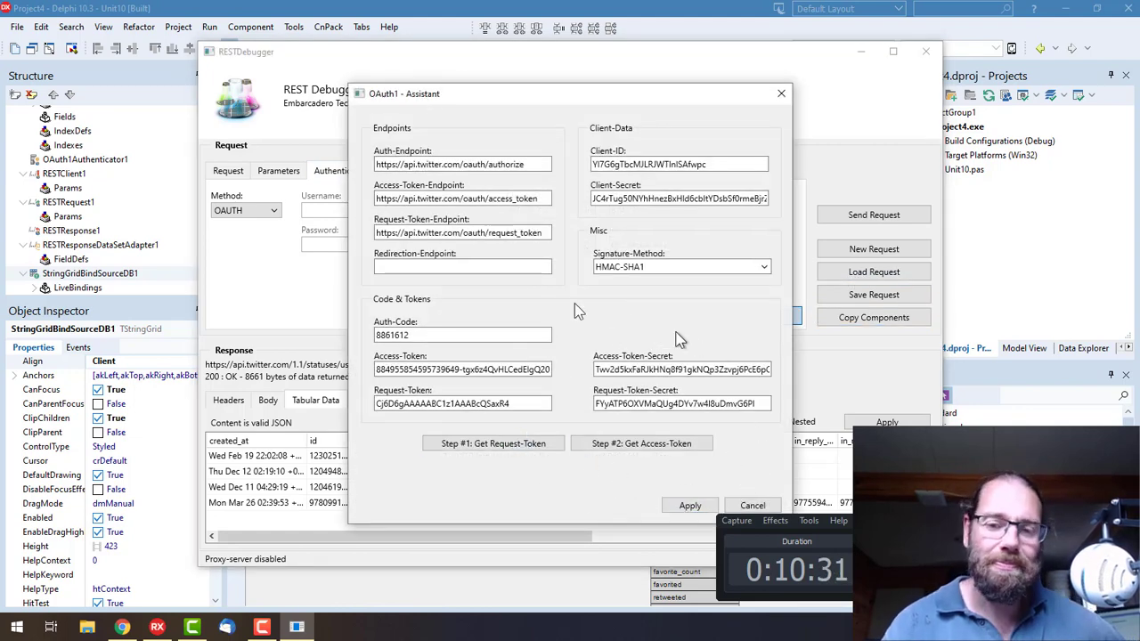
mouse_move(437, 285)
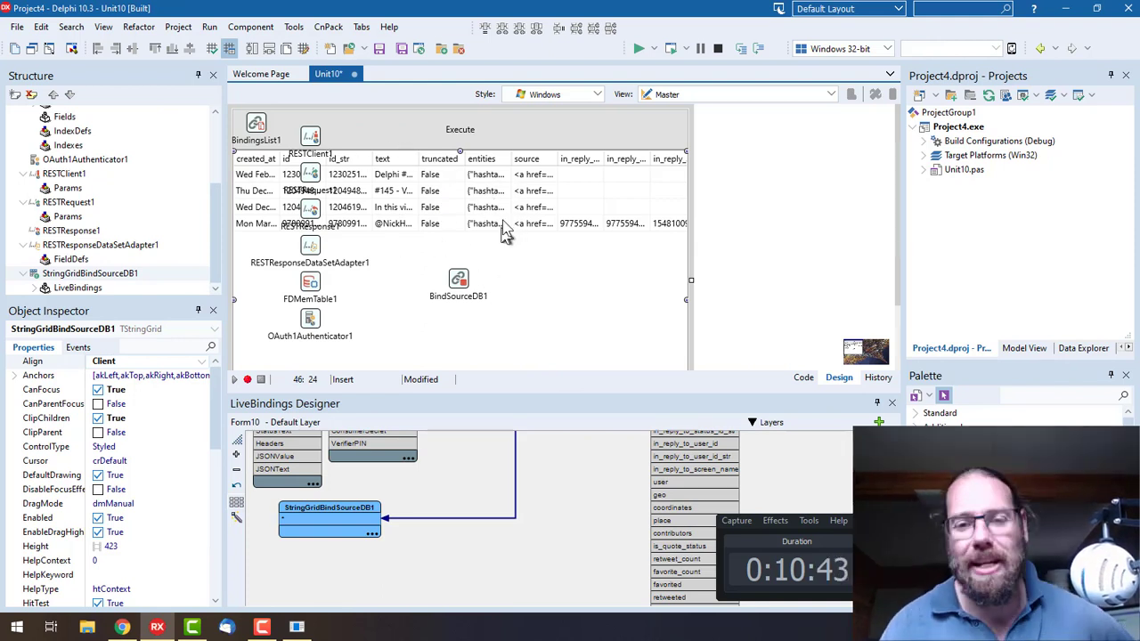
mouse_move(514, 220)
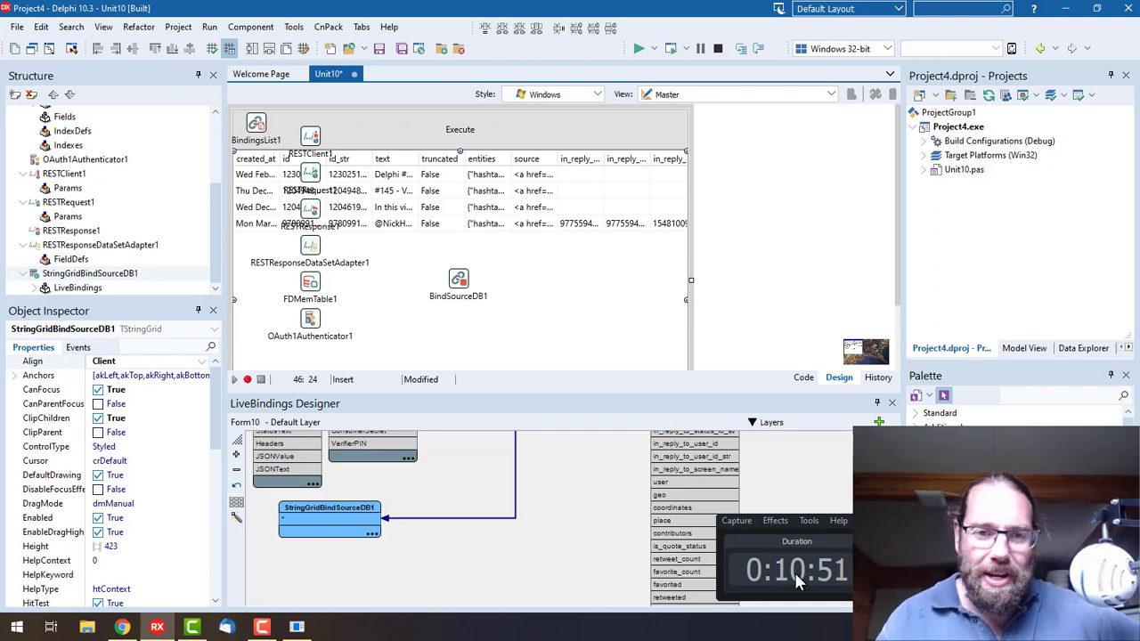
mouse_move(780, 446)
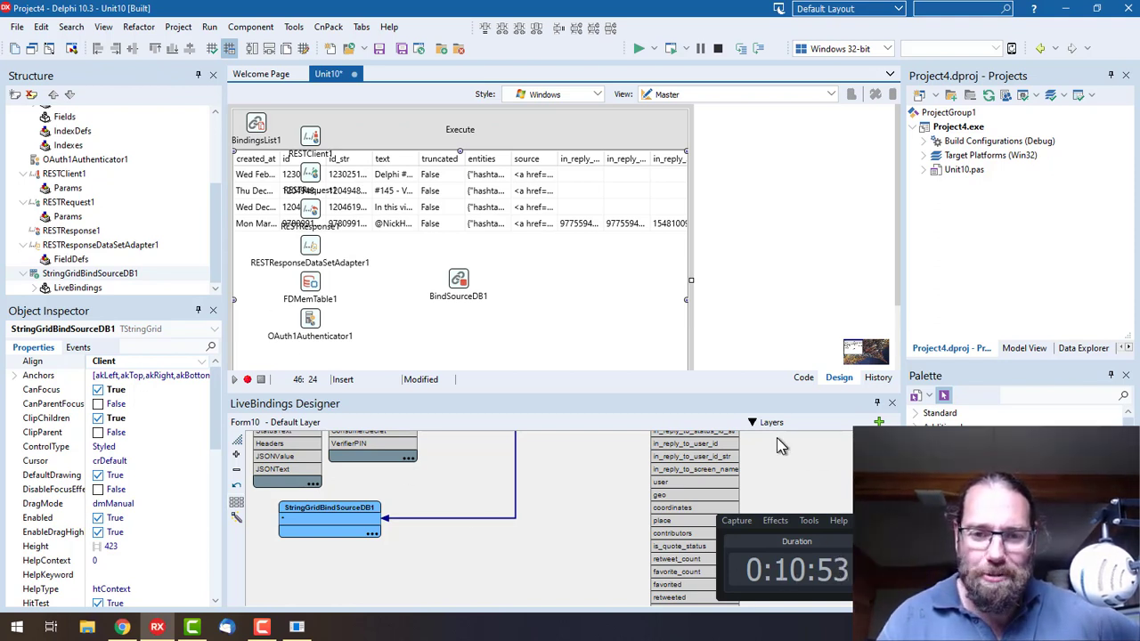
mouse_move(529, 226)
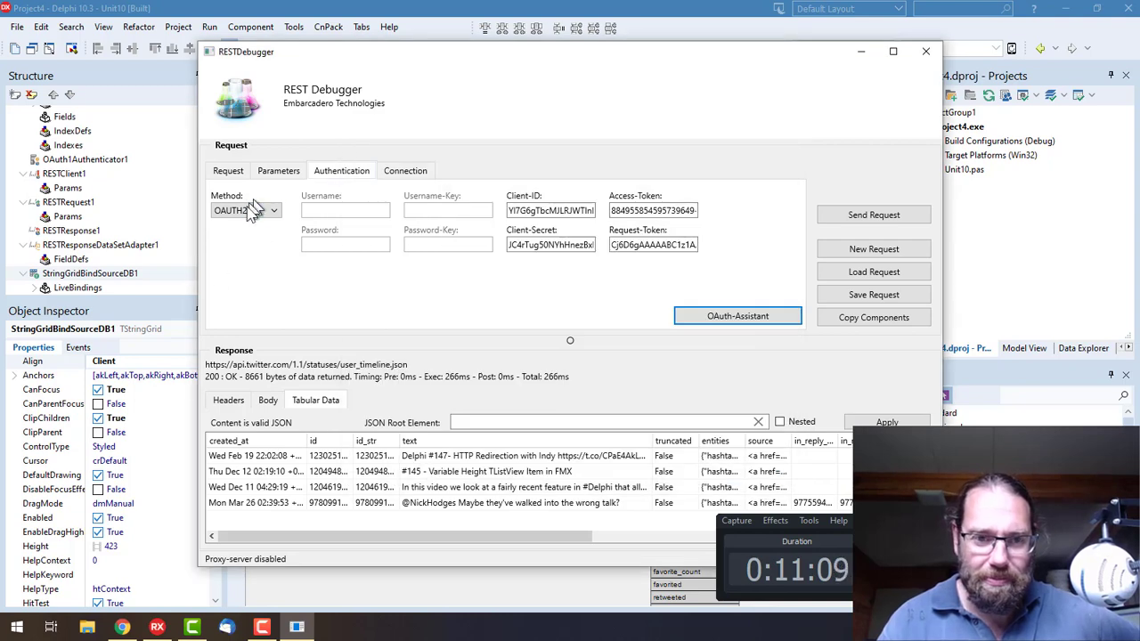
Check REST Debugger's OAUTH method and Twitter client and token fields
click(245, 210)
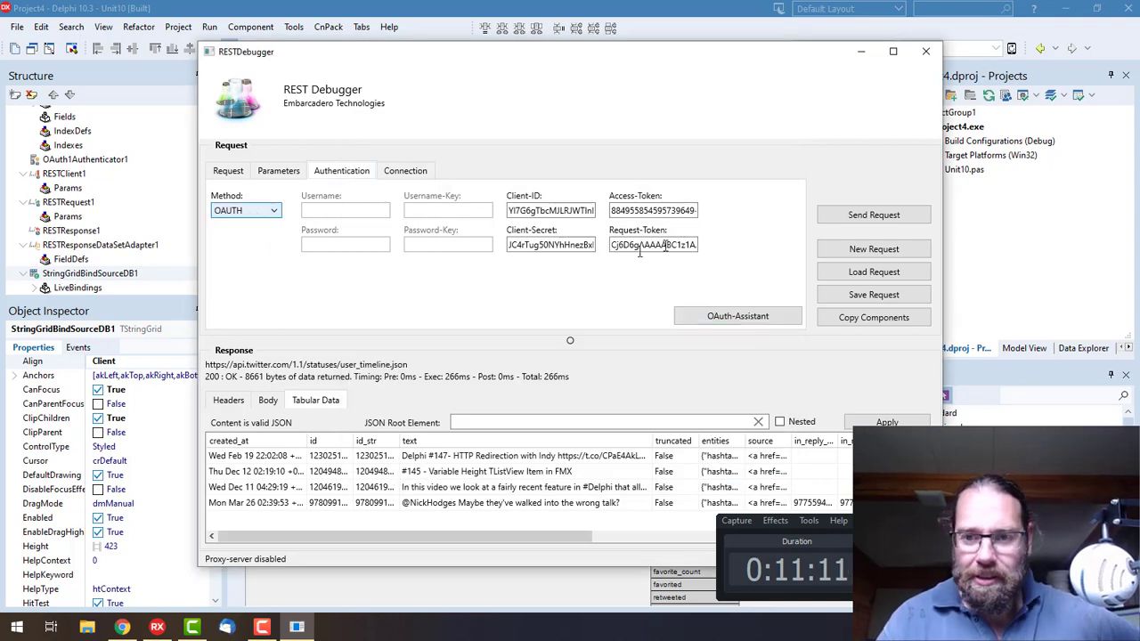